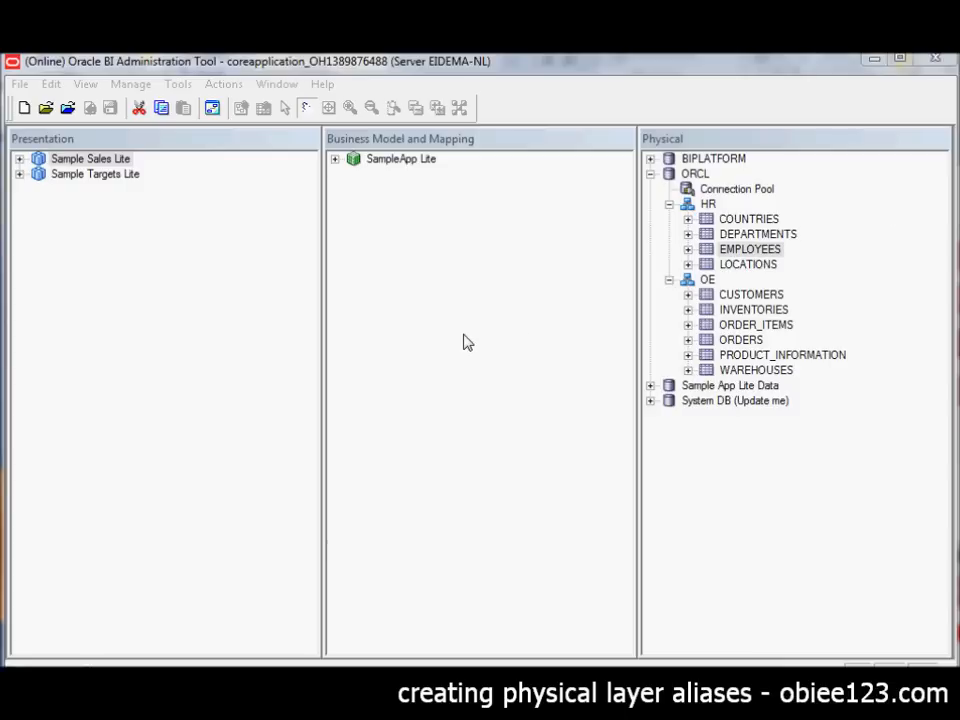
pyautogui.moveTo(510, 252)
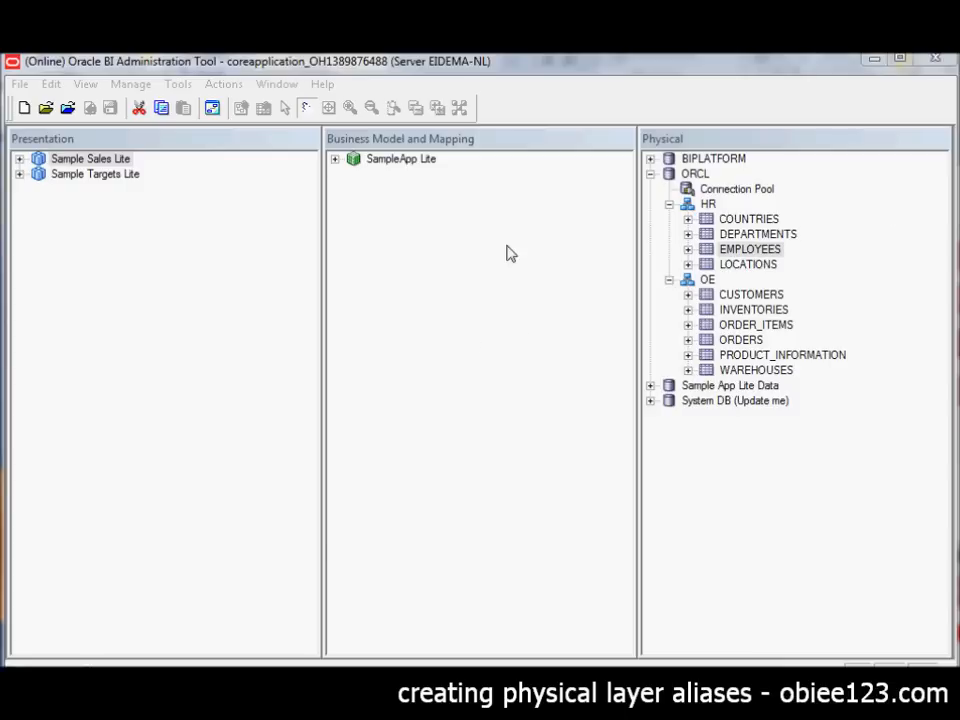
# - Hide the Presentation layer pane and Ctrl-pick EMPLOYEES, CUSTOMERS and ORDERS in the Physical layer
pyautogui.click(84, 84)
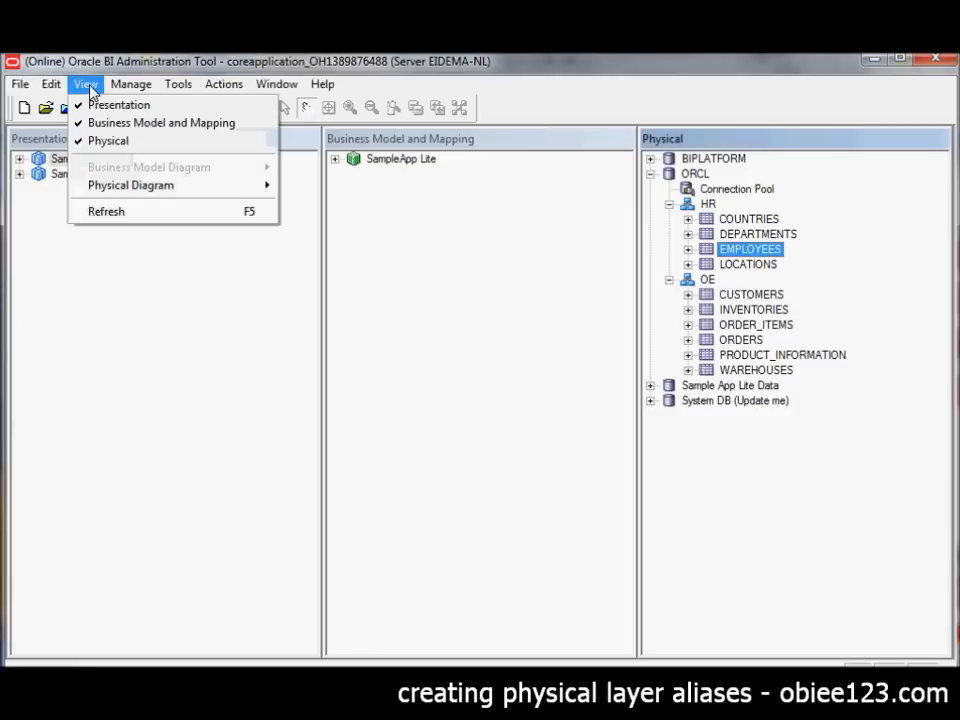
pyautogui.click(118, 104)
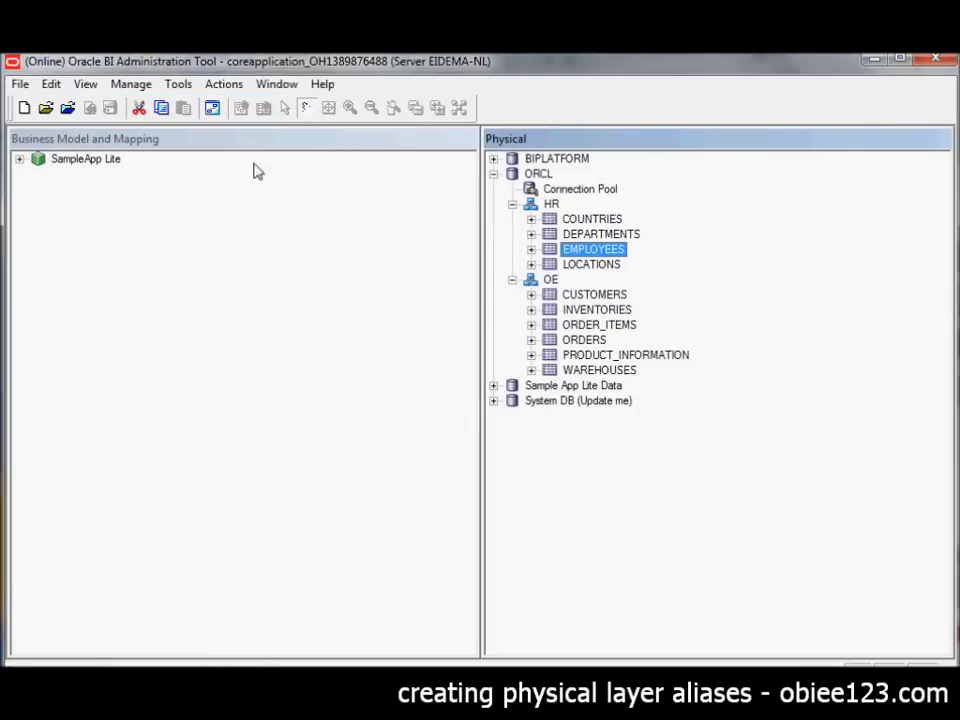
pyautogui.moveTo(584, 248)
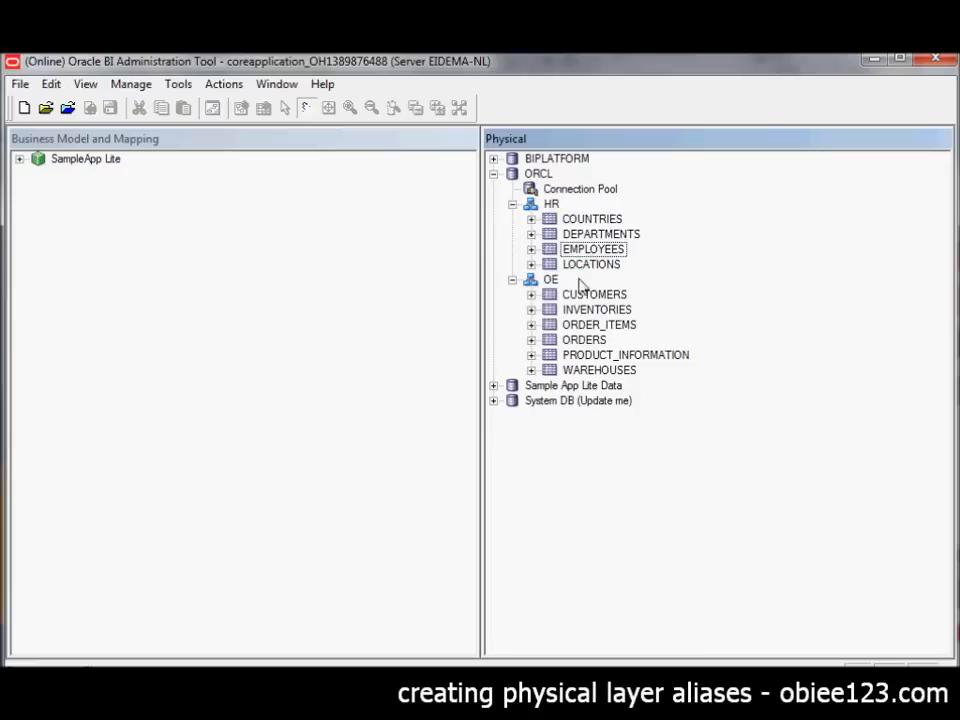
pyautogui.click(596, 294)
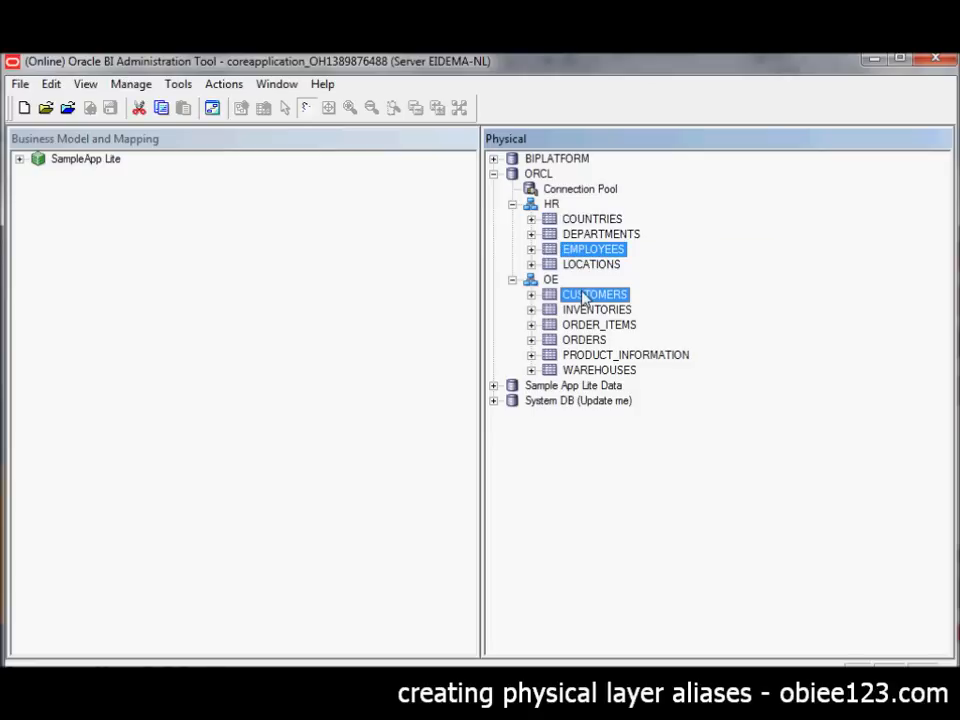
pyautogui.click(584, 340)
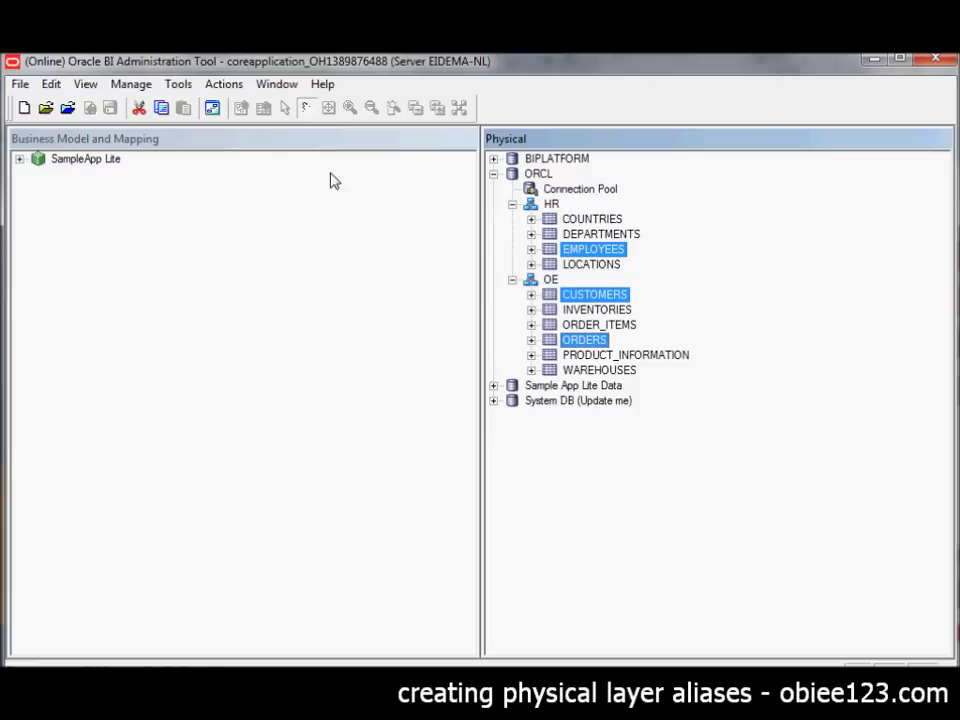
pyautogui.moveTo(212, 108)
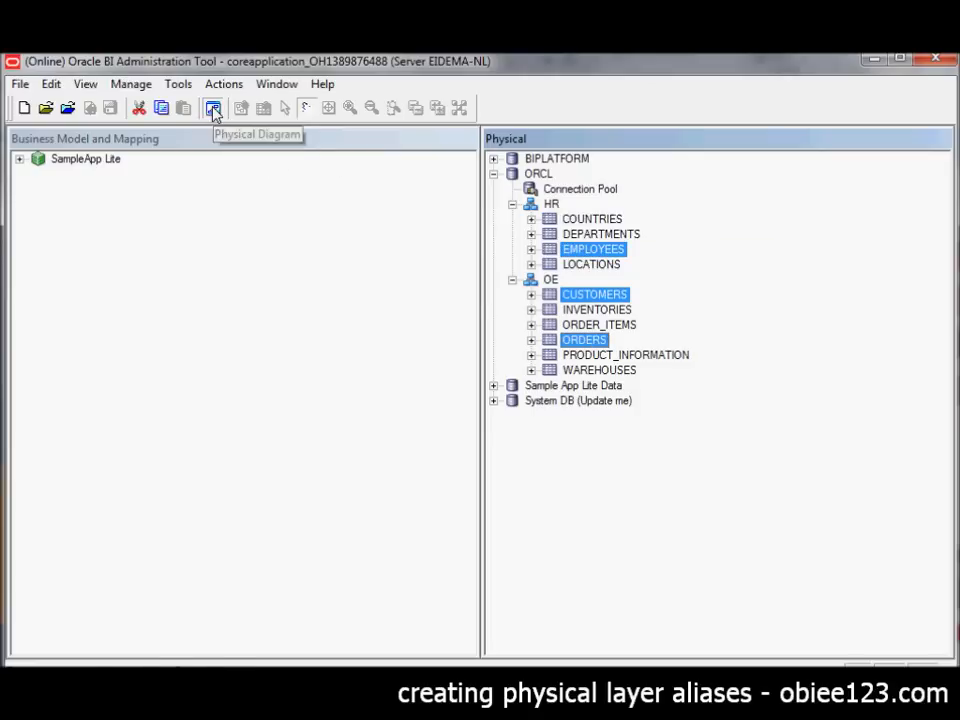
# - Diagram the joins among EMPLOYEES, CUSTOMERS and ORDERS and rearrange the table boxes
pyautogui.click(212, 108)
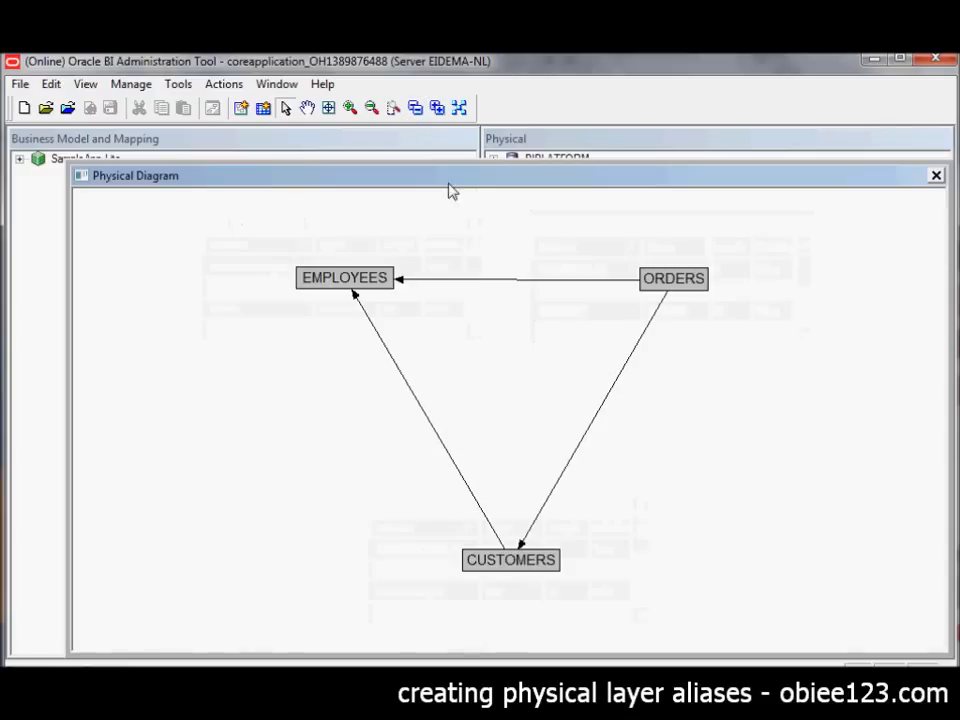
pyautogui.moveTo(504, 288)
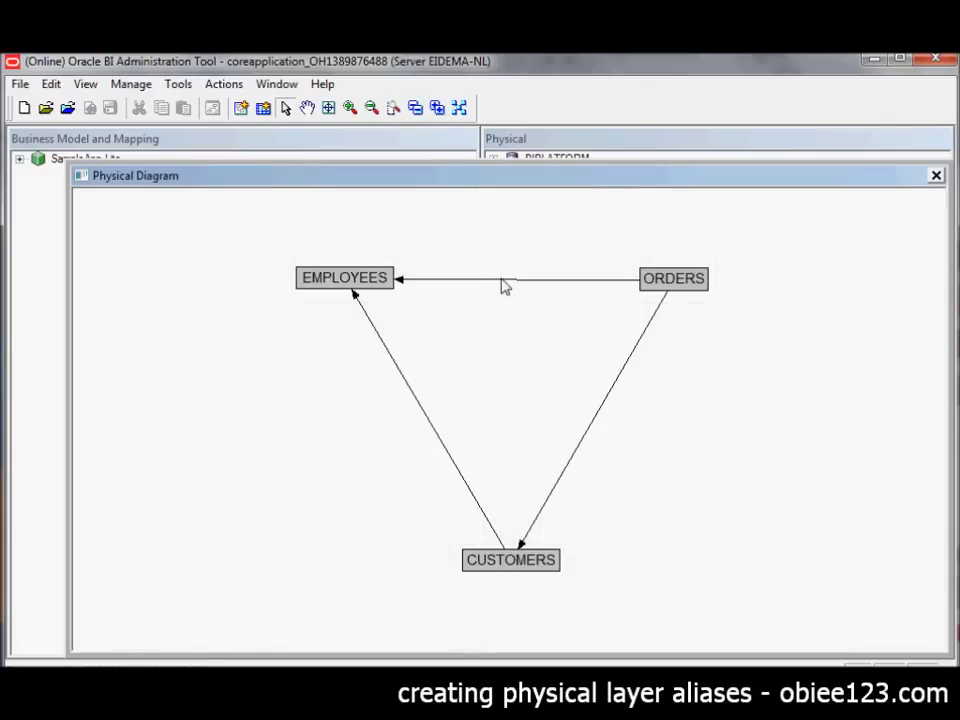
pyautogui.moveTo(672, 278); pyautogui.dragTo(642, 312)
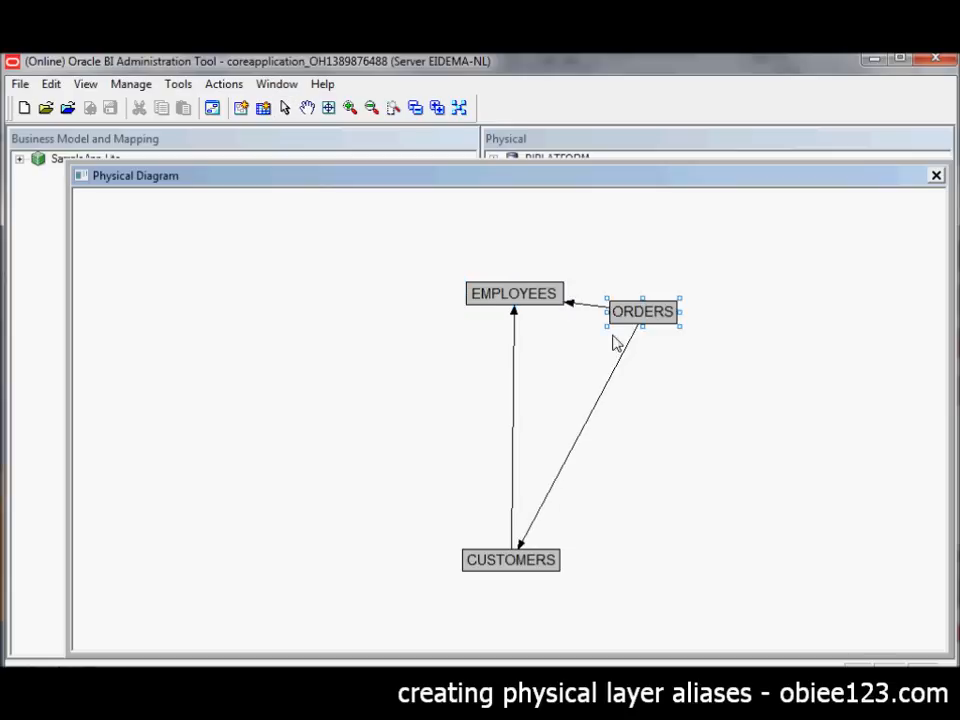
pyautogui.moveTo(642, 312); pyautogui.dragTo(376, 532)
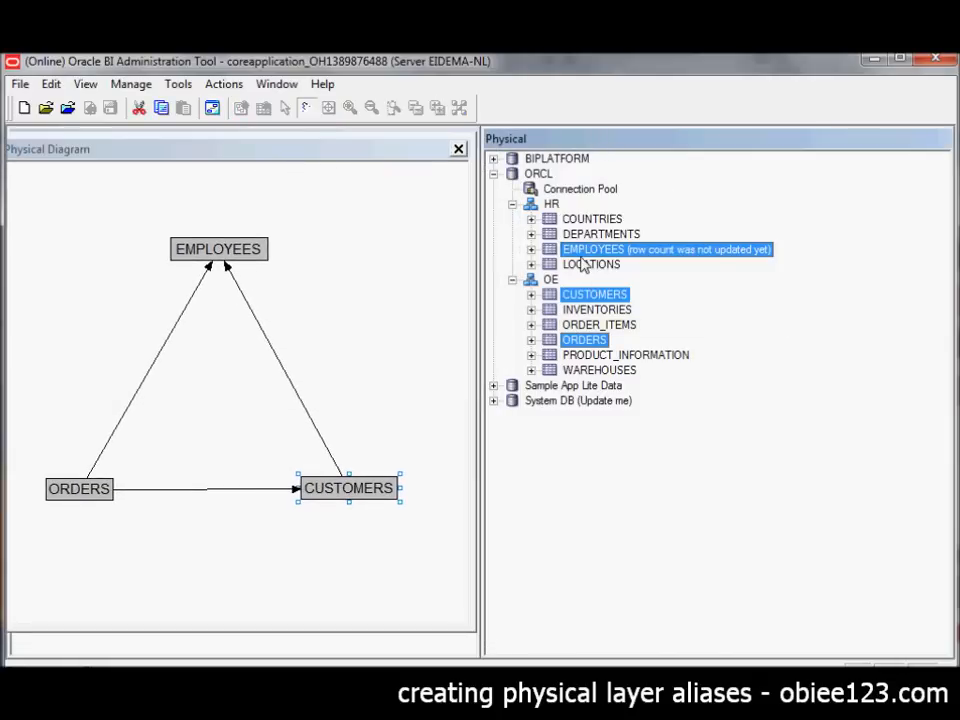
# - Create a new alias of EMPLOYEES named 'EMPLOYEES Alias ACC_MGR'
pyautogui.click(592, 248)
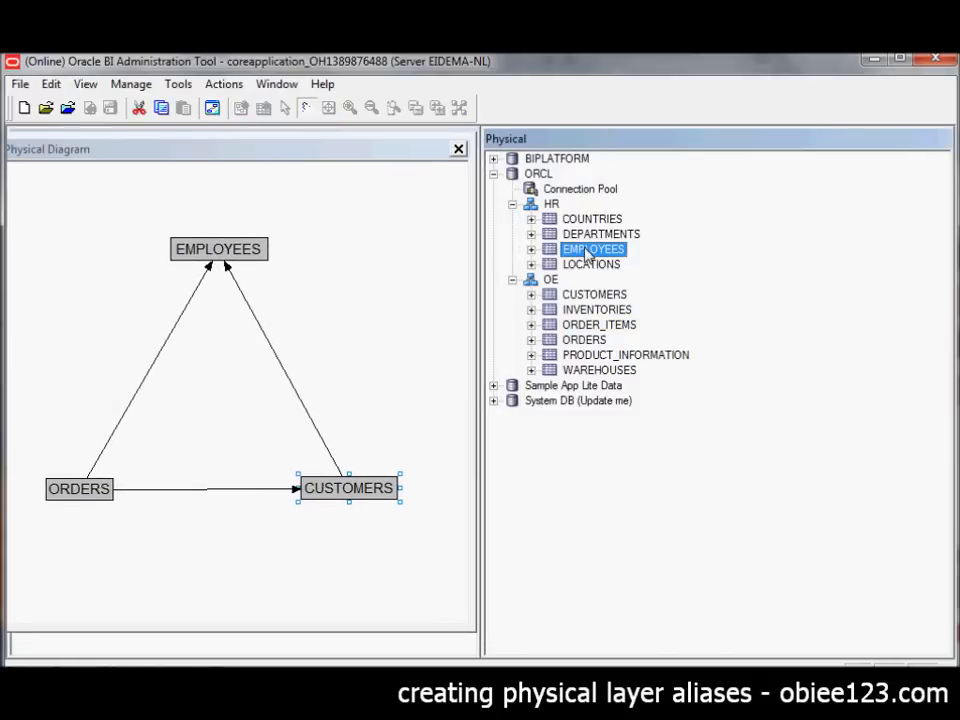
pyautogui.rightClick(592, 248)
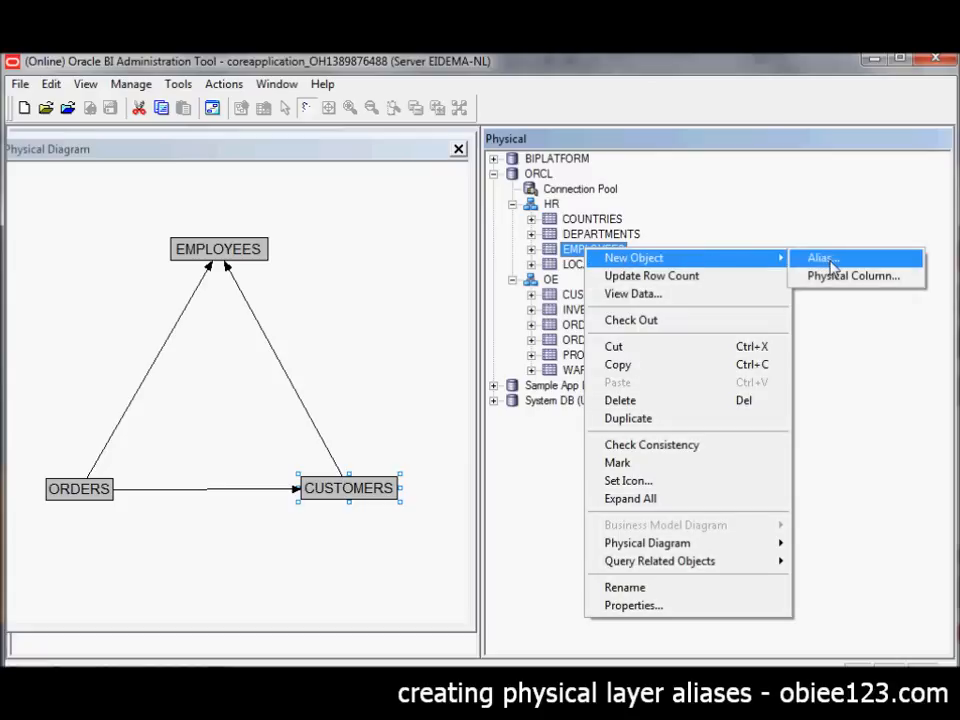
pyautogui.click(820, 258)
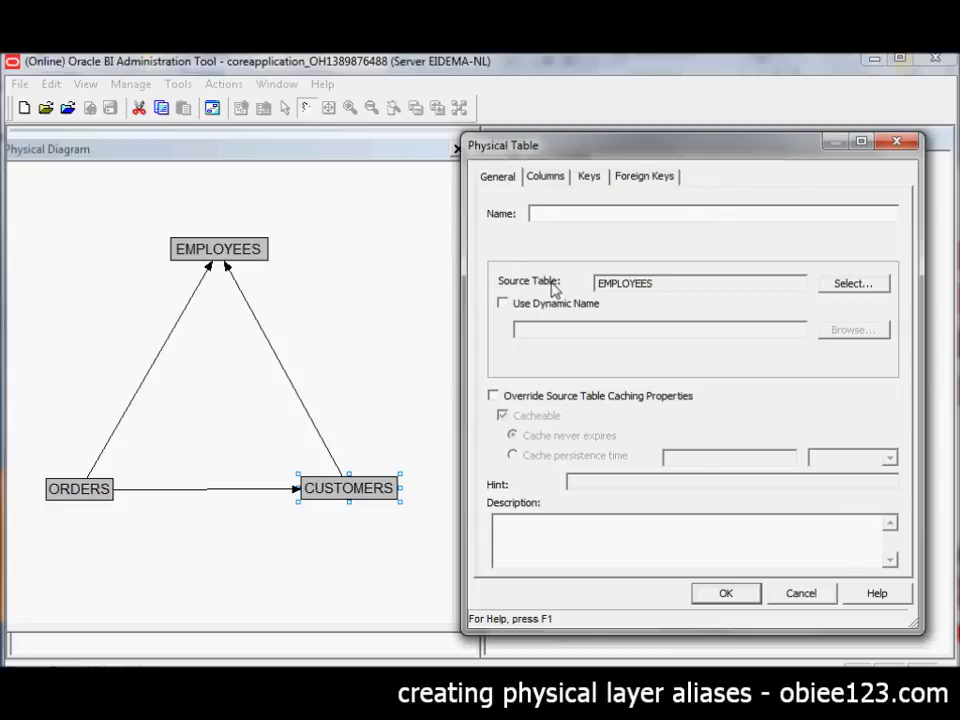
pyautogui.moveTo(668, 292)
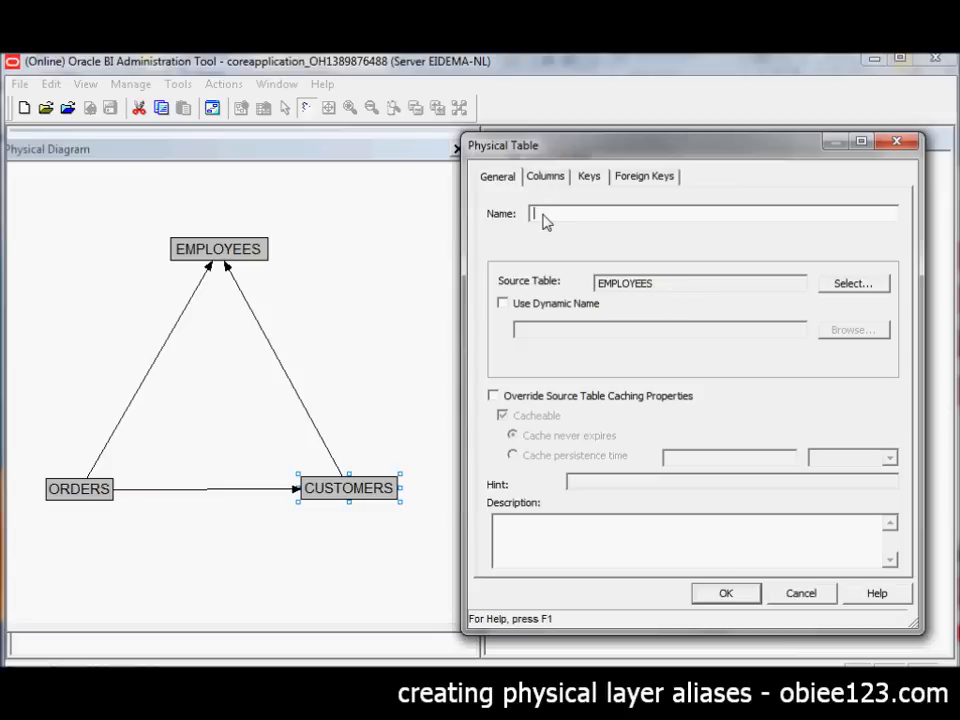
pyautogui.write('EM')
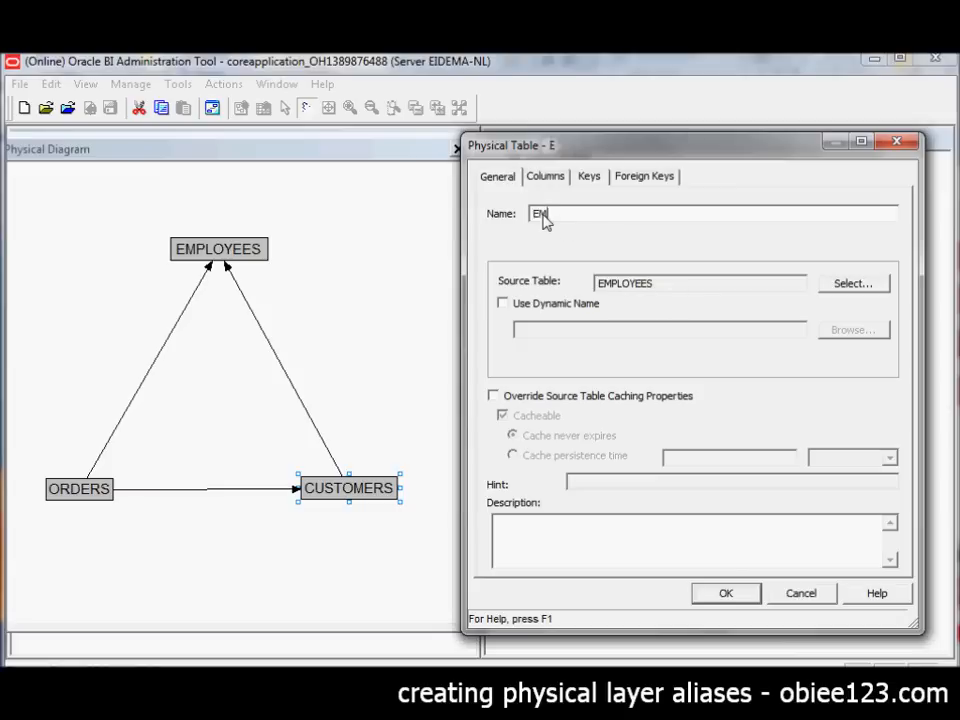
pyautogui.write('MPLOYEES Alias')
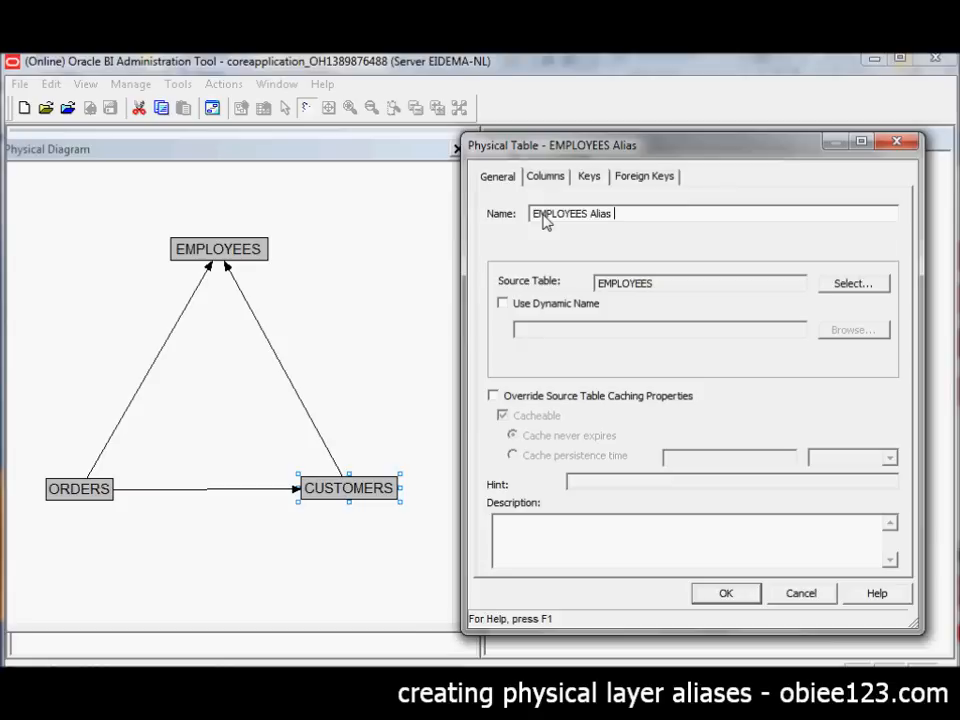
pyautogui.write('ACC')
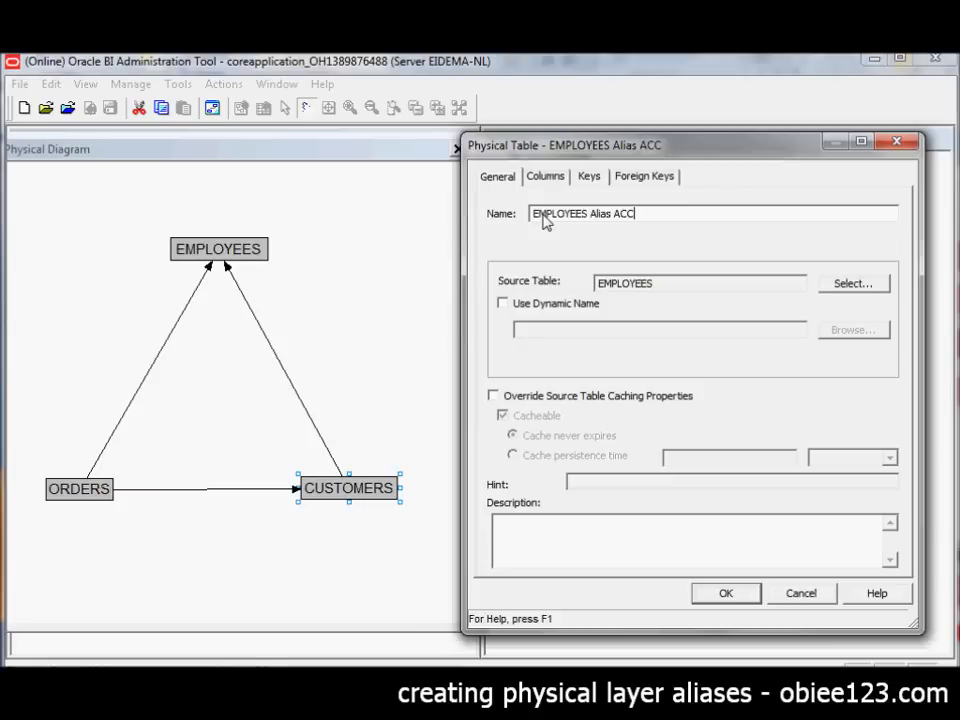
pyautogui.write('_MGR')
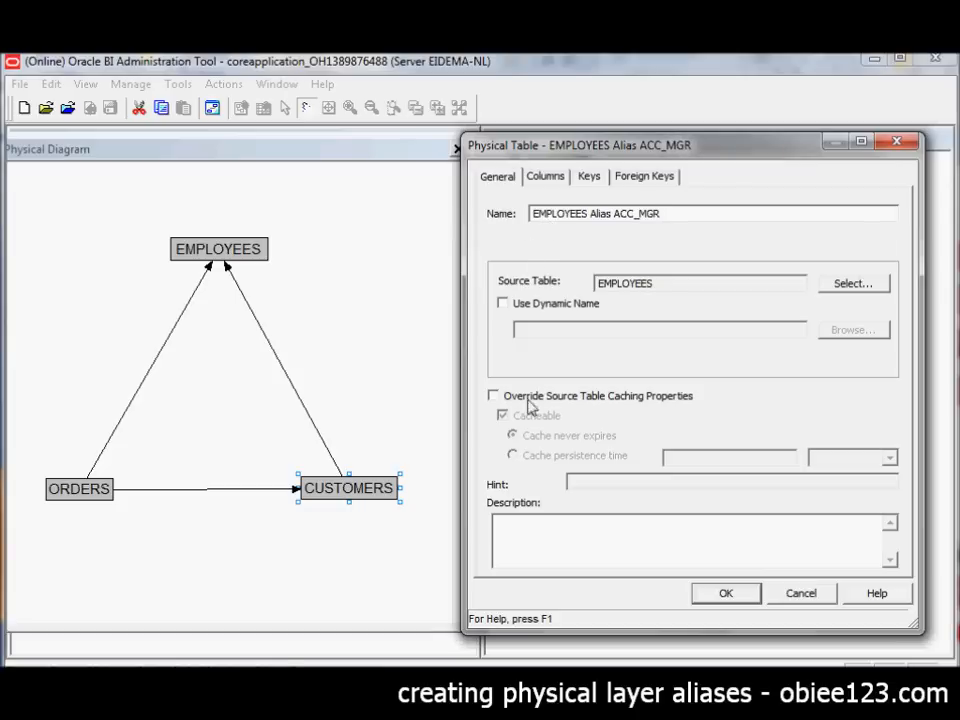
pyautogui.moveTo(644, 408)
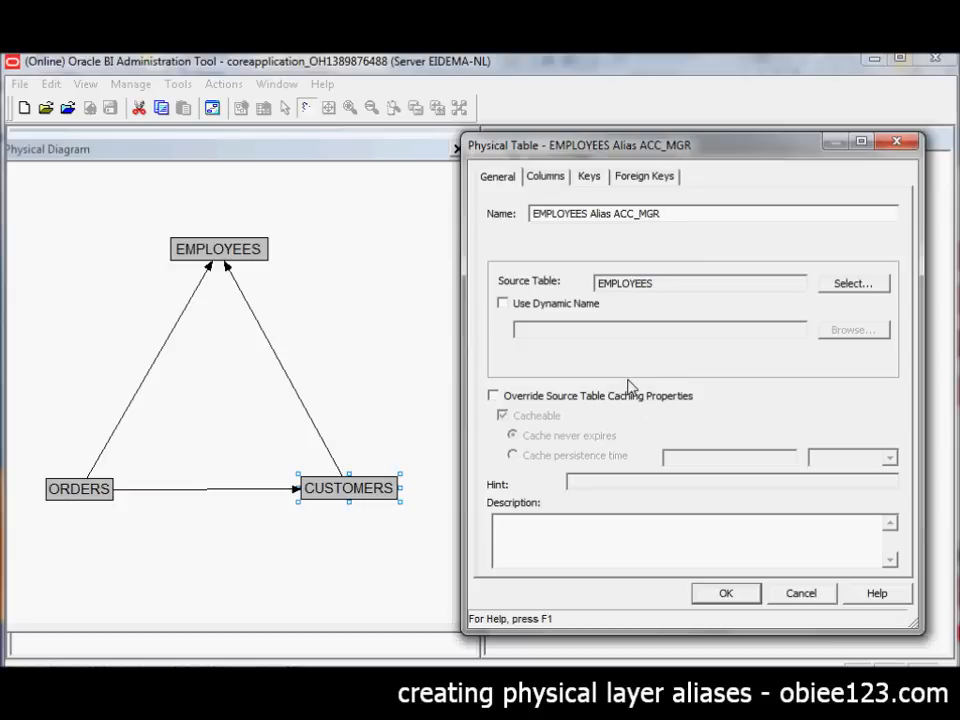
pyautogui.moveTo(496, 408)
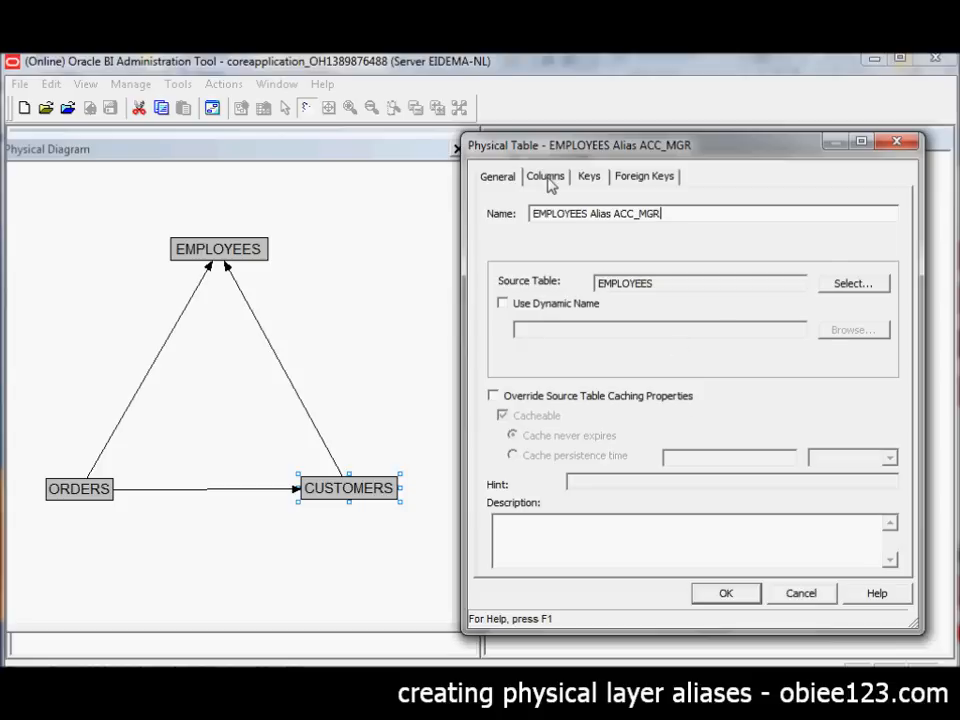
# - Inspect the alias's inherited EMPLOYEES columns, then view its empty key list
pyautogui.click(544, 176)
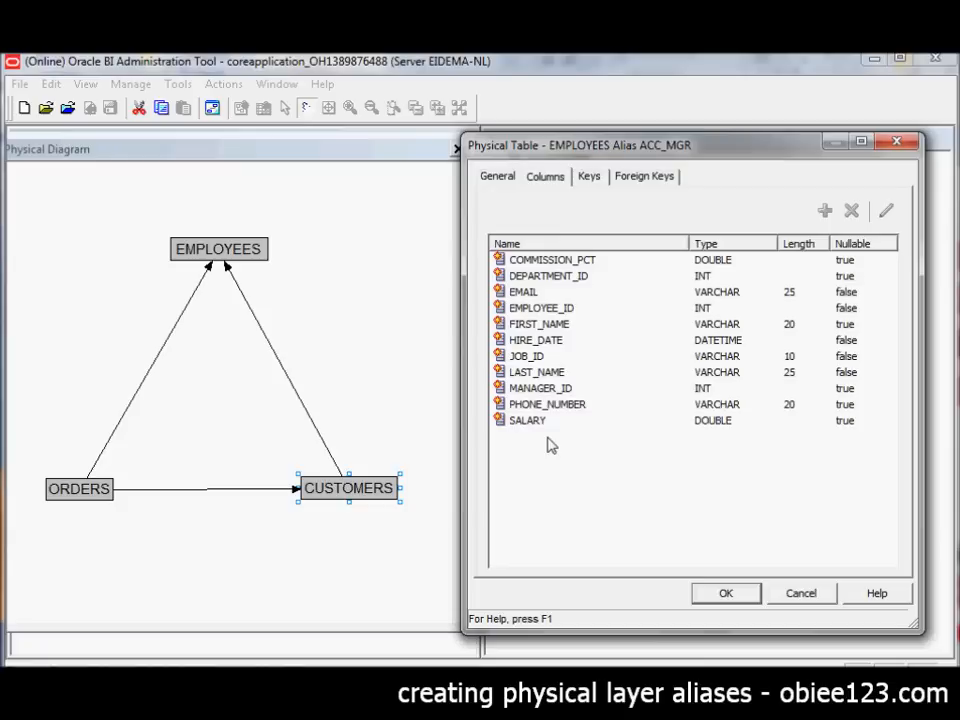
pyautogui.moveTo(544, 300)
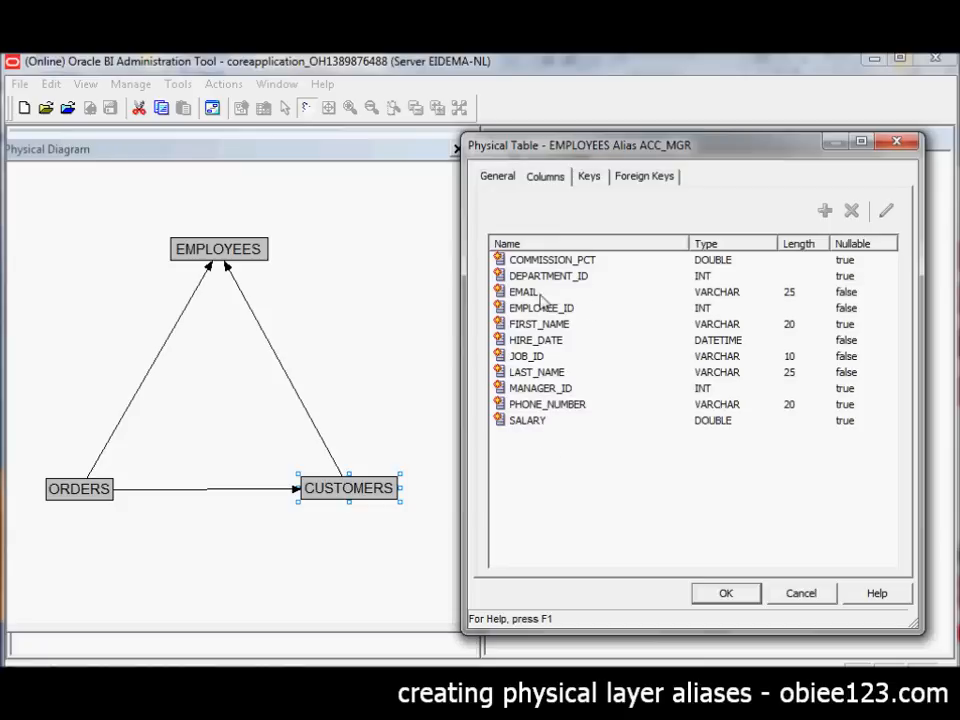
pyautogui.click(552, 260)
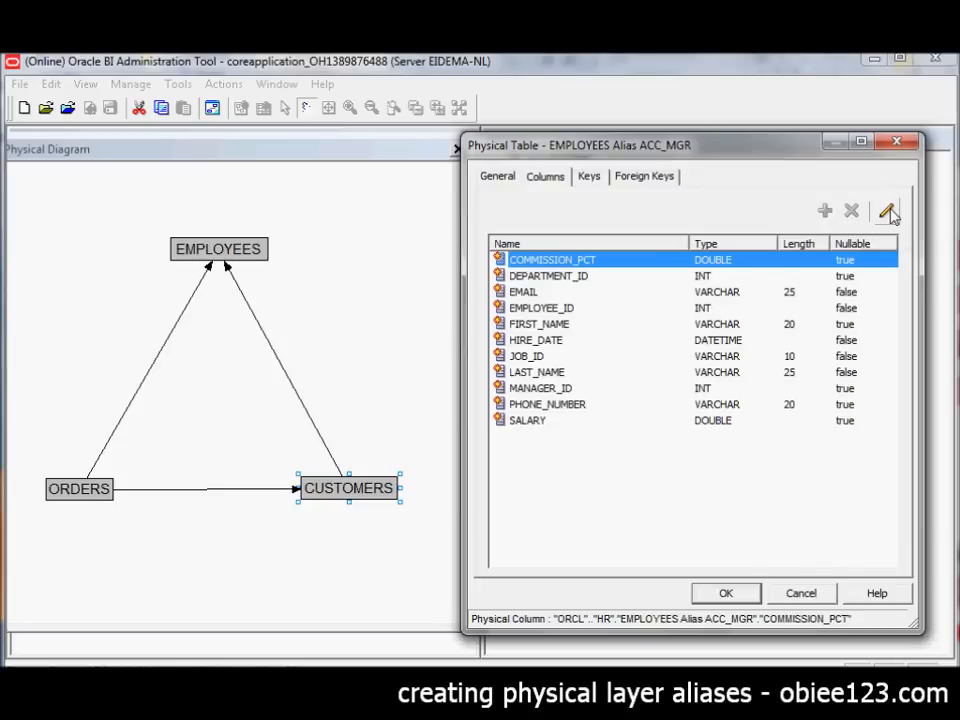
pyautogui.click(886, 210)
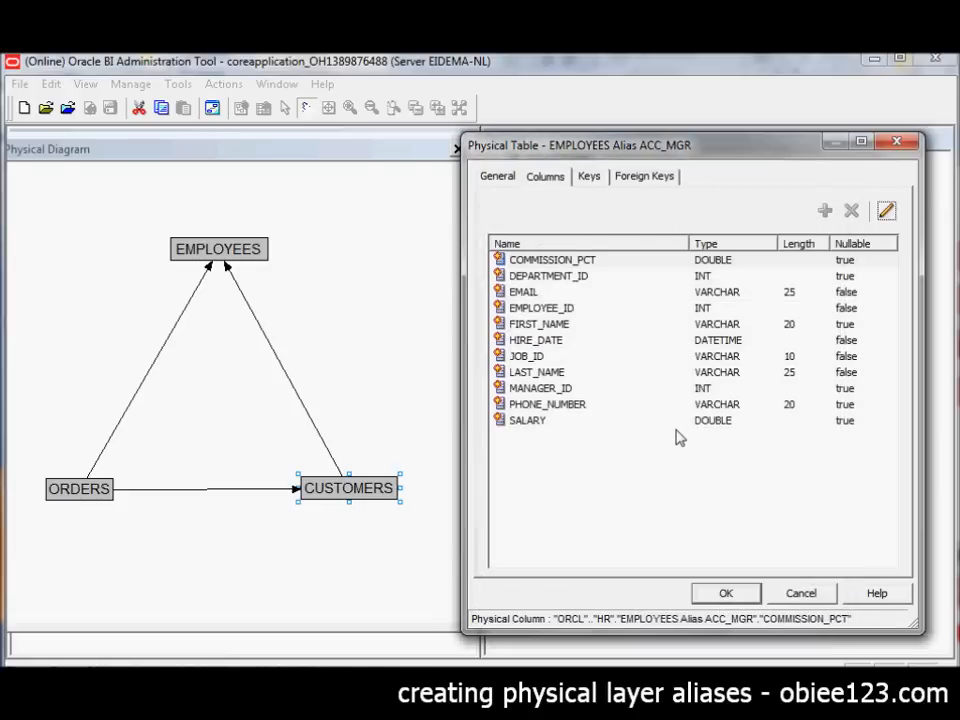
pyautogui.click(588, 176)
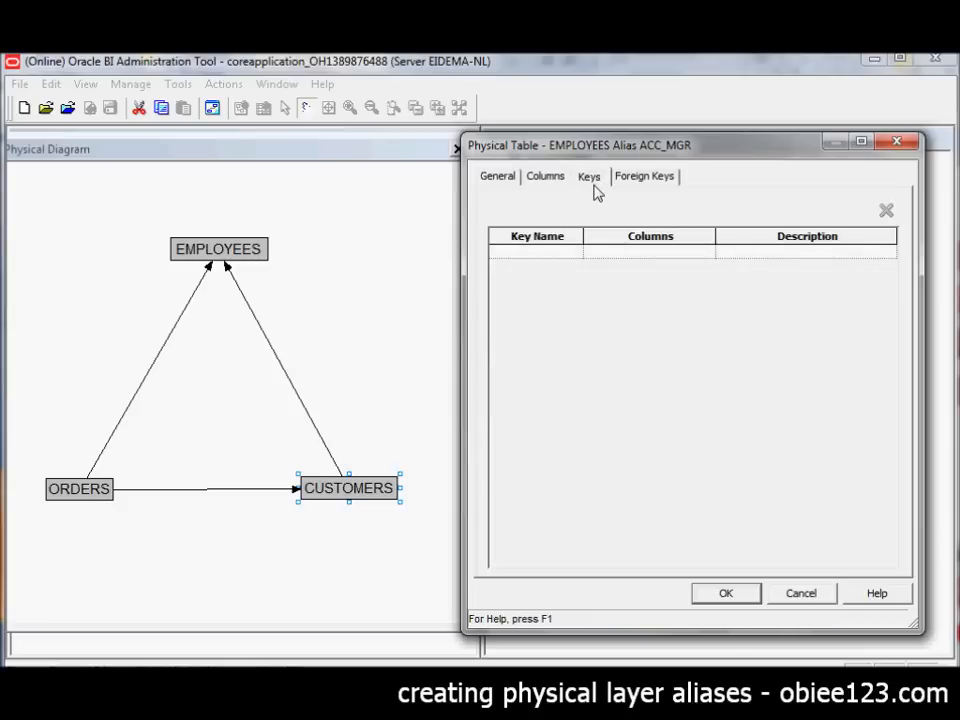
# - Define a key named PK on the EMPLOYEE_ID column for the ACC_MGR alias
pyautogui.click(536, 250)
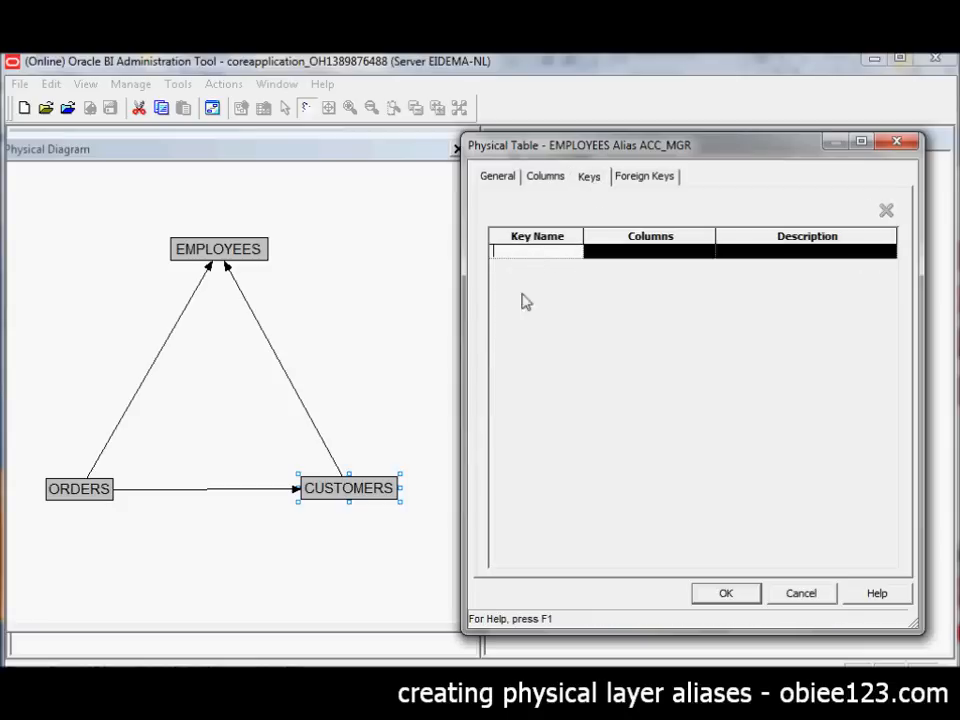
pyautogui.write('PK')
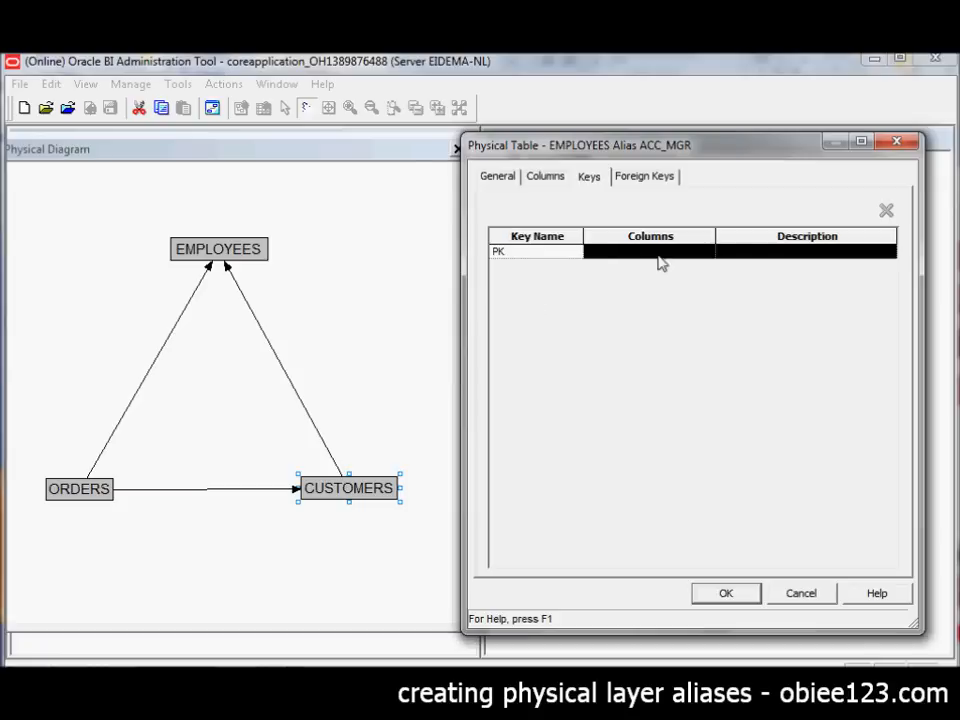
pyautogui.click(708, 252)
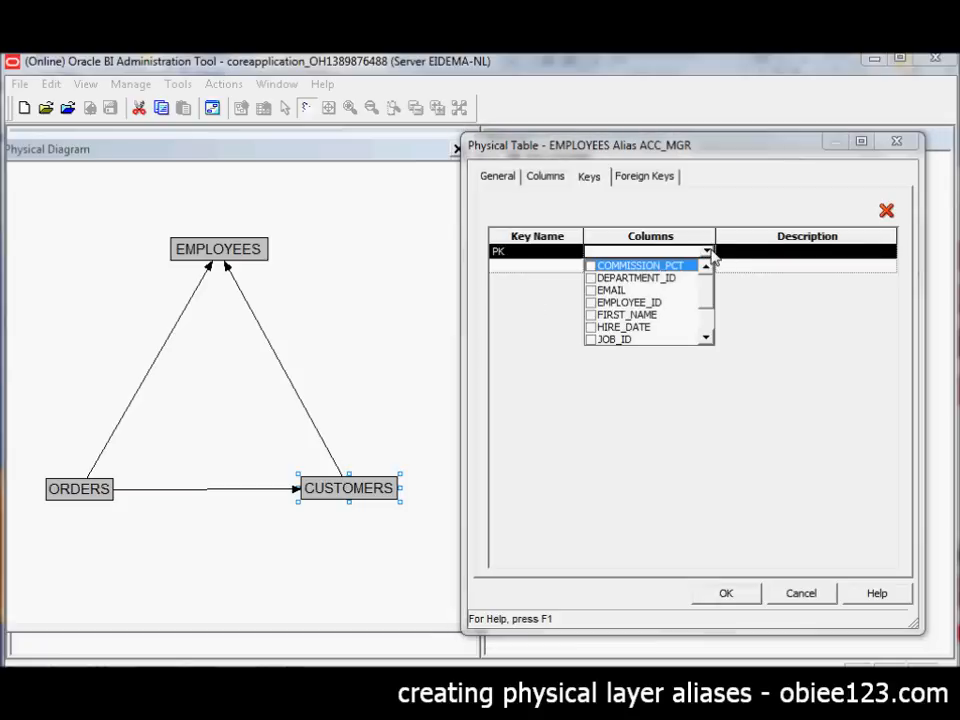
pyautogui.moveTo(596, 312)
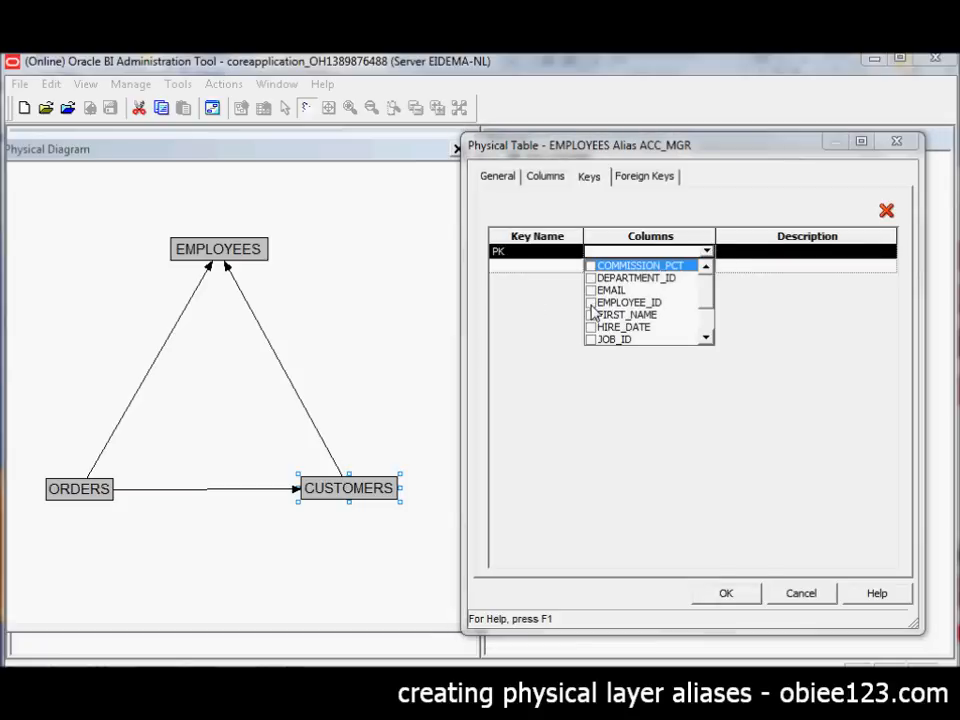
pyautogui.click(592, 302)
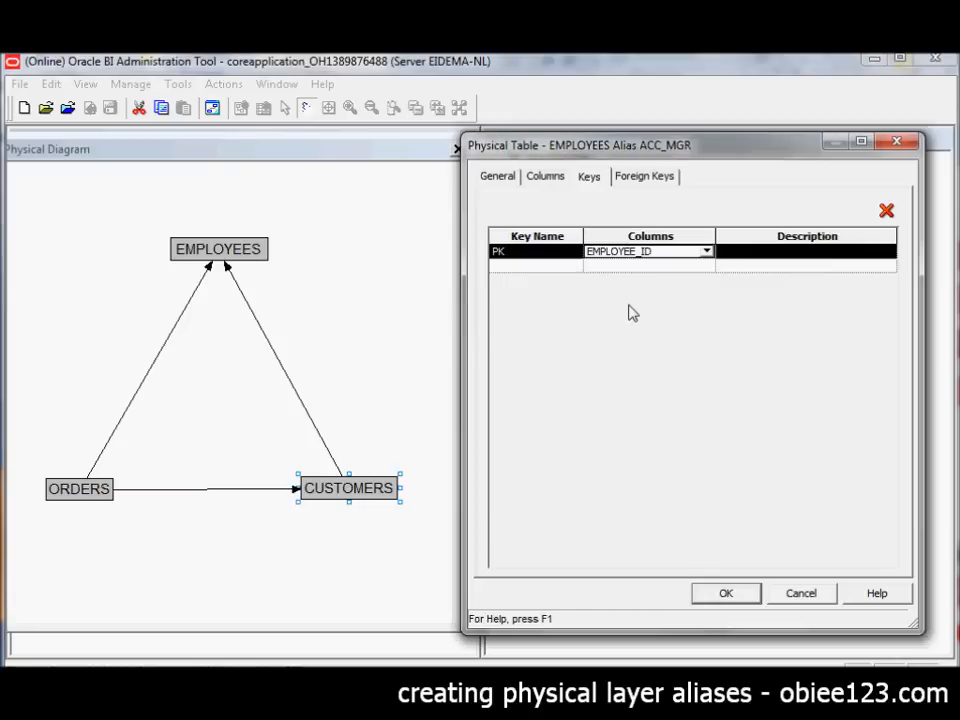
pyautogui.click(644, 176)
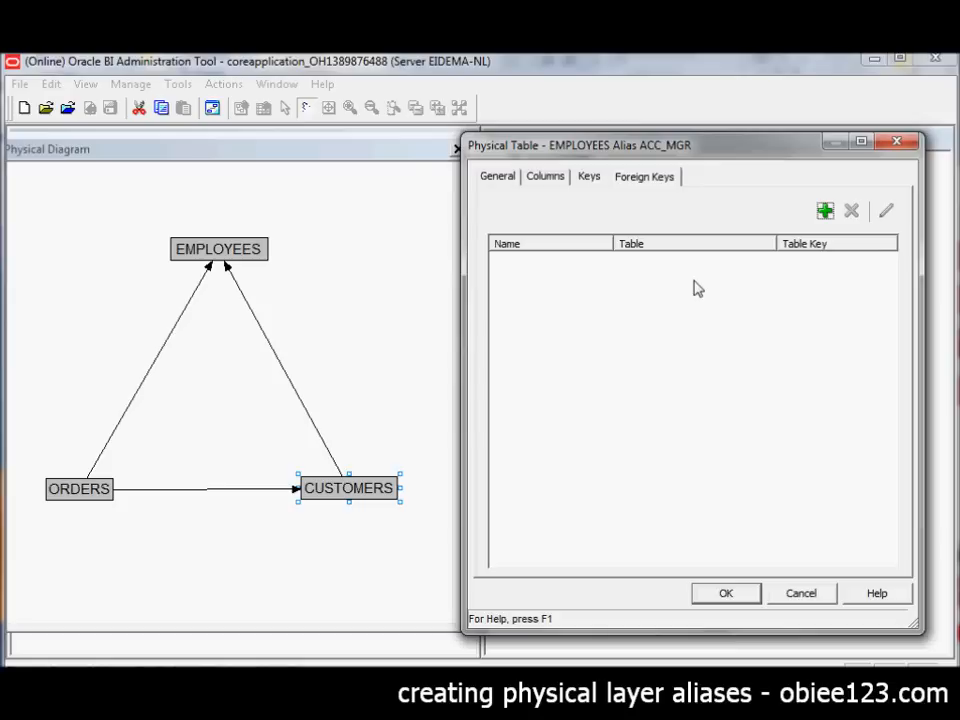
pyautogui.moveTo(664, 218)
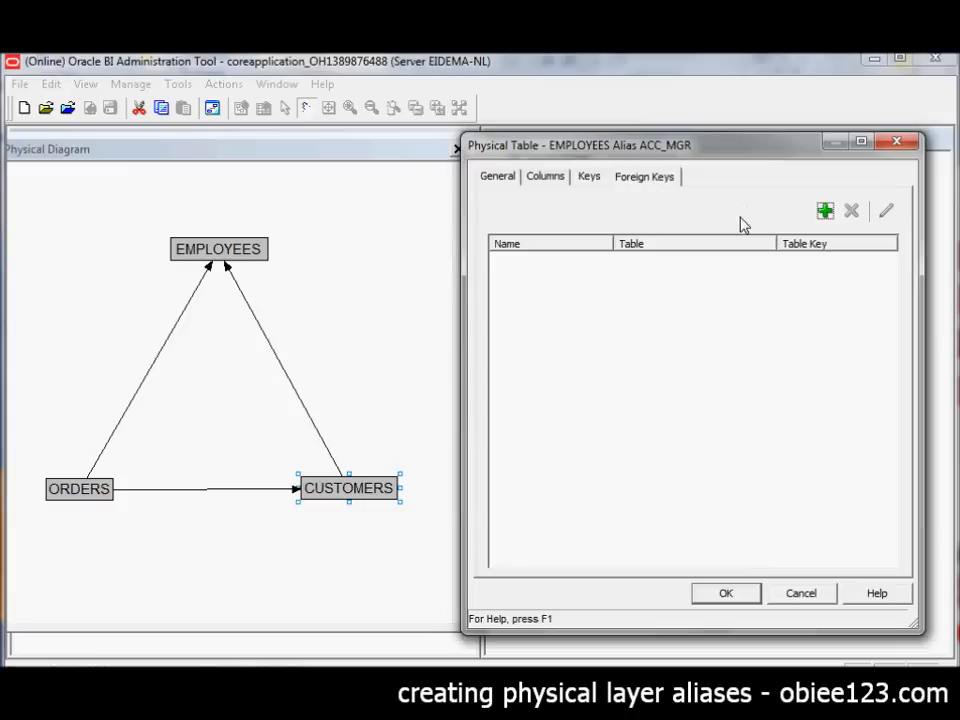
pyautogui.moveTo(728, 598)
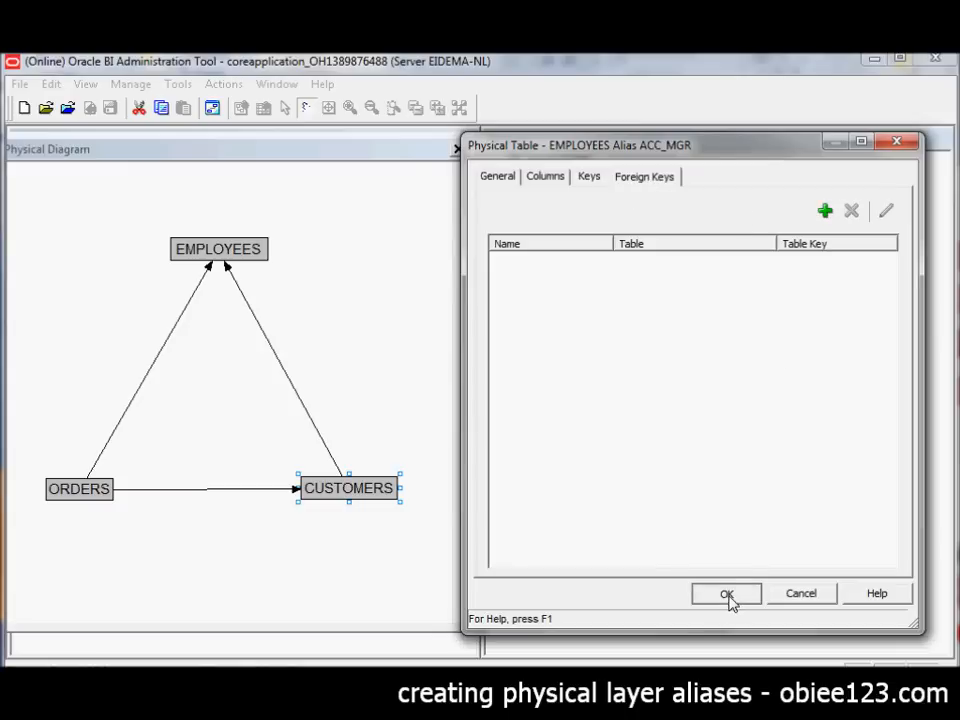
# - Confirm the EMPLOYEES Alias ACC_MGR properties so the alias is saved under HR
pyautogui.click(728, 592)
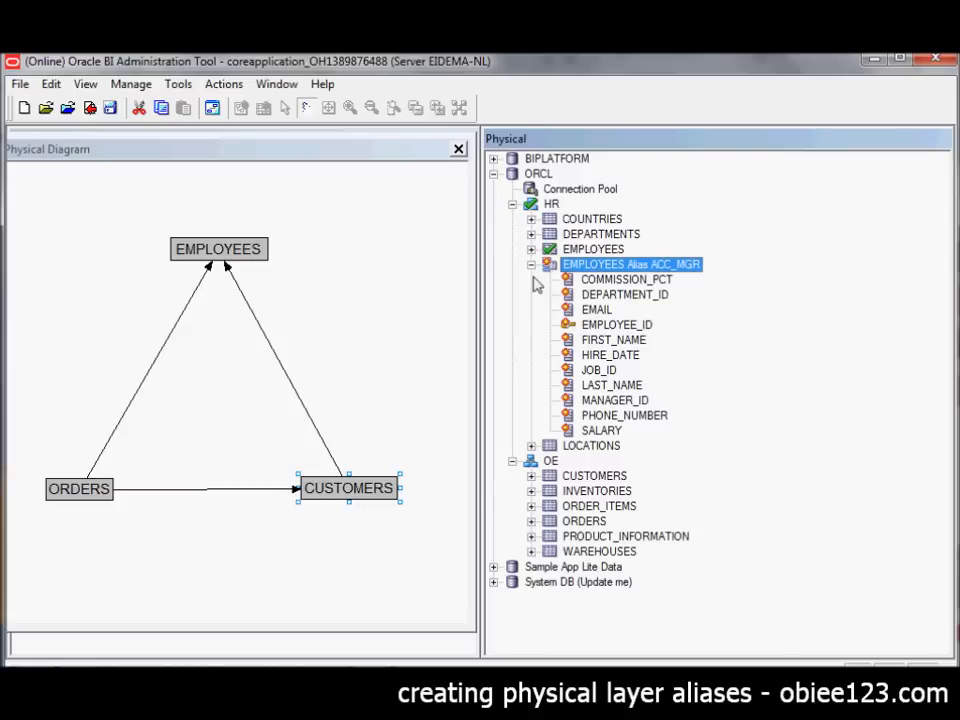
pyautogui.click(532, 264)
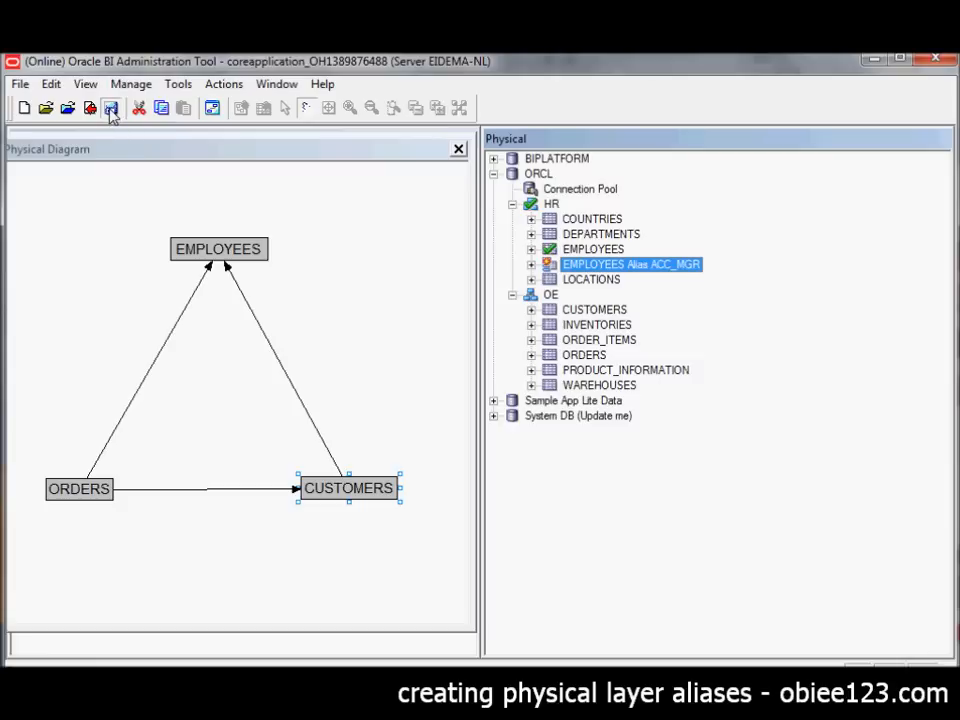
pyautogui.click(110, 108)
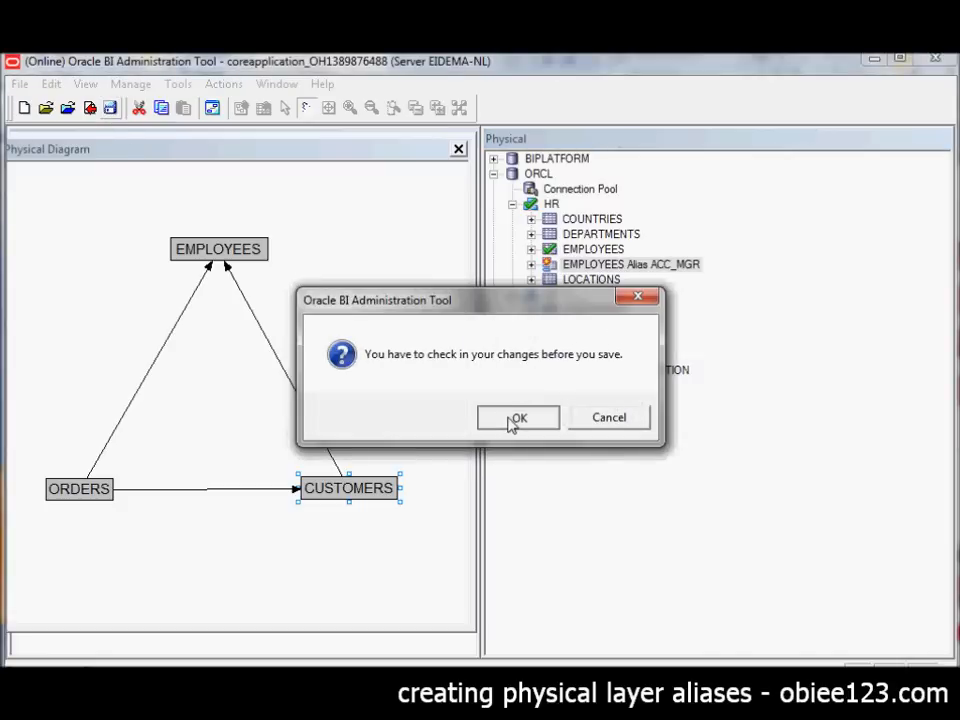
pyautogui.click(520, 418)
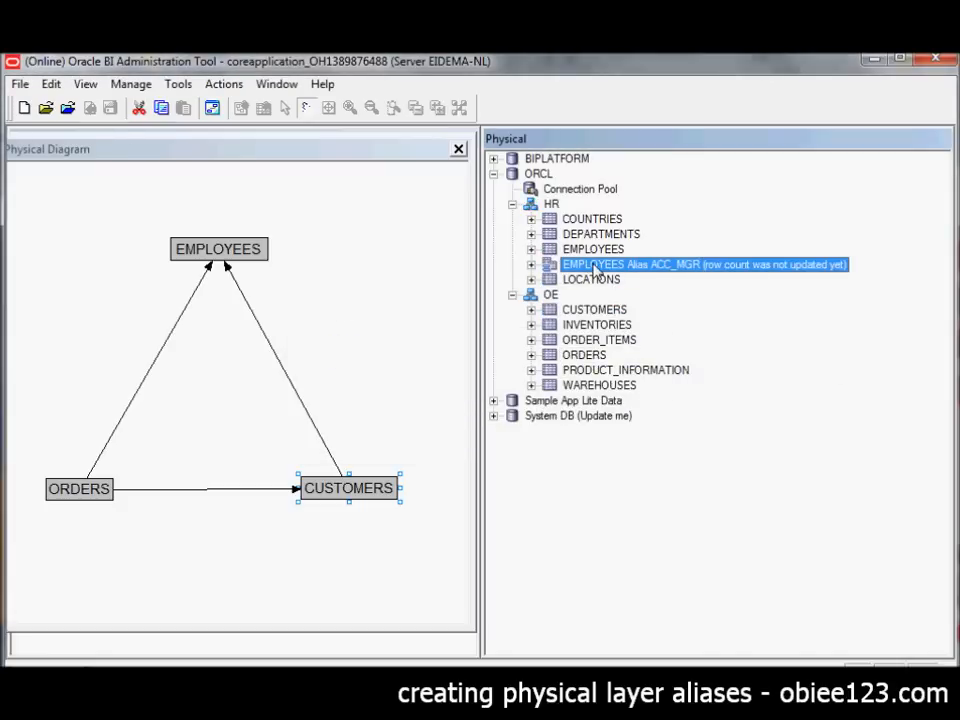
# - Add the EMPLOYEES Alias ACC_MGR table to the physical diagram and rearrange the boxes
pyautogui.rightClick(650, 264)
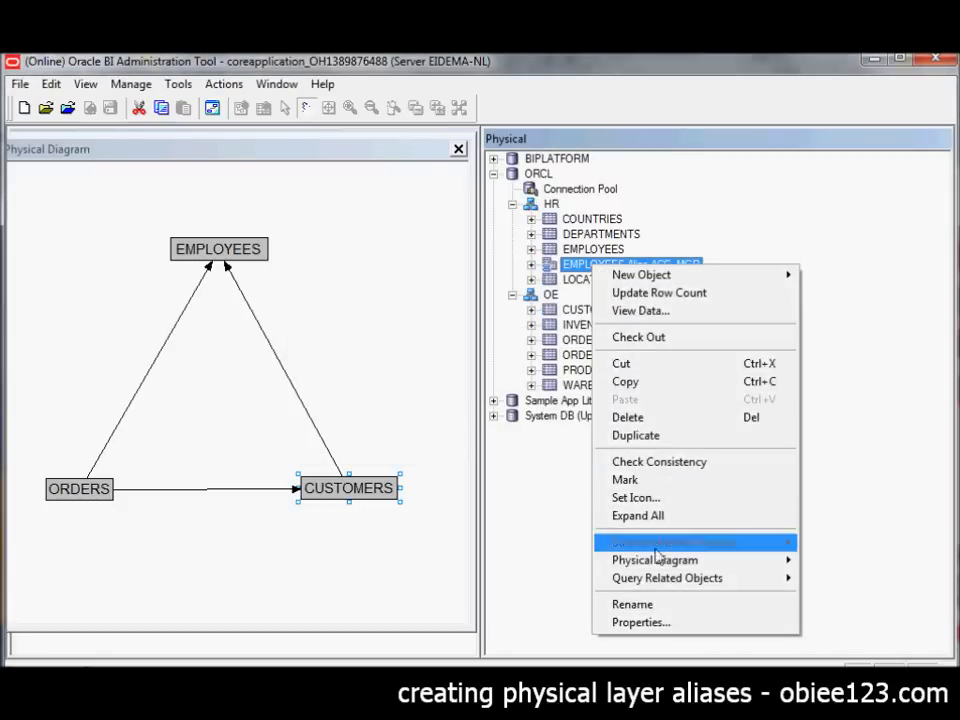
pyautogui.moveTo(656, 560)
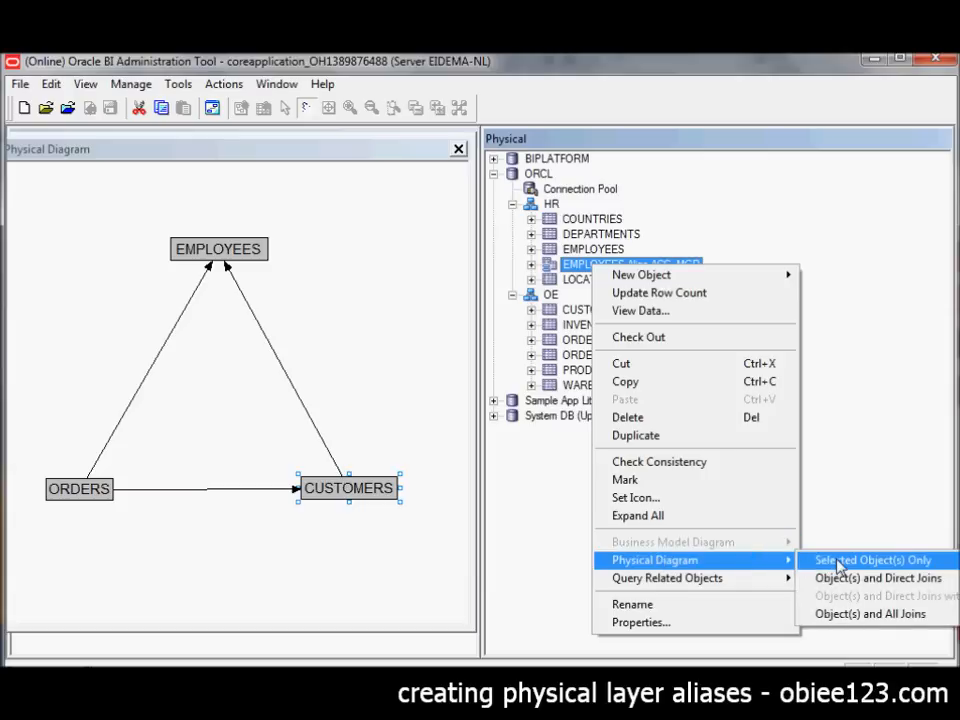
pyautogui.click(872, 560)
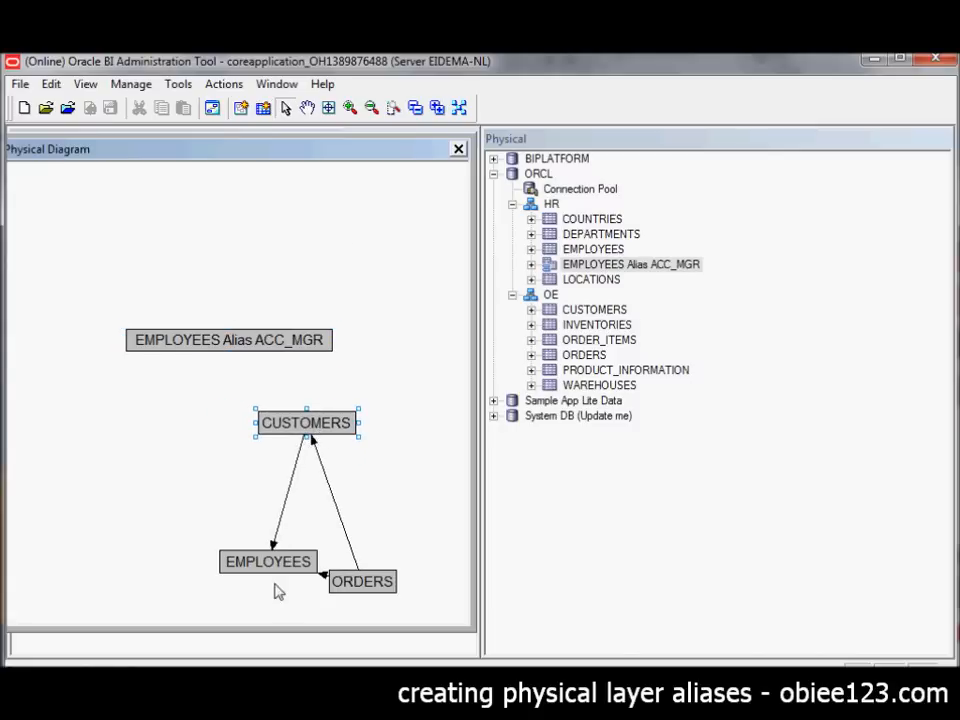
pyautogui.moveTo(268, 560); pyautogui.dragTo(268, 384)
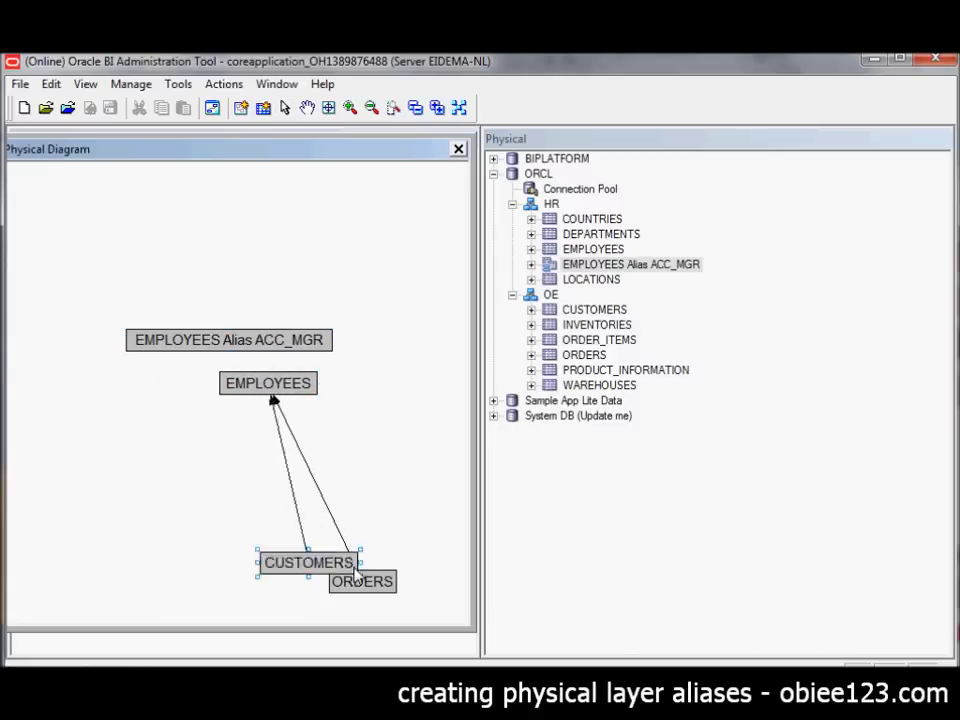
# - Arrange ORDERS, CUSTOMERS and EMPLOYEES as a triangle with the ACC_MGR alias beside EMPLOYEES
pyautogui.moveTo(362, 580); pyautogui.dragTo(198, 540)
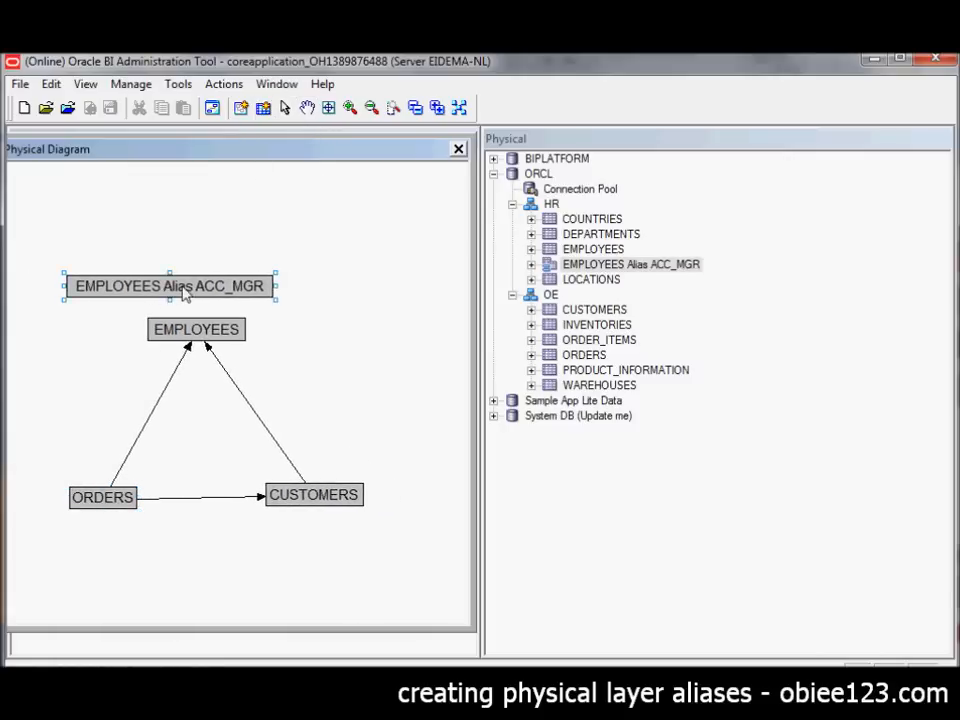
pyautogui.moveTo(170, 286); pyautogui.dragTo(370, 332)
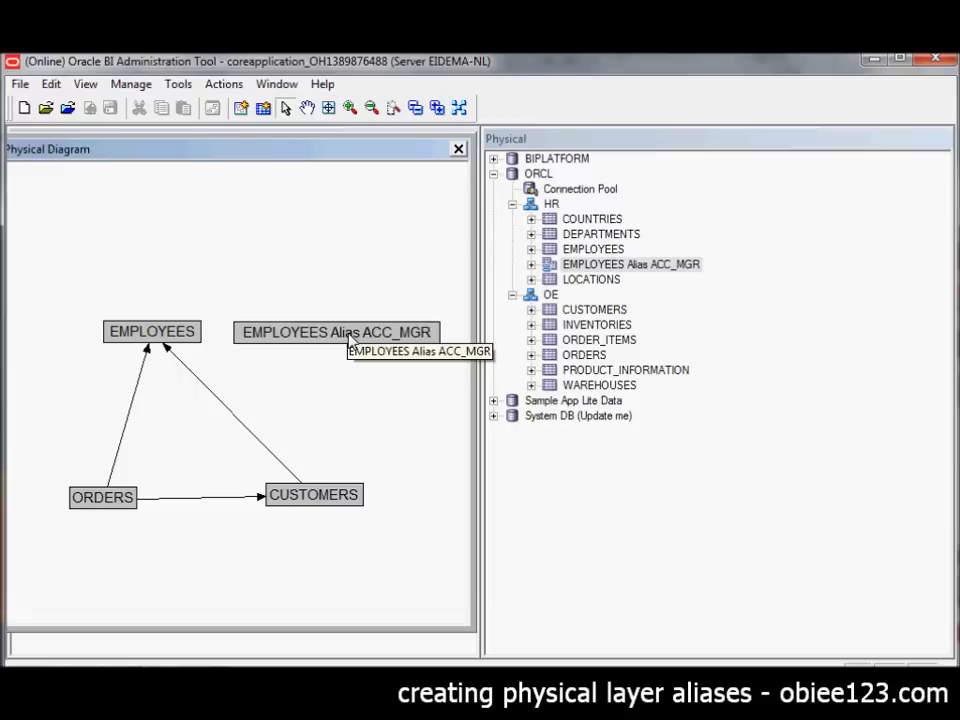
pyautogui.moveTo(324, 512)
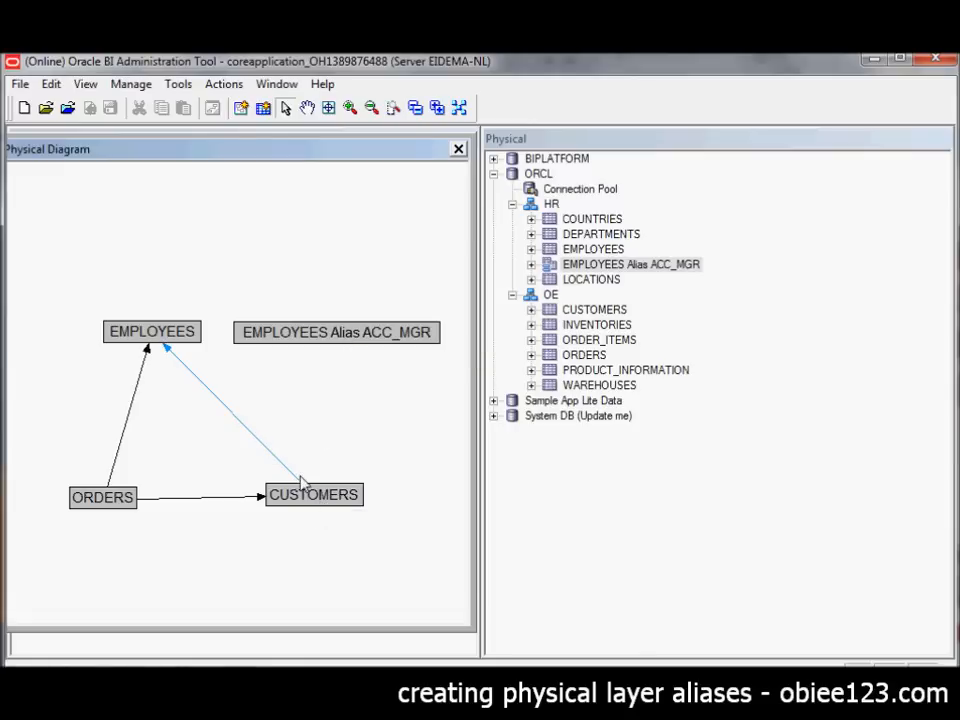
pyautogui.moveTo(262, 474)
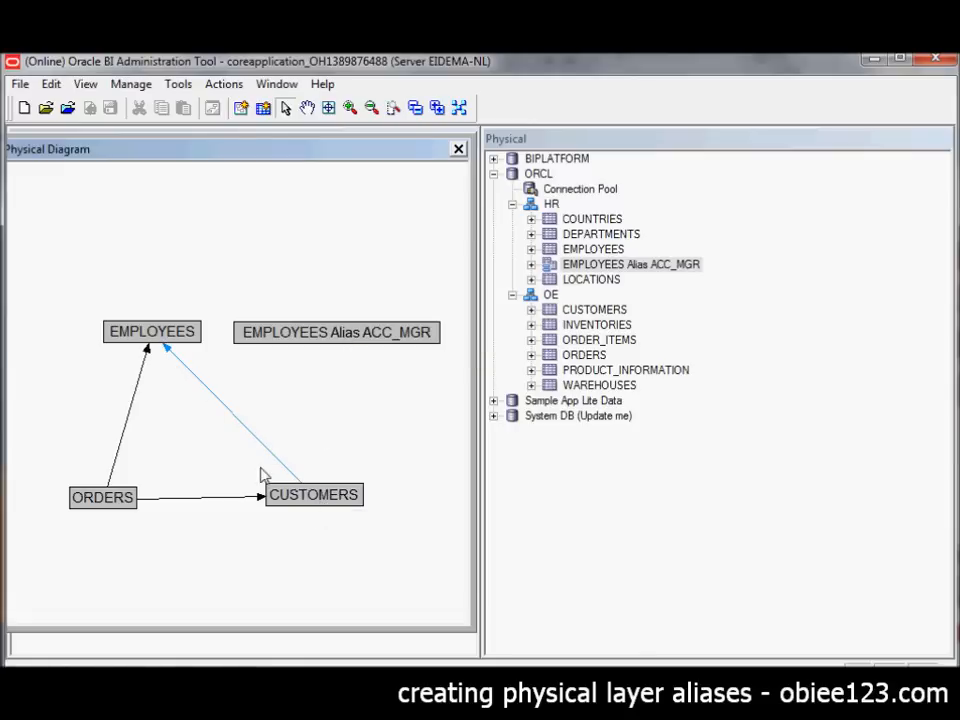
pyautogui.moveTo(230, 438)
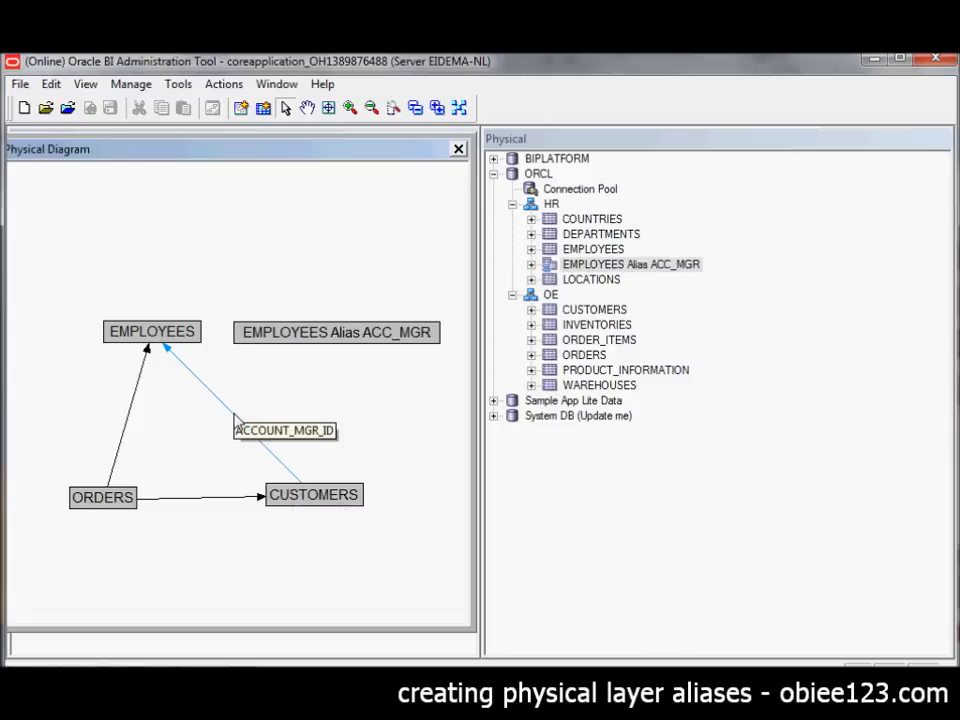
pyautogui.moveTo(236, 424)
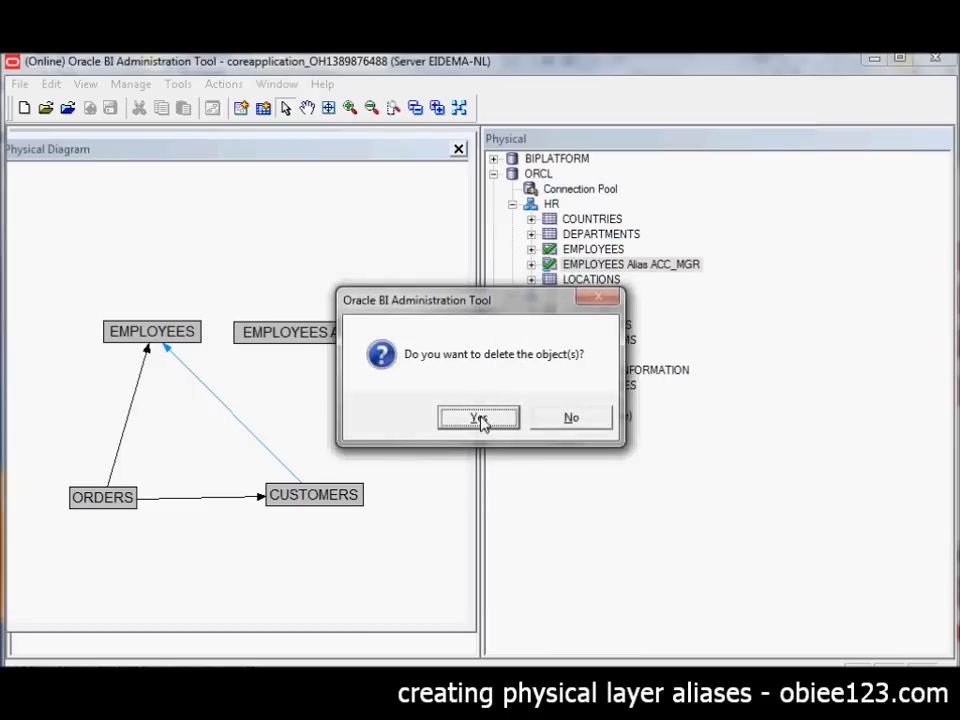
# - Delete the CUSTOMERS–EMPLOYEES join and join the alias EMPLOYEE_ID to CUSTOMERS ACCOUNT_MGR_ID instead
pyautogui.click(478, 418)
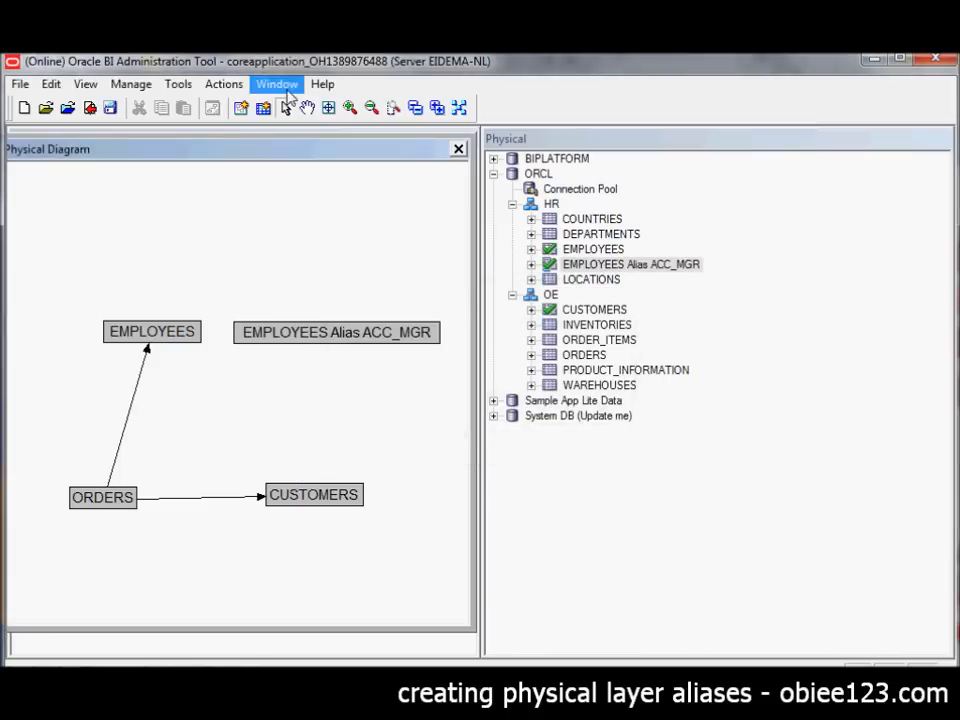
pyautogui.moveTo(250, 130)
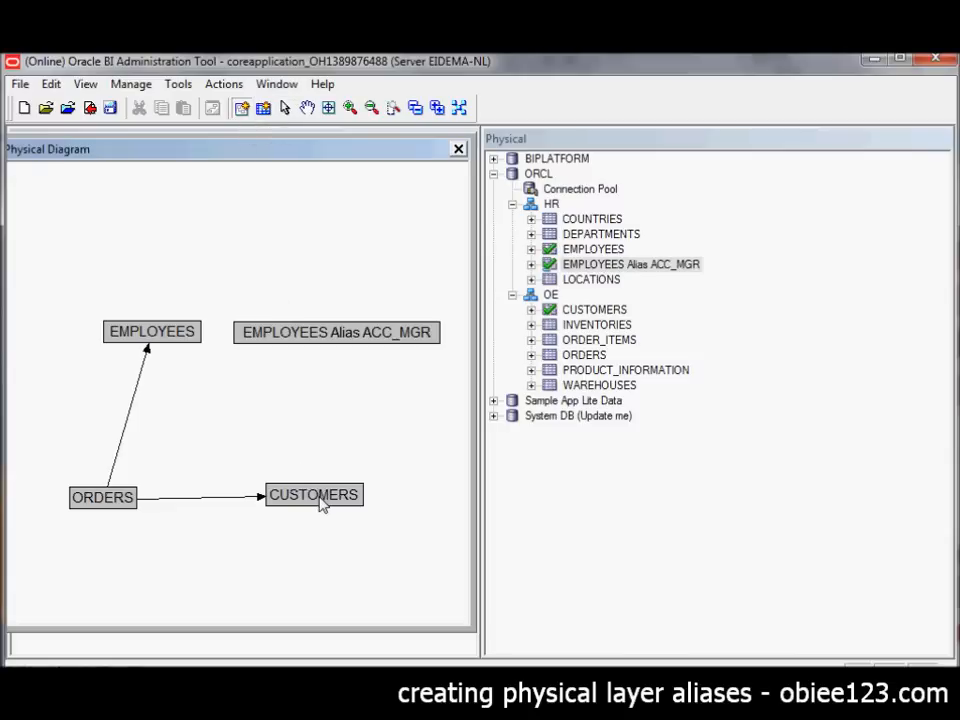
pyautogui.moveTo(322, 504); pyautogui.dragTo(344, 340)
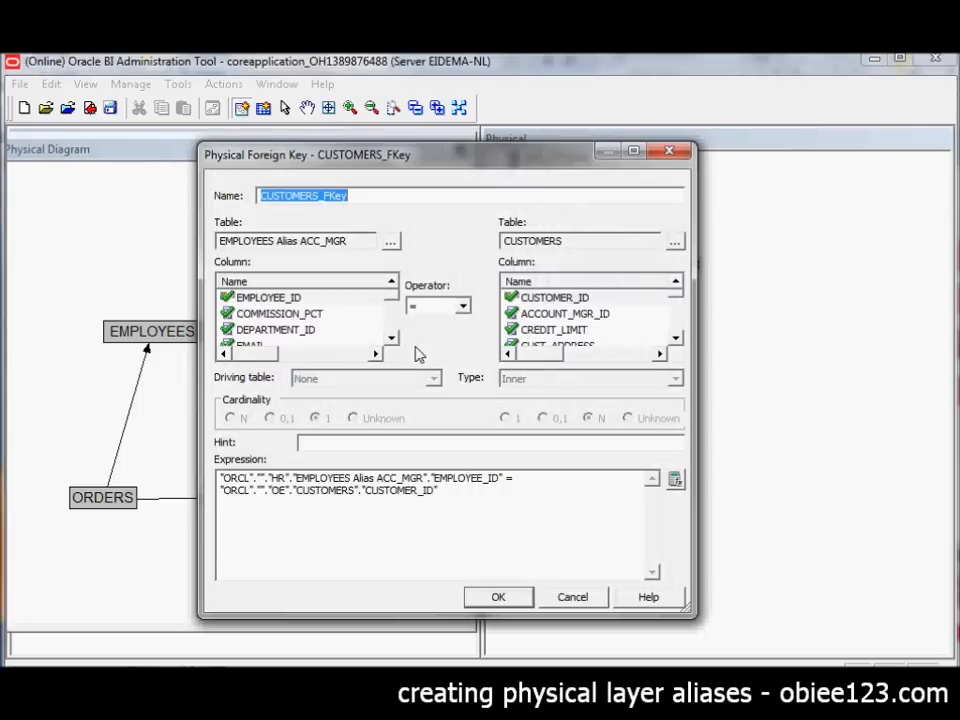
pyautogui.moveTo(344, 378)
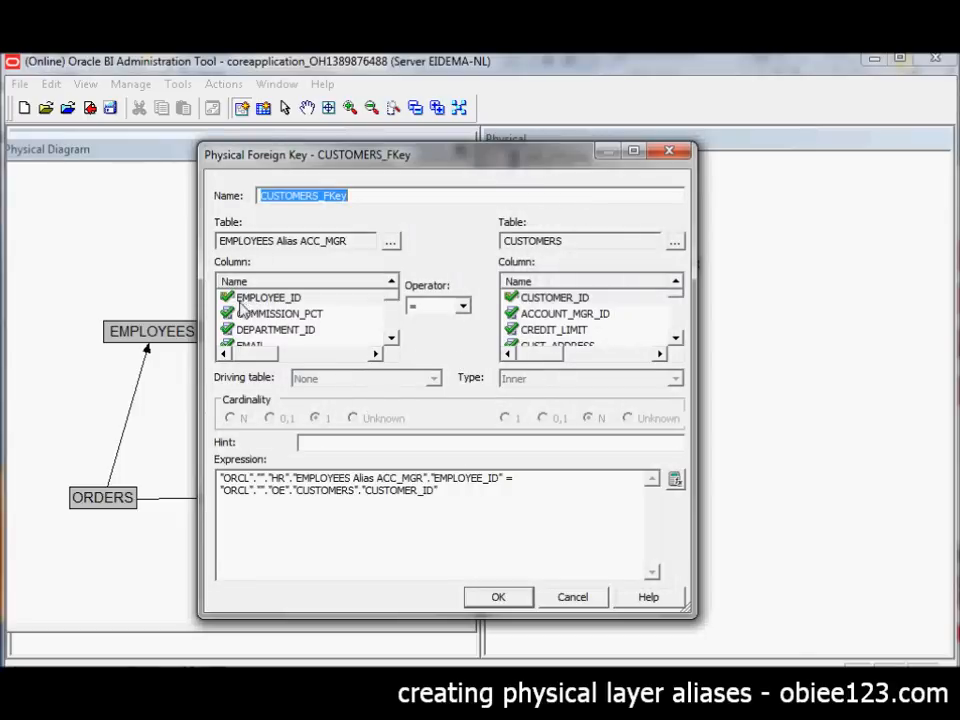
pyautogui.moveTo(620, 308)
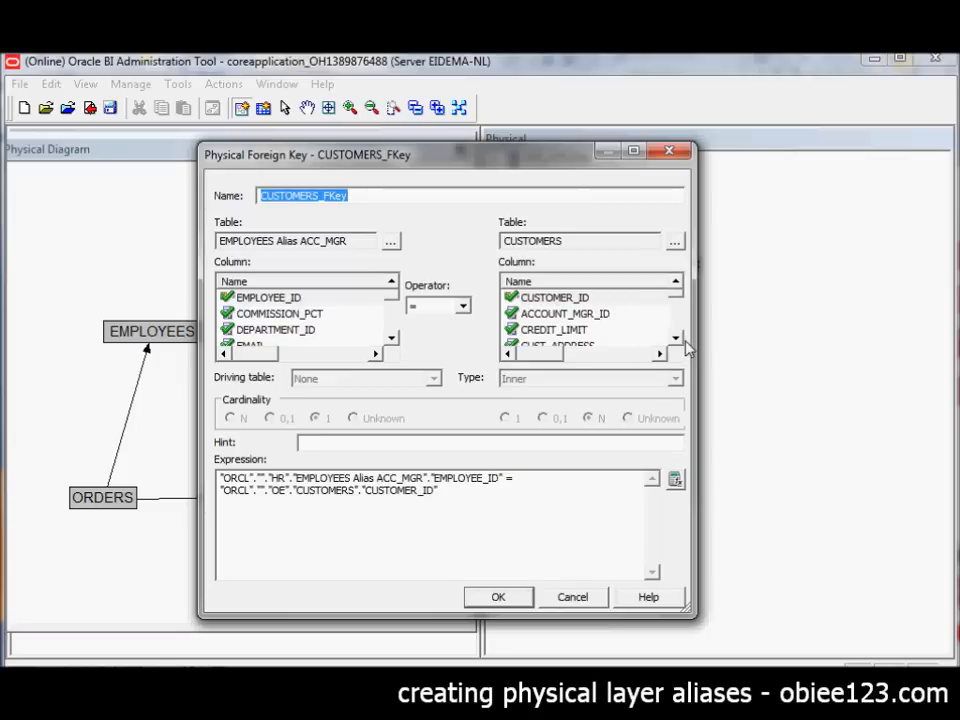
pyautogui.click(564, 312)
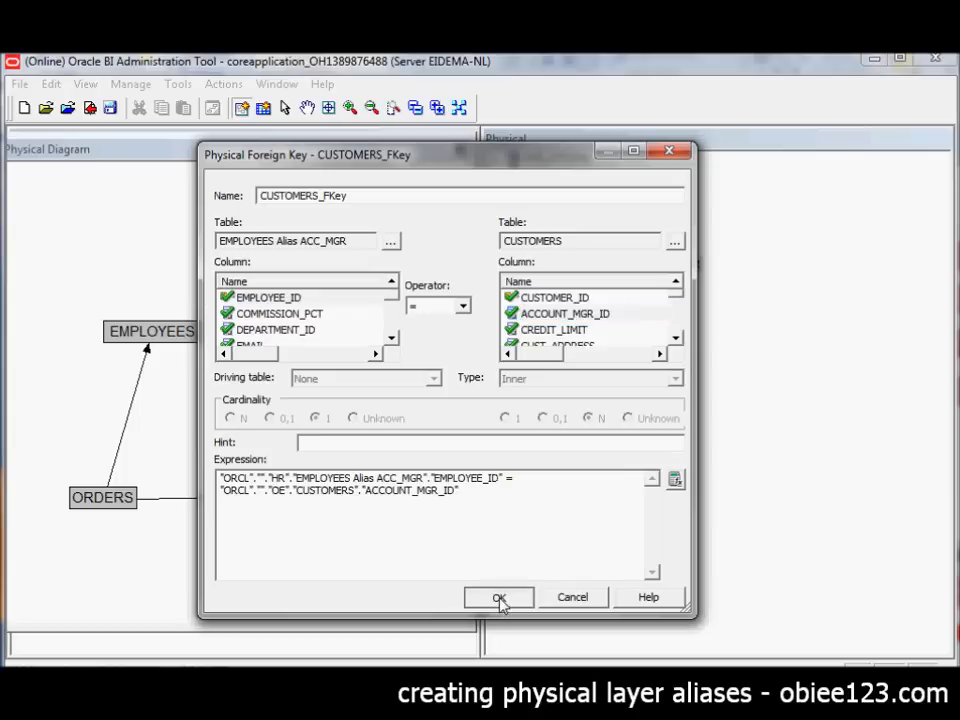
pyautogui.click(500, 596)
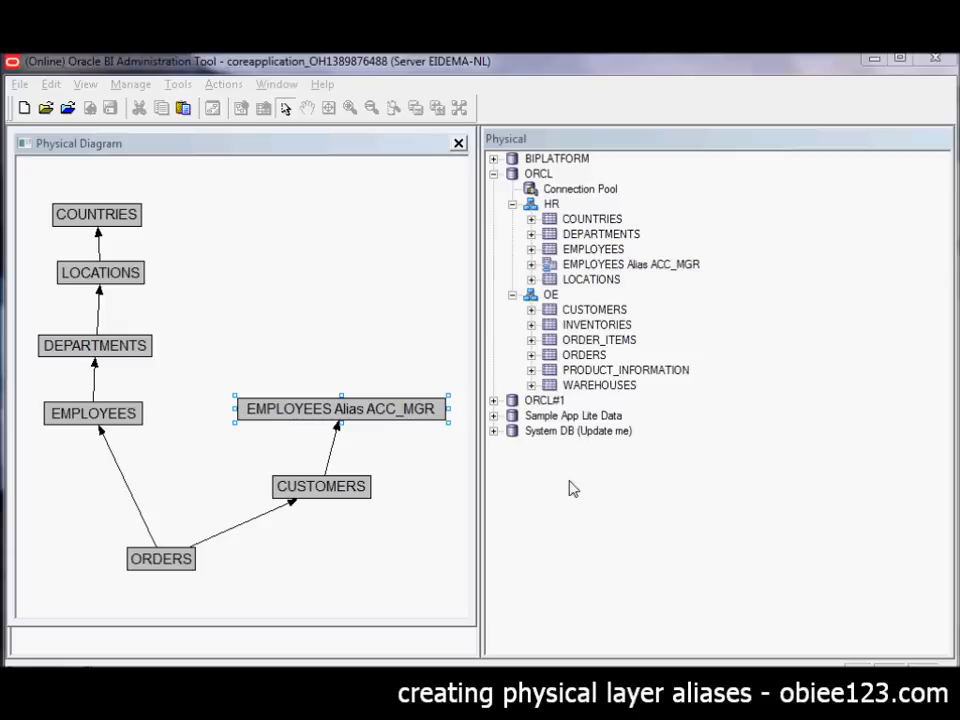
pyautogui.moveTo(136, 236)
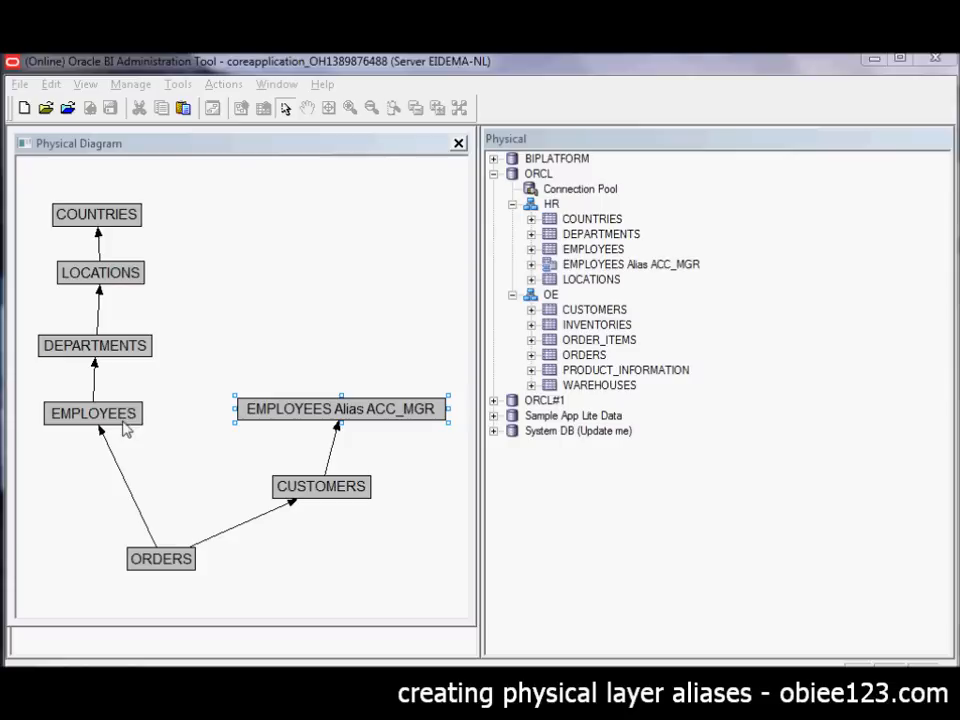
pyautogui.moveTo(92, 356)
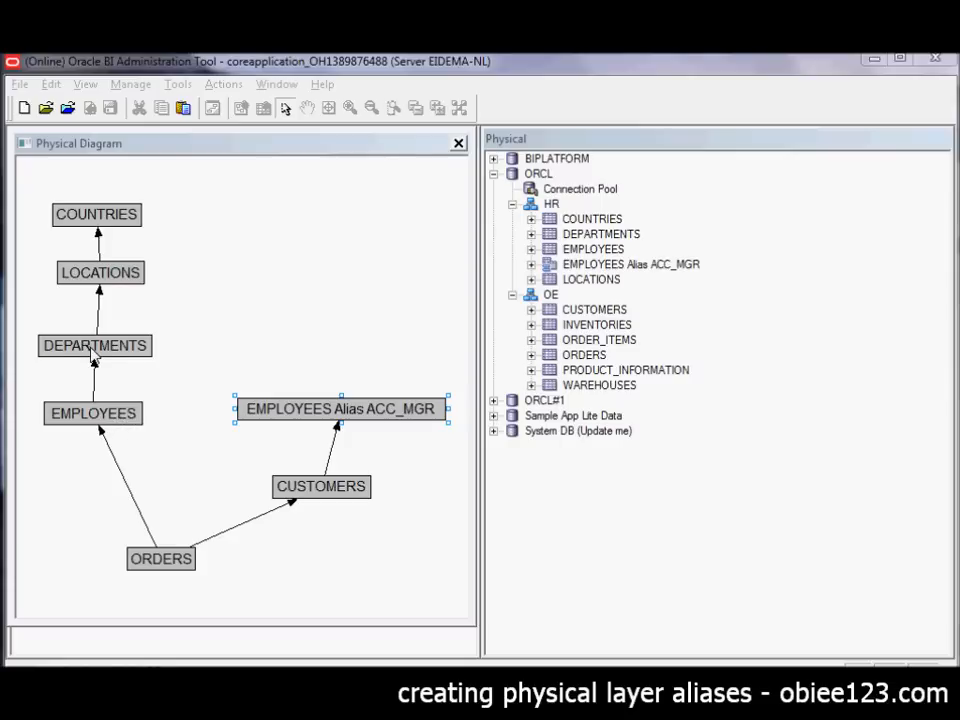
pyautogui.moveTo(108, 218)
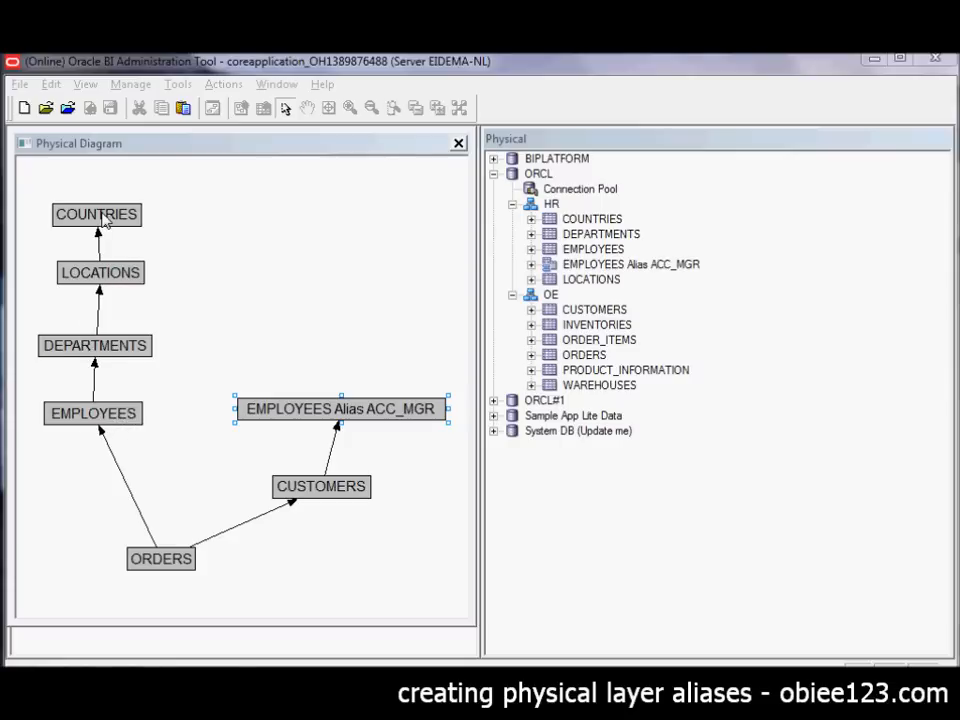
pyautogui.moveTo(330, 414)
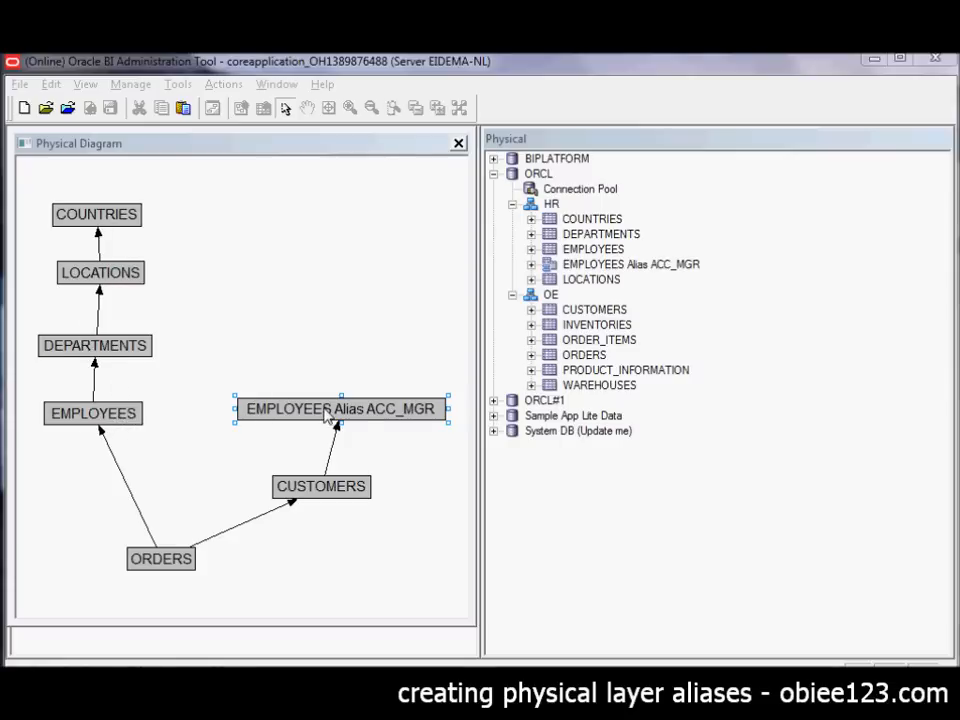
pyautogui.moveTo(388, 486)
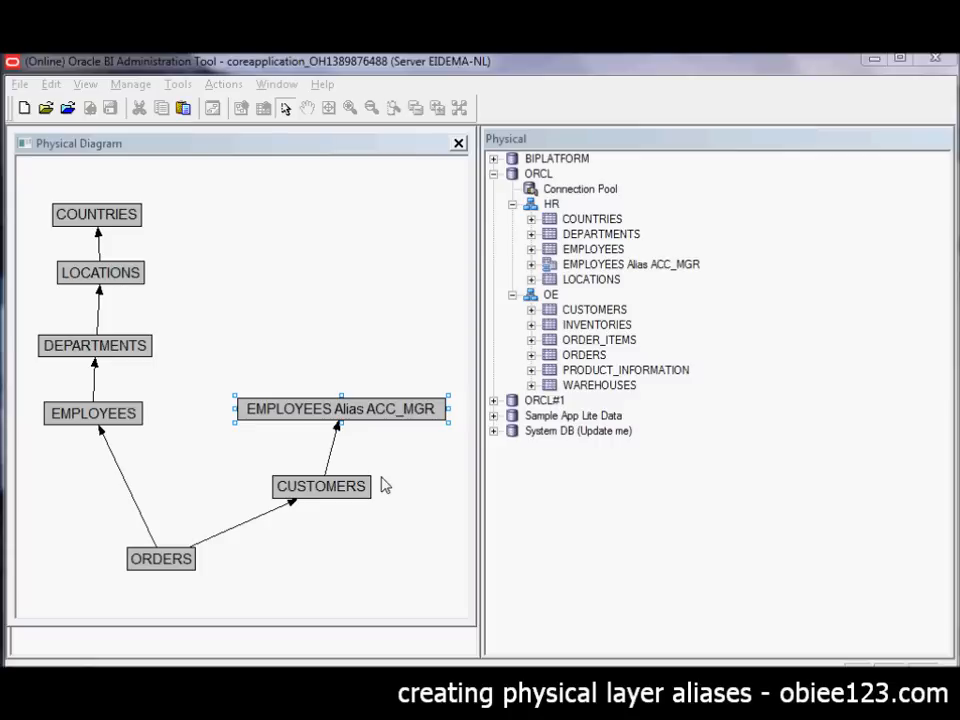
pyautogui.moveTo(318, 464)
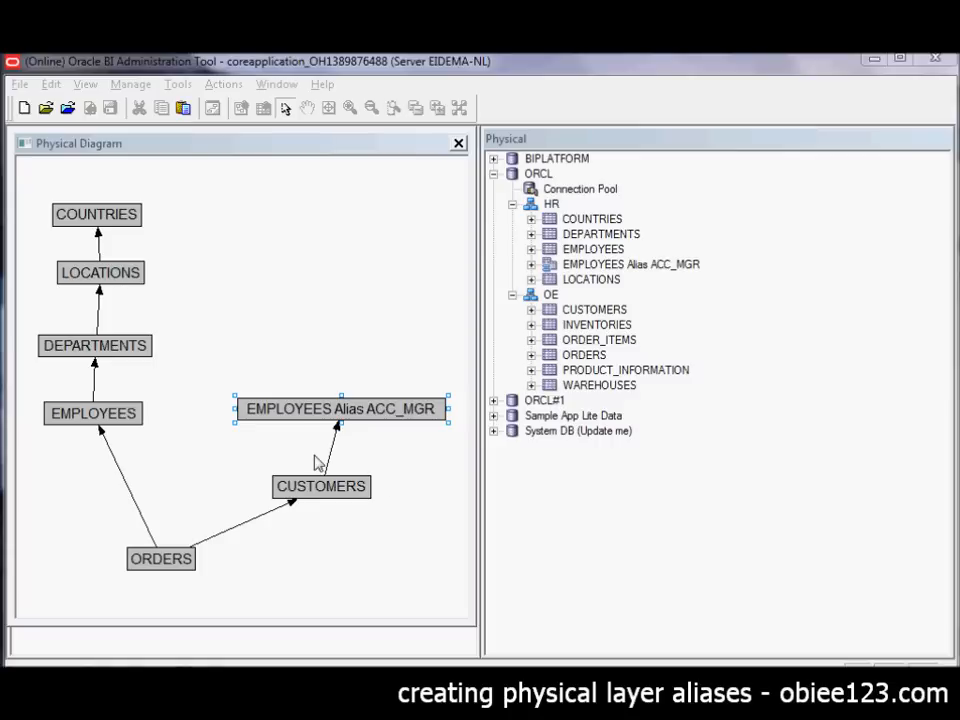
pyautogui.moveTo(228, 404)
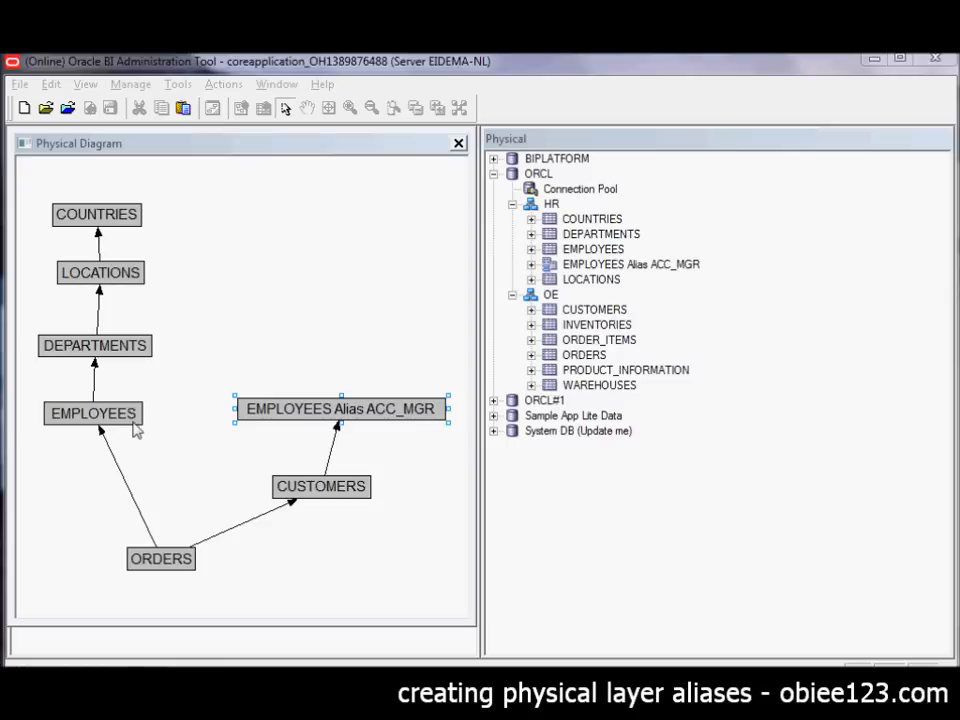
pyautogui.moveTo(290, 414)
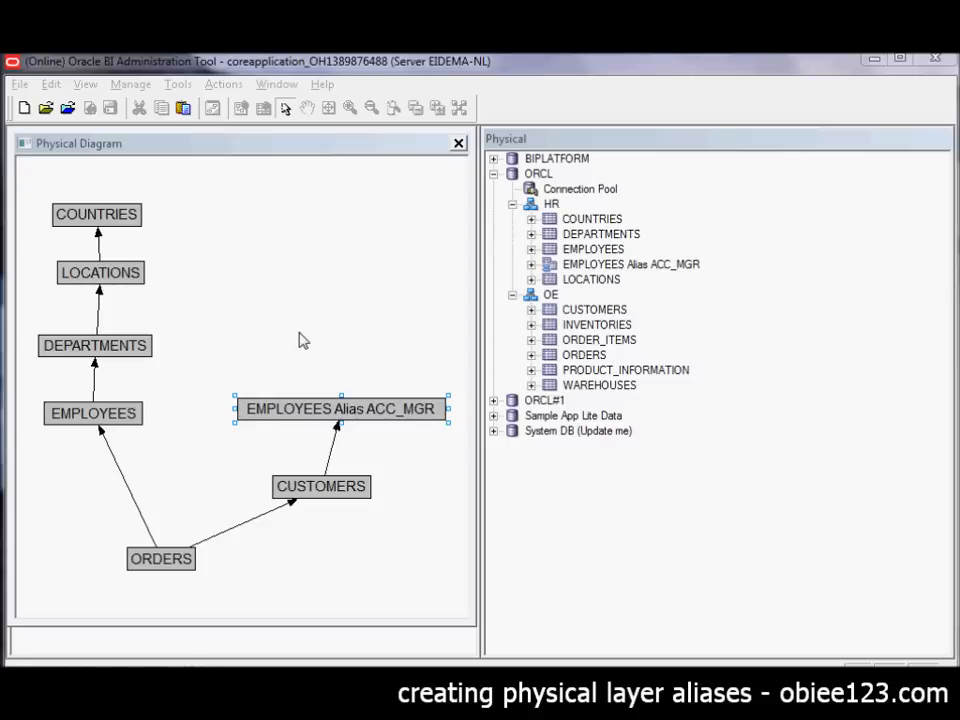
pyautogui.moveTo(276, 204)
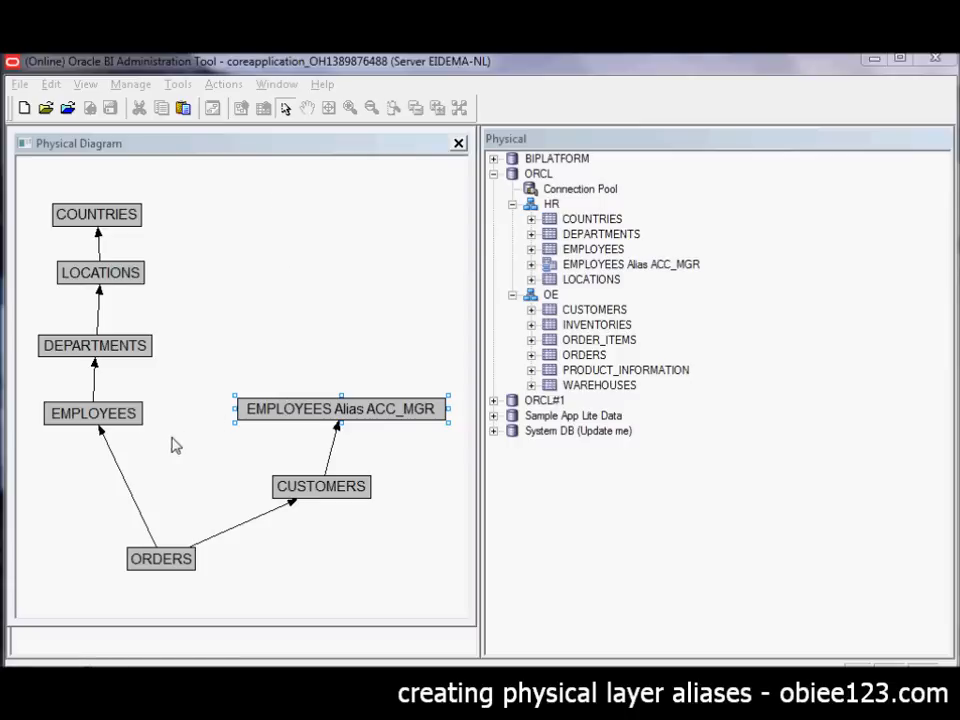
pyautogui.moveTo(136, 418)
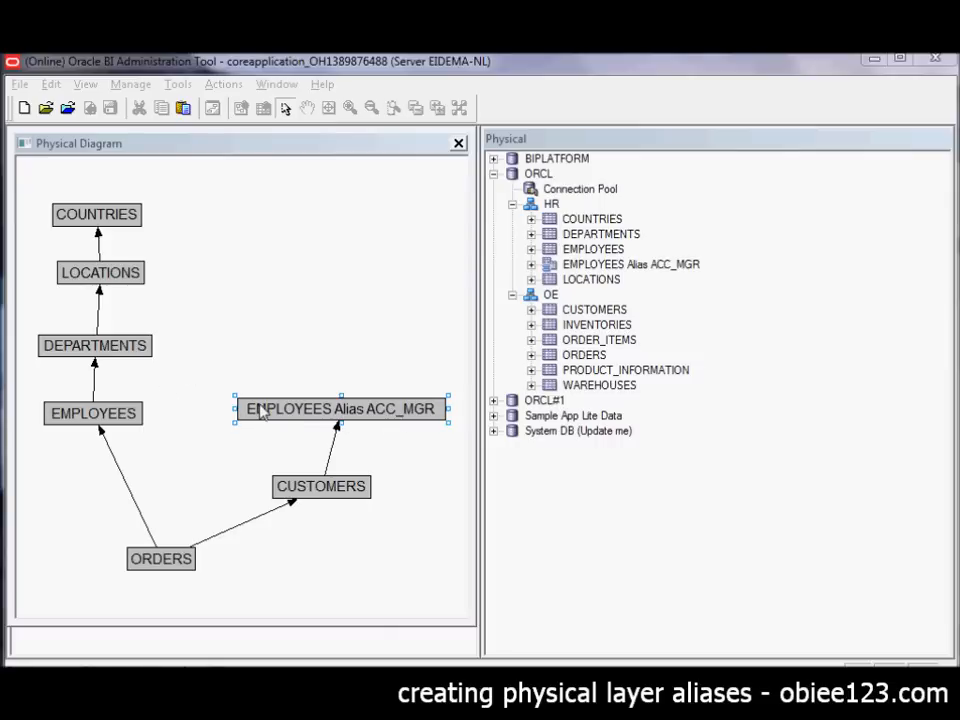
pyautogui.moveTo(276, 420)
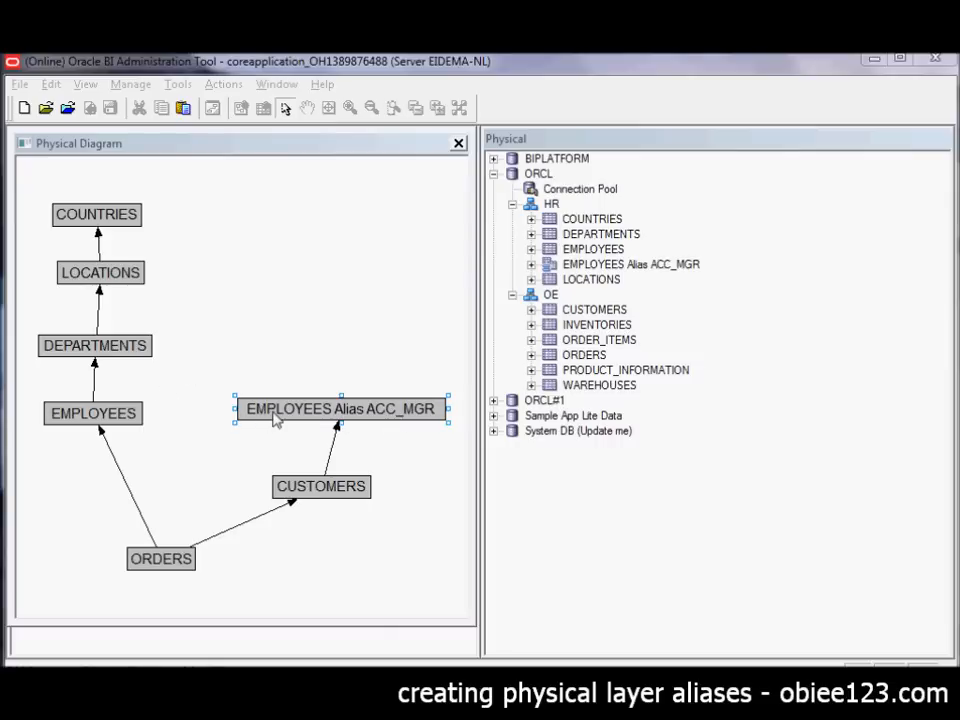
pyautogui.moveTo(398, 418)
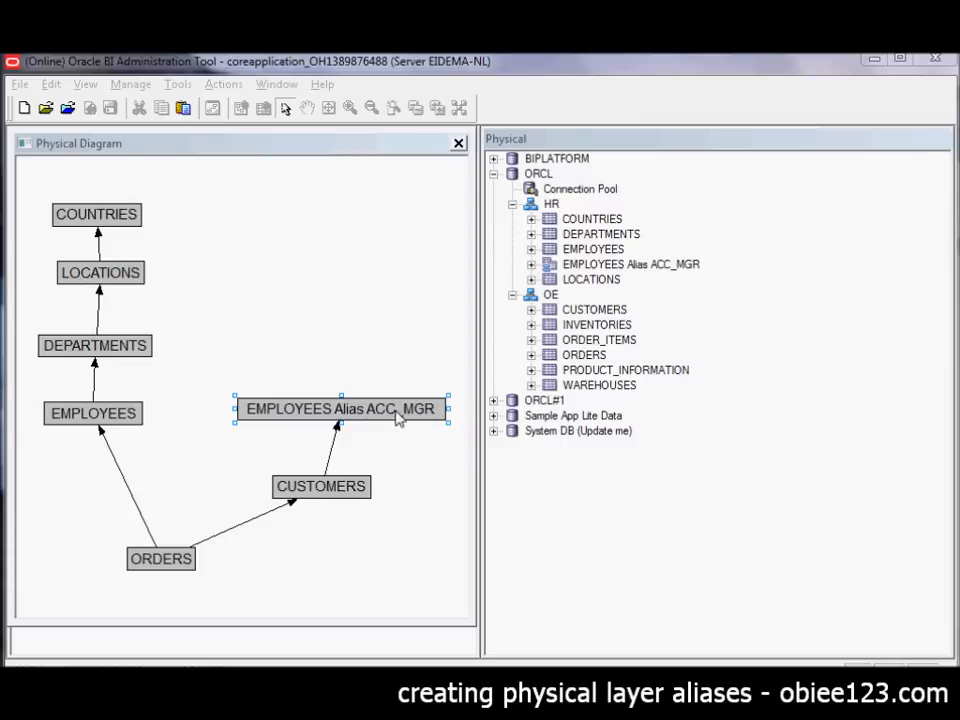
pyautogui.moveTo(116, 348)
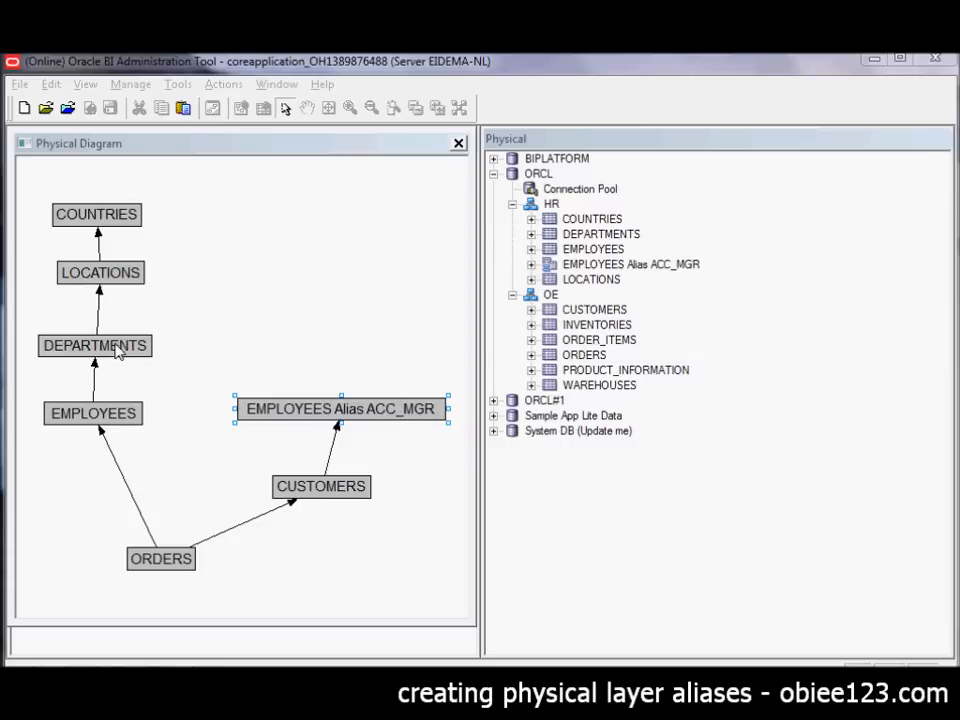
pyautogui.moveTo(118, 380)
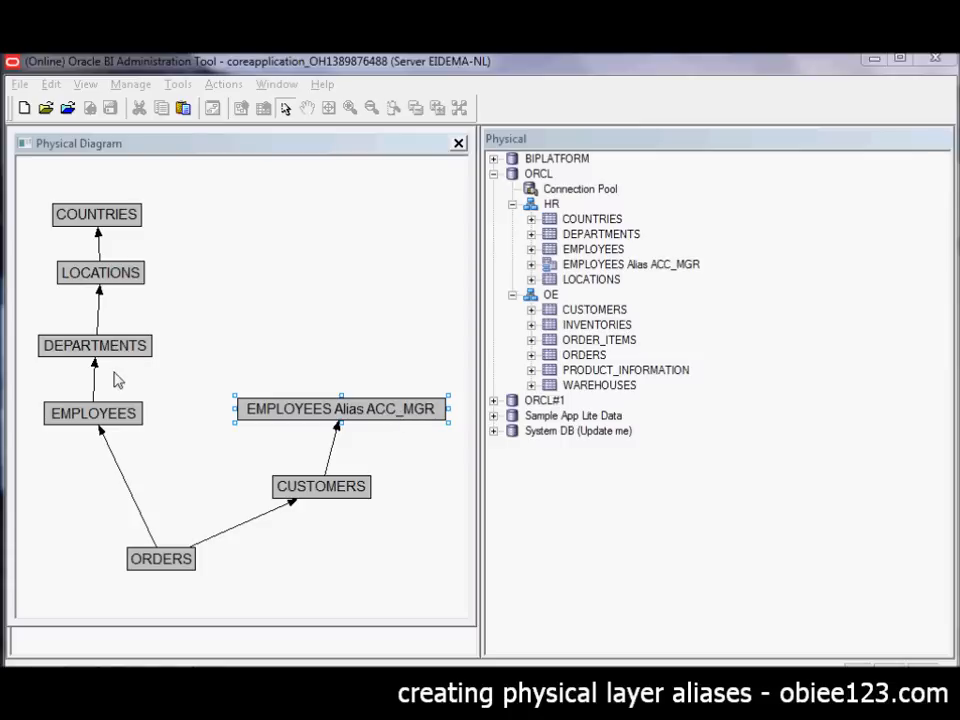
pyautogui.moveTo(108, 222)
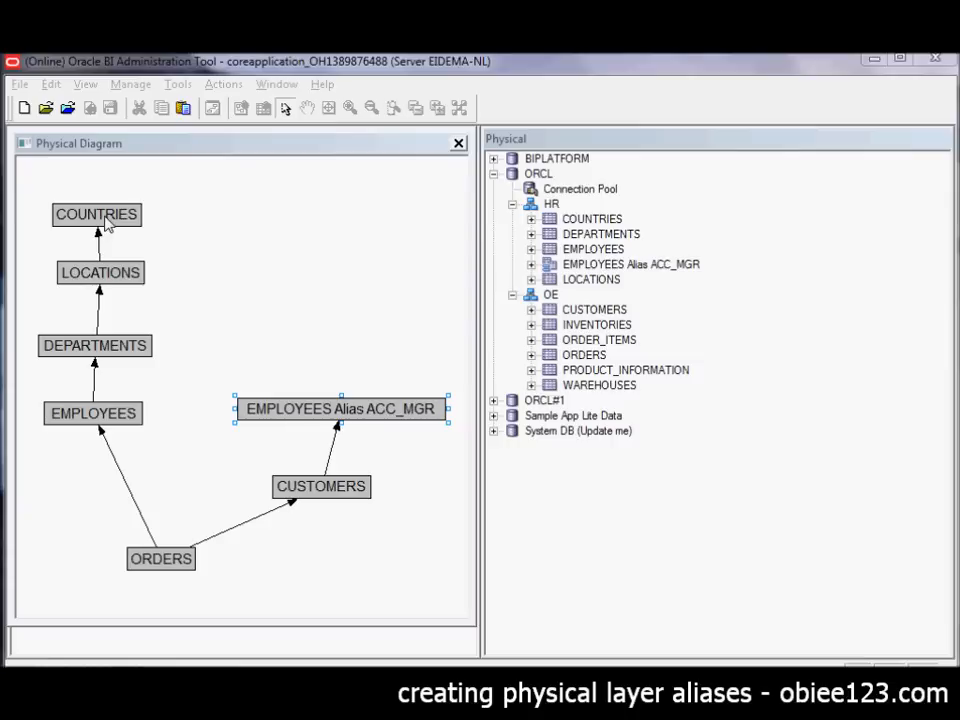
pyautogui.moveTo(308, 496)
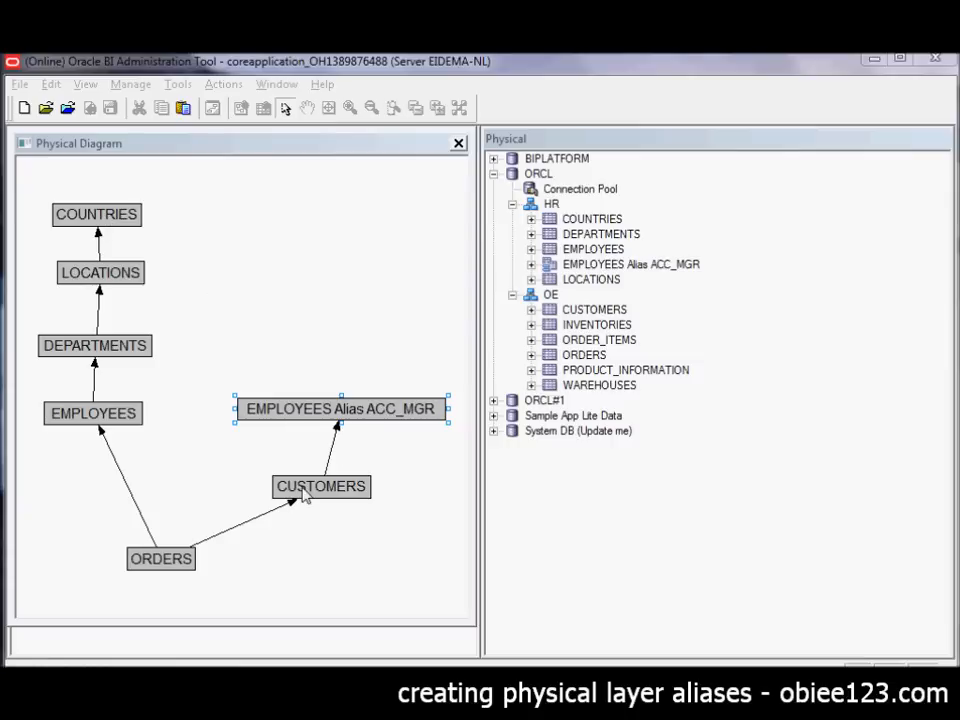
pyautogui.moveTo(364, 222)
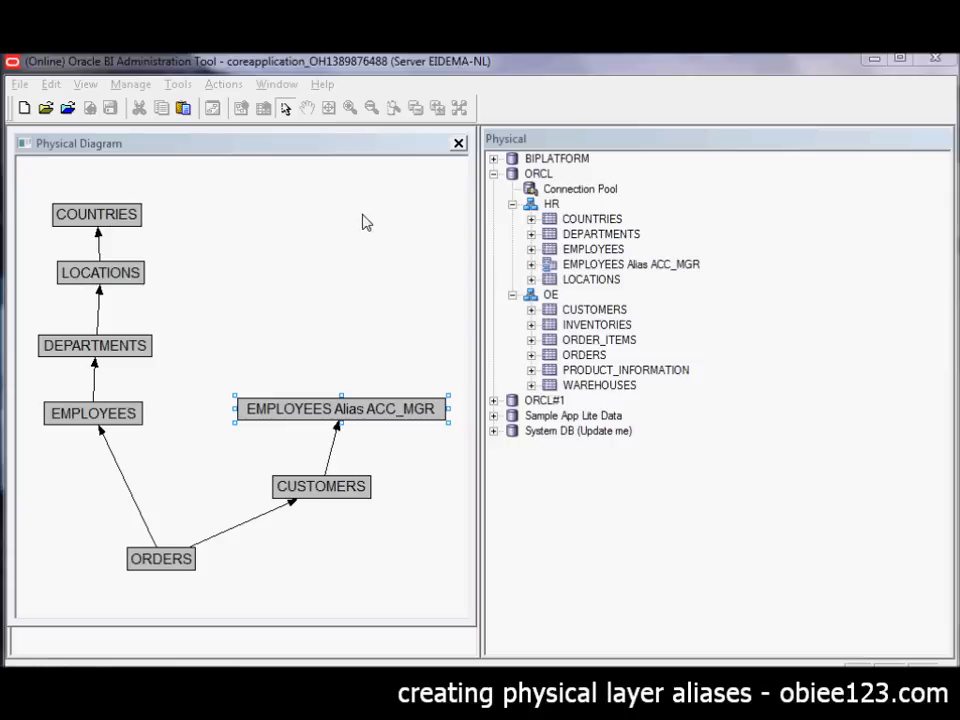
pyautogui.moveTo(596, 240)
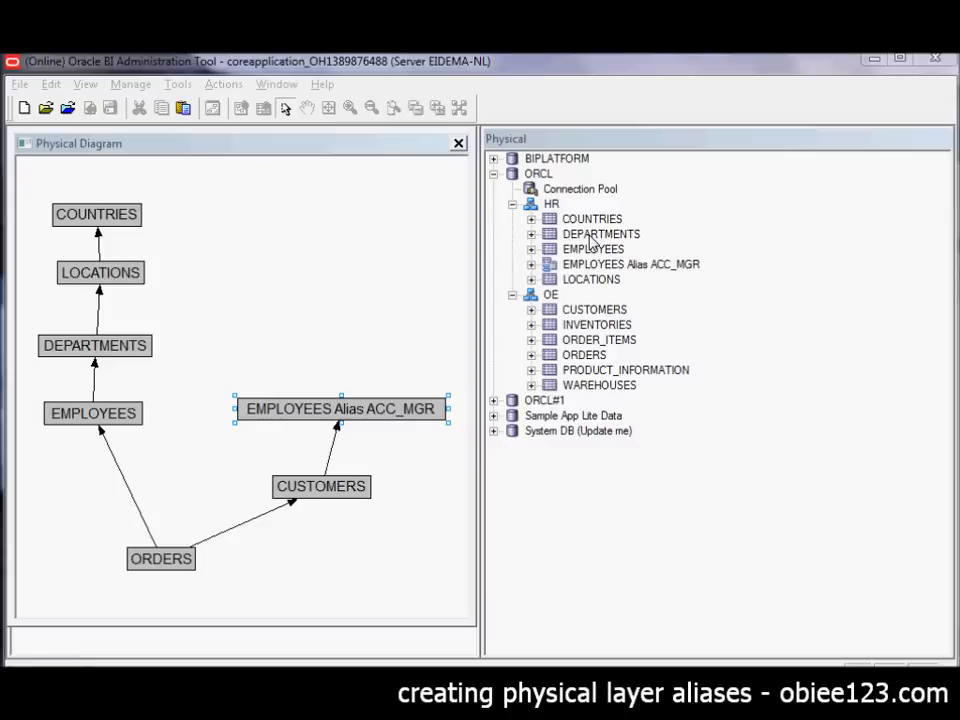
# - Create 'DEPARTMENTS Alias ACC_MGR' as an alias of the DEPARTMENTS table
pyautogui.rightClick(600, 232)
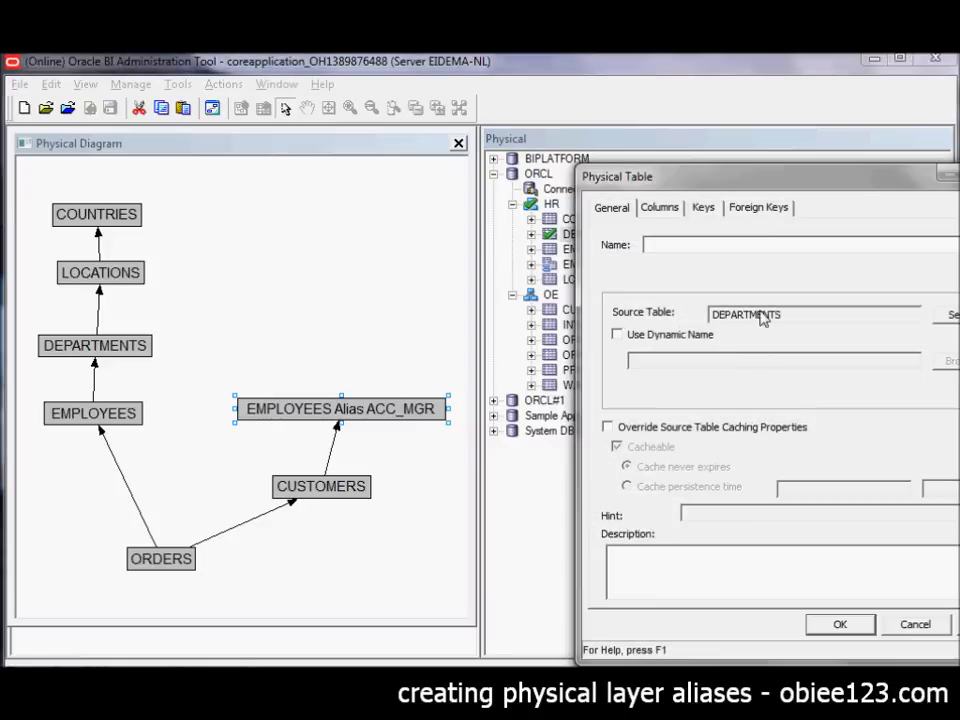
pyautogui.doubleClick(746, 312)
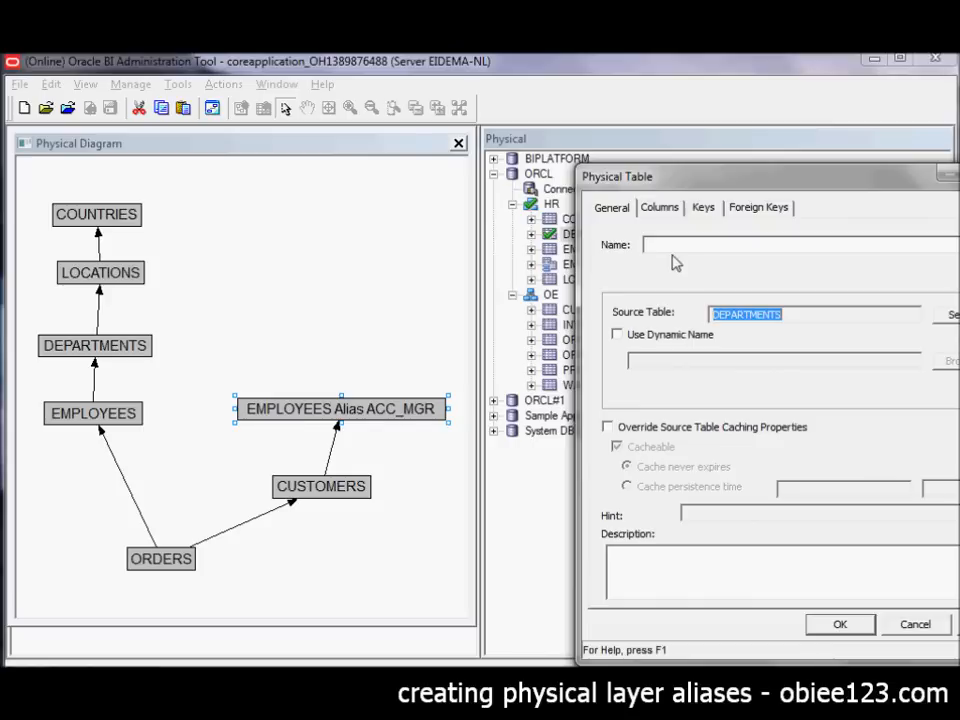
pyautogui.write('DEPARTMENTS Alias ACC_MGR')
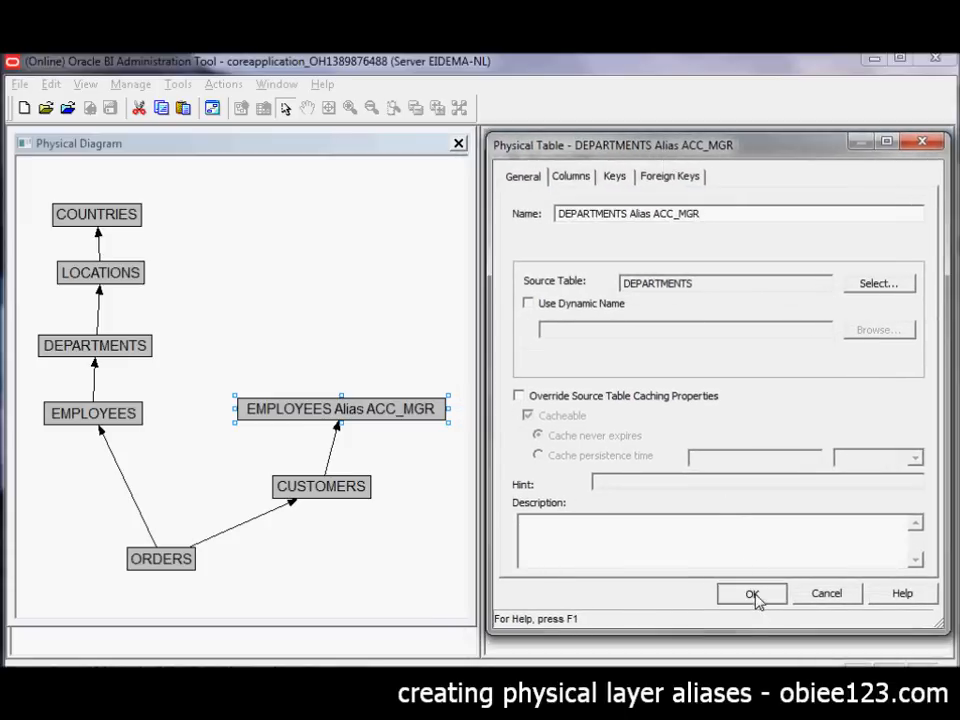
pyautogui.click(752, 592)
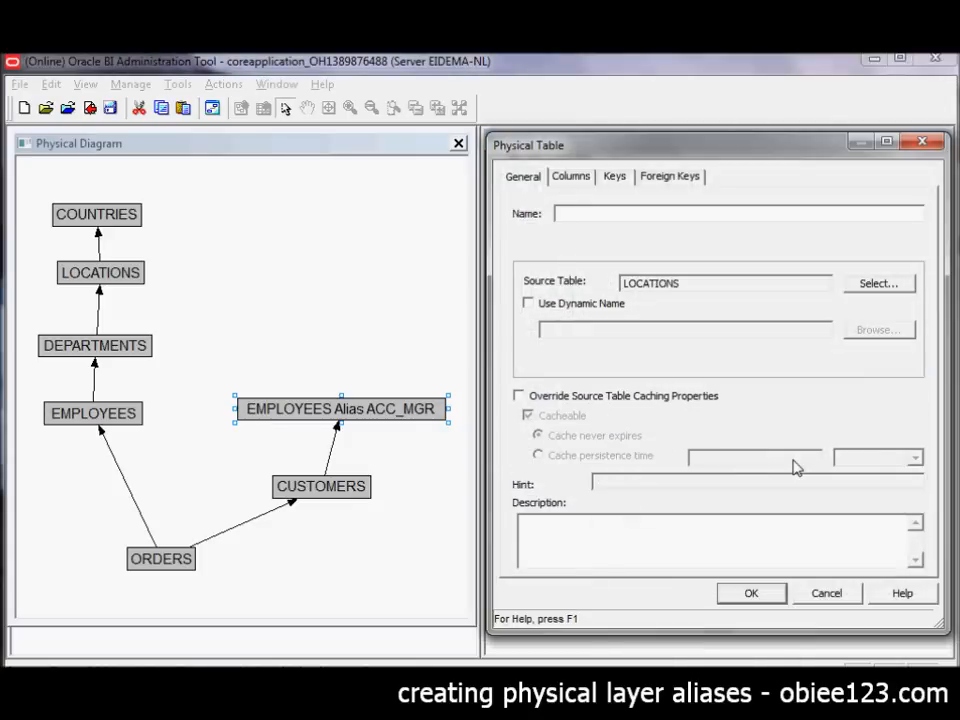
# - Create 'LOCATIONS Alias ACC_MGR' and 'COUNTRIES Alias ACC_MGR' aliases the same way
pyautogui.write('LOCATIONS Alias ACC_MGR')
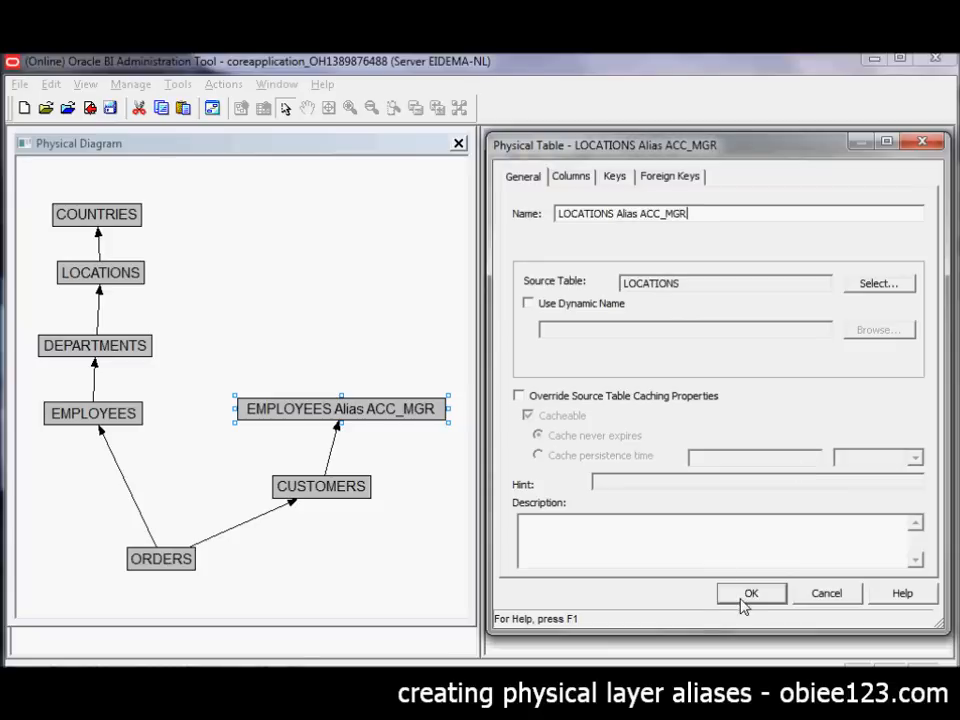
pyautogui.click(752, 592)
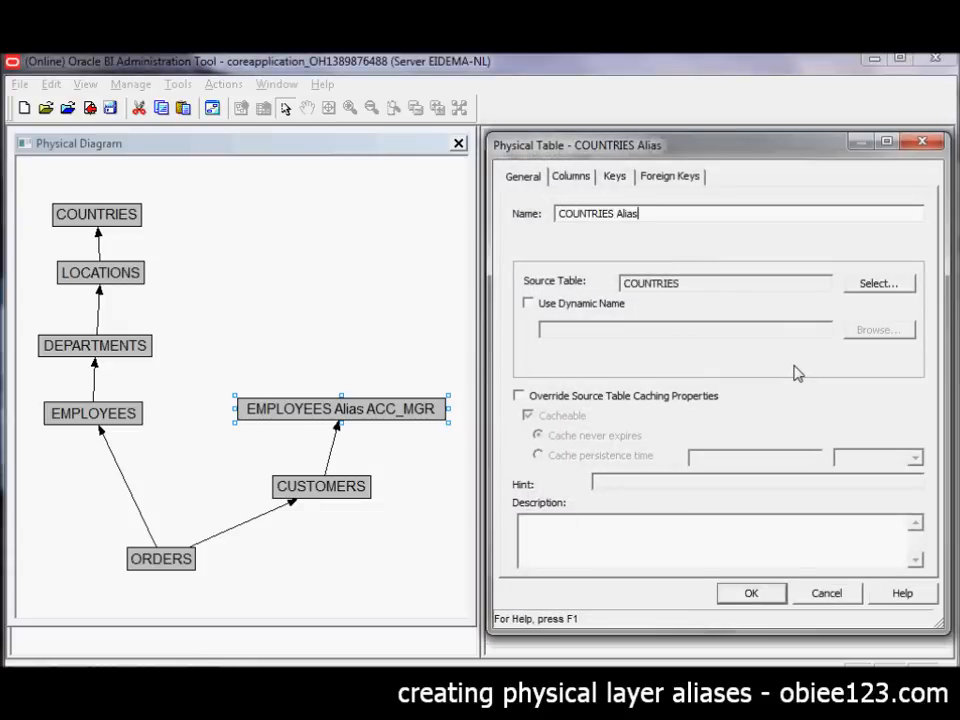
pyautogui.write('ACC_MGR')
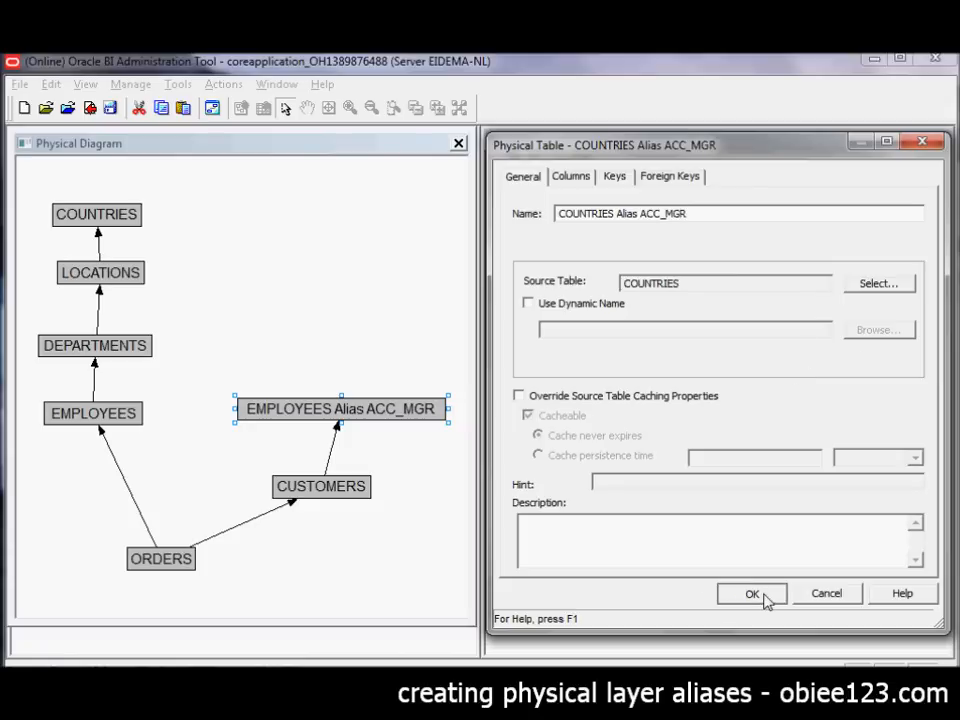
pyautogui.click(752, 592)
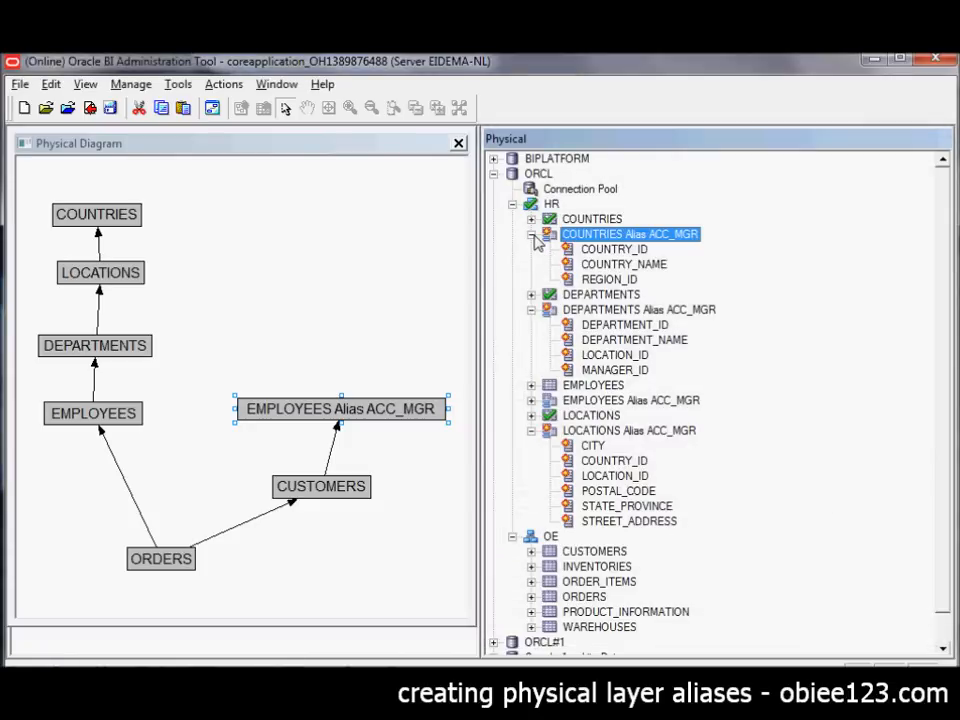
# - Collapse the column lists of the three new ACC_MGR alias nodes under HR
pyautogui.click(532, 234)
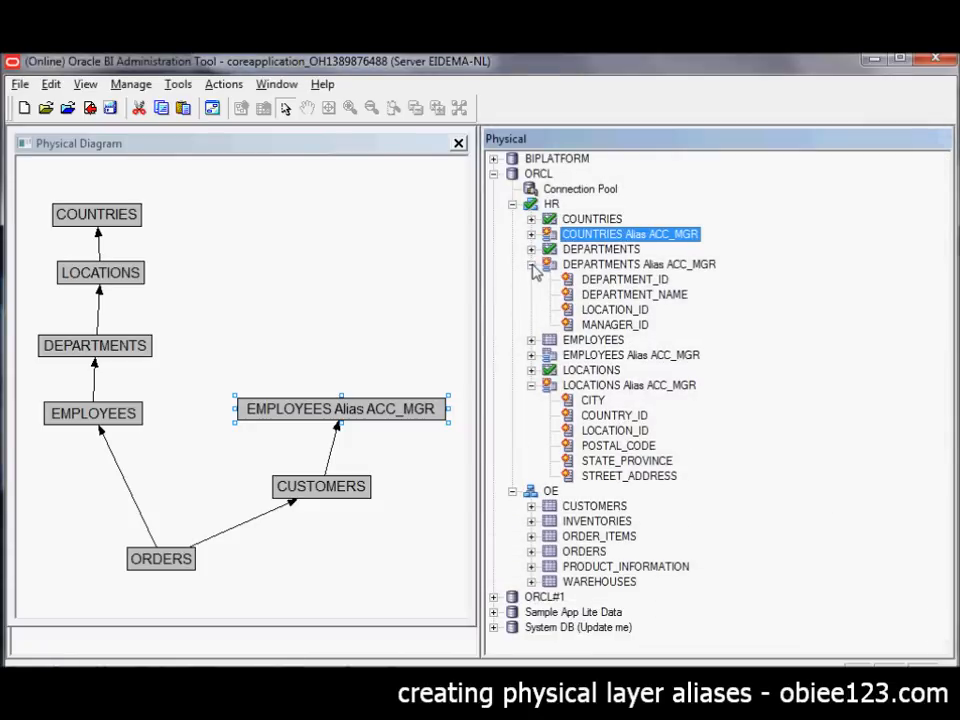
pyautogui.click(532, 264)
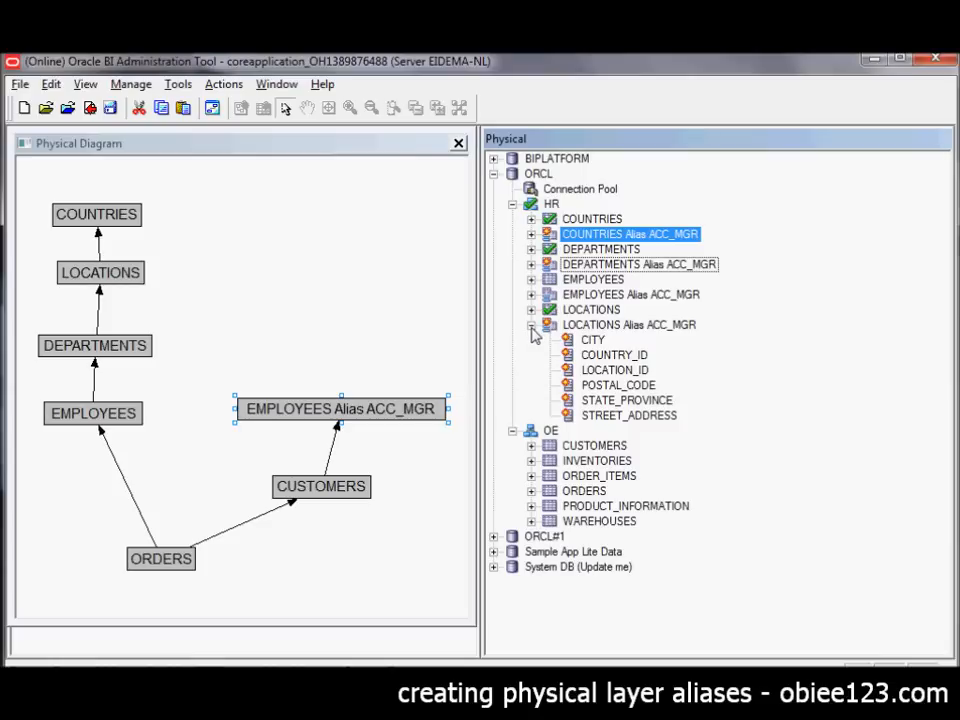
pyautogui.click(532, 324)
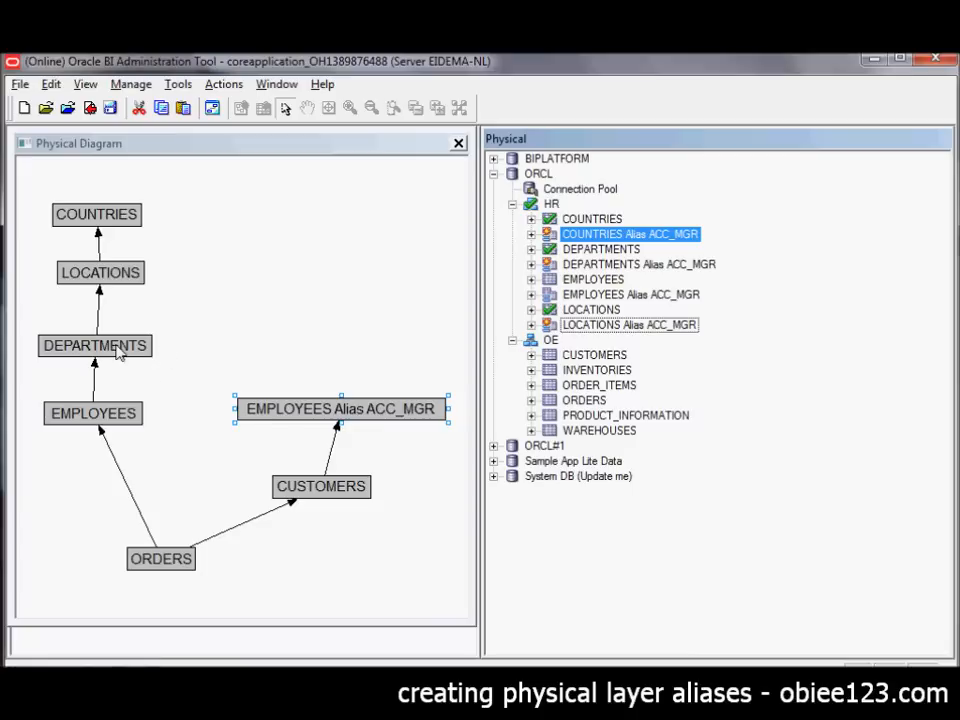
pyautogui.moveTo(600, 264)
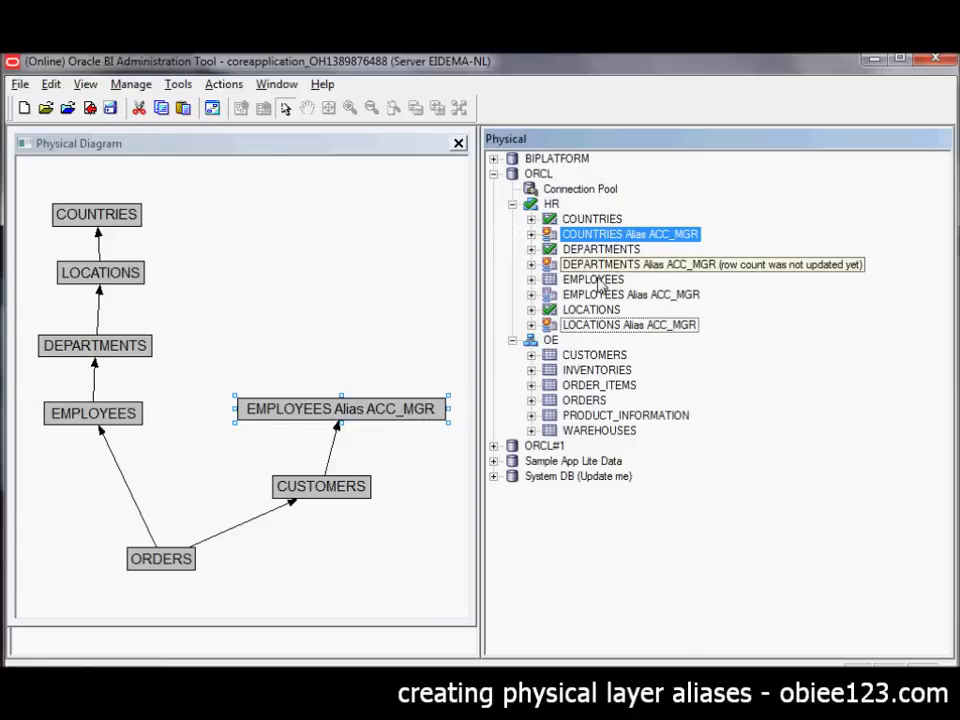
# - Start a new foreign key on EMPLOYEES Alias ACC_MGR referencing DEPARTMENTS Alias ACC_MGR
pyautogui.doubleClick(340, 408)
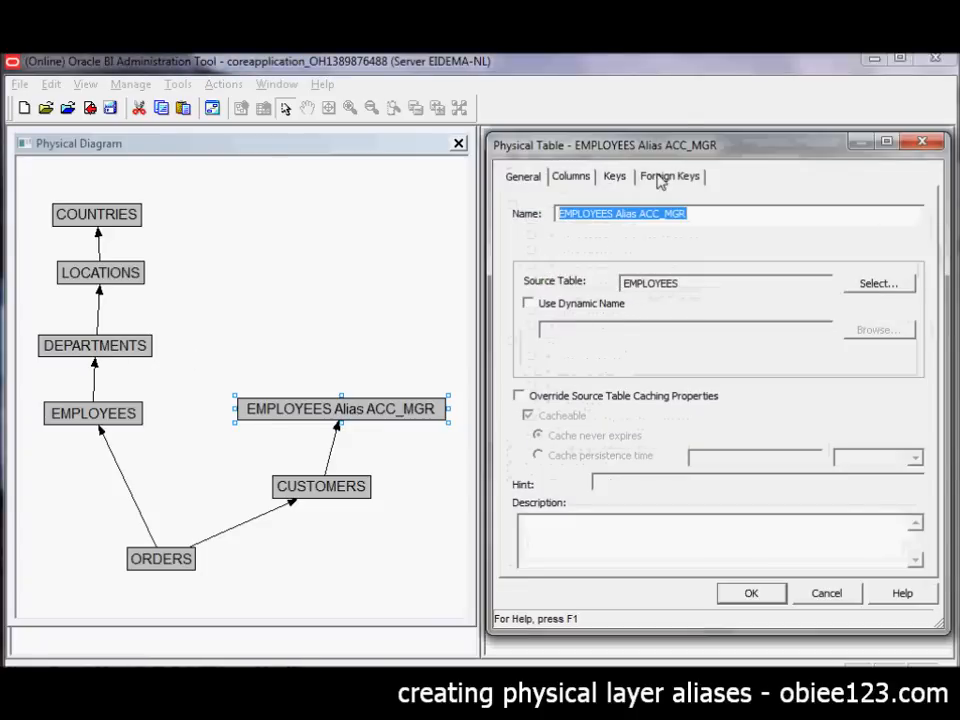
pyautogui.click(668, 176)
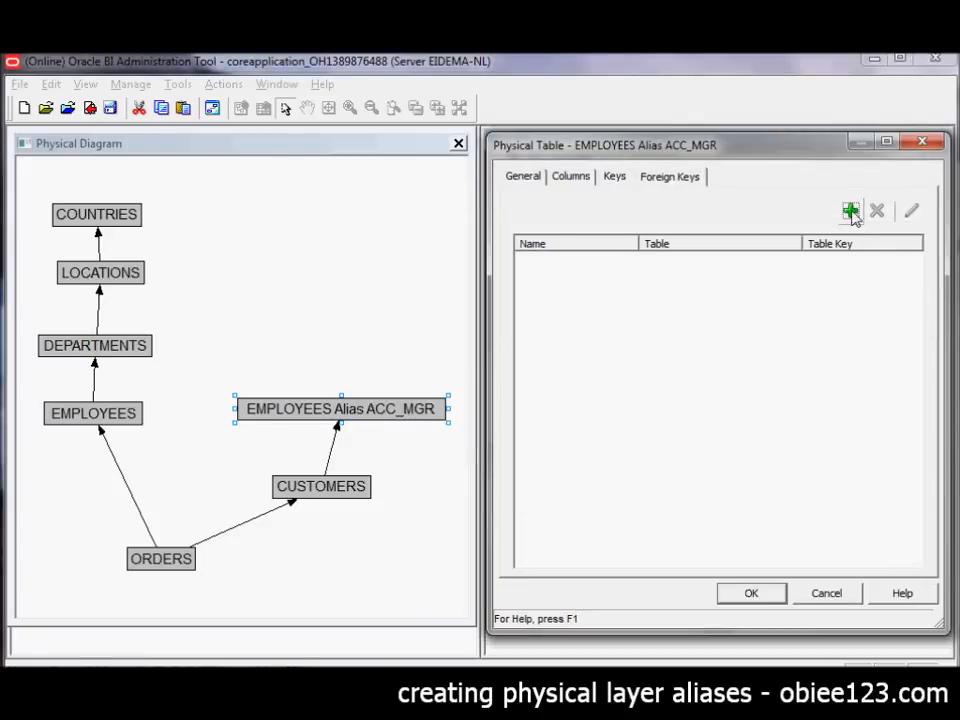
pyautogui.click(850, 210)
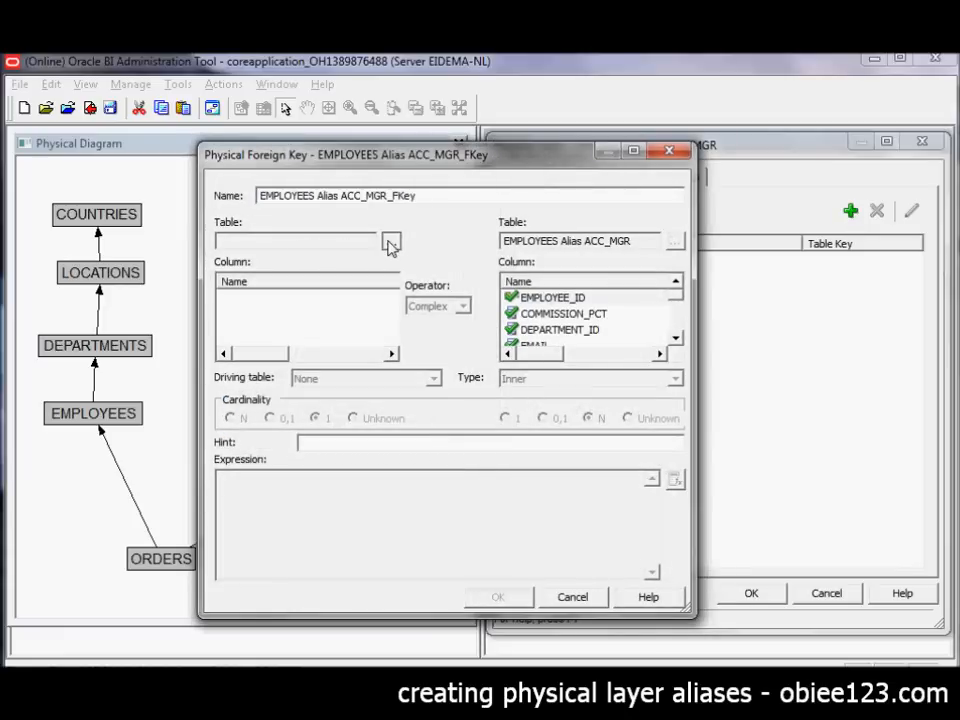
pyautogui.click(390, 240)
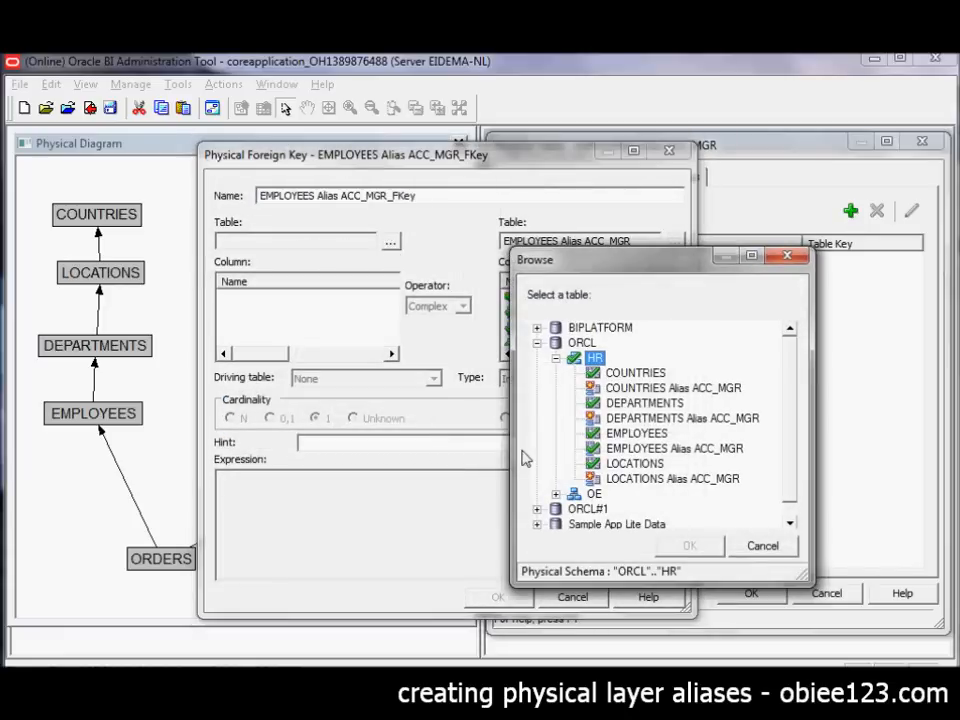
pyautogui.click(684, 418)
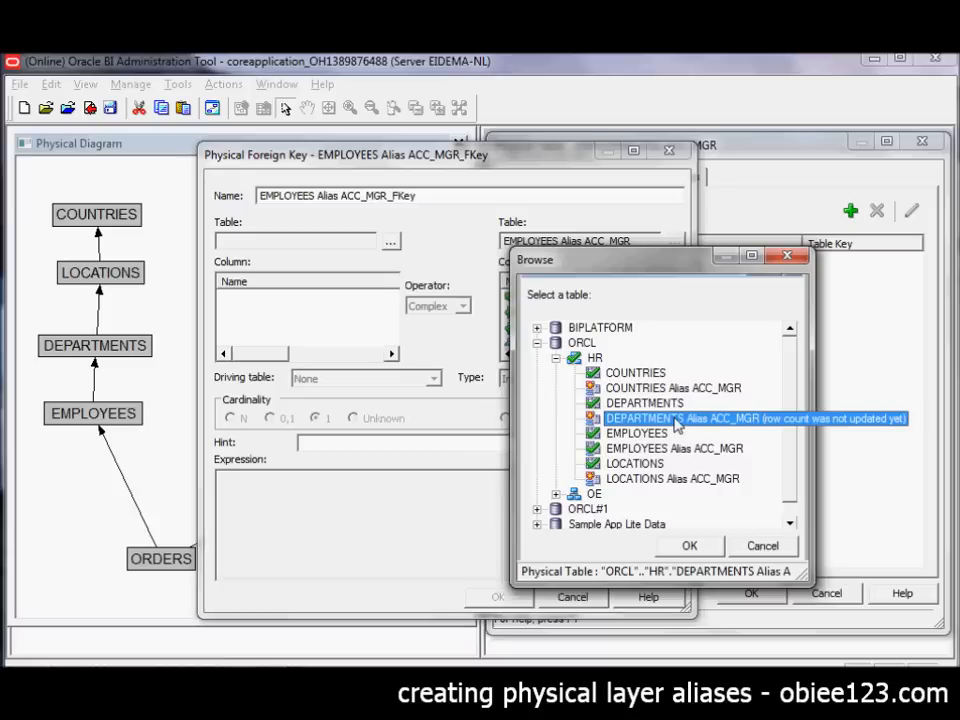
pyautogui.click(688, 544)
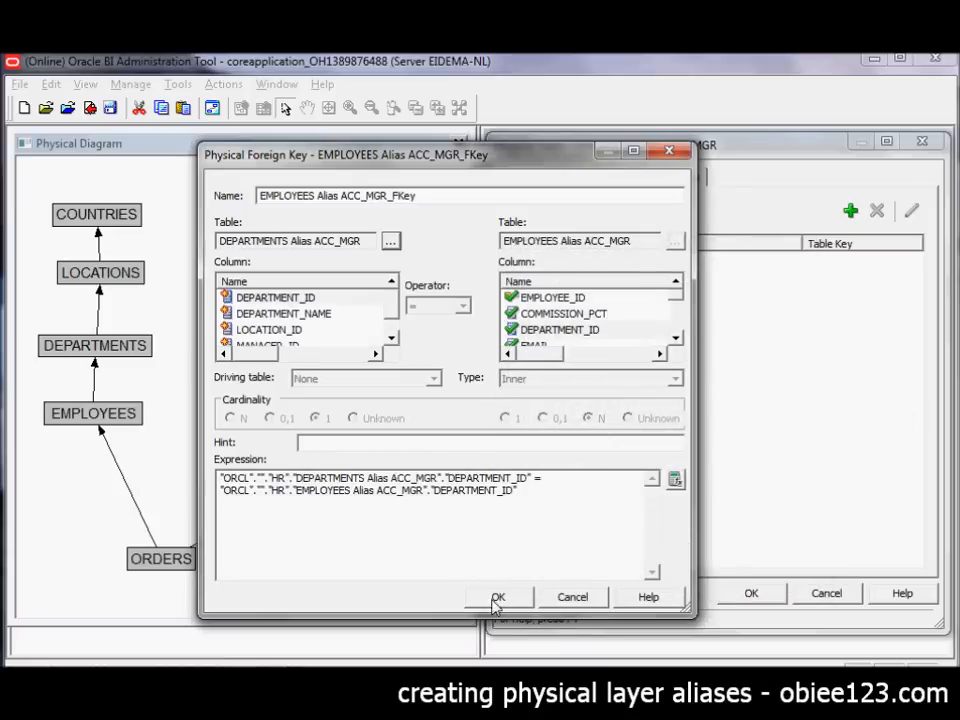
# - Confirm the DEPARTMENT_ID join, create the matching key in DEPARTMENTS Alias ACC_MGR, and save
pyautogui.click(498, 596)
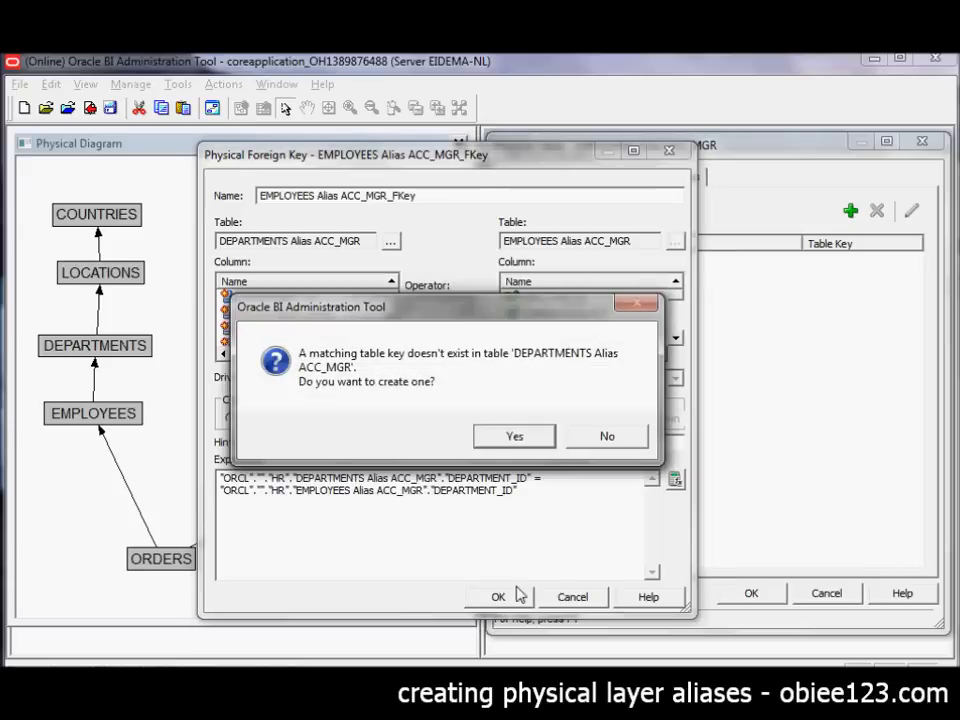
pyautogui.moveTo(248, 304)
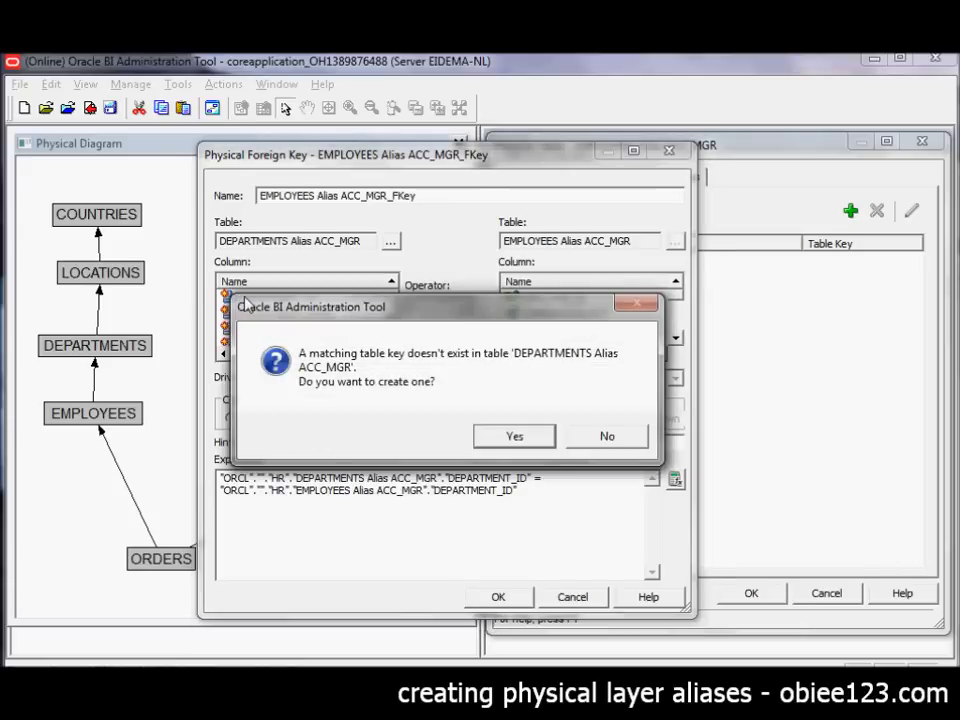
pyautogui.moveTo(516, 372)
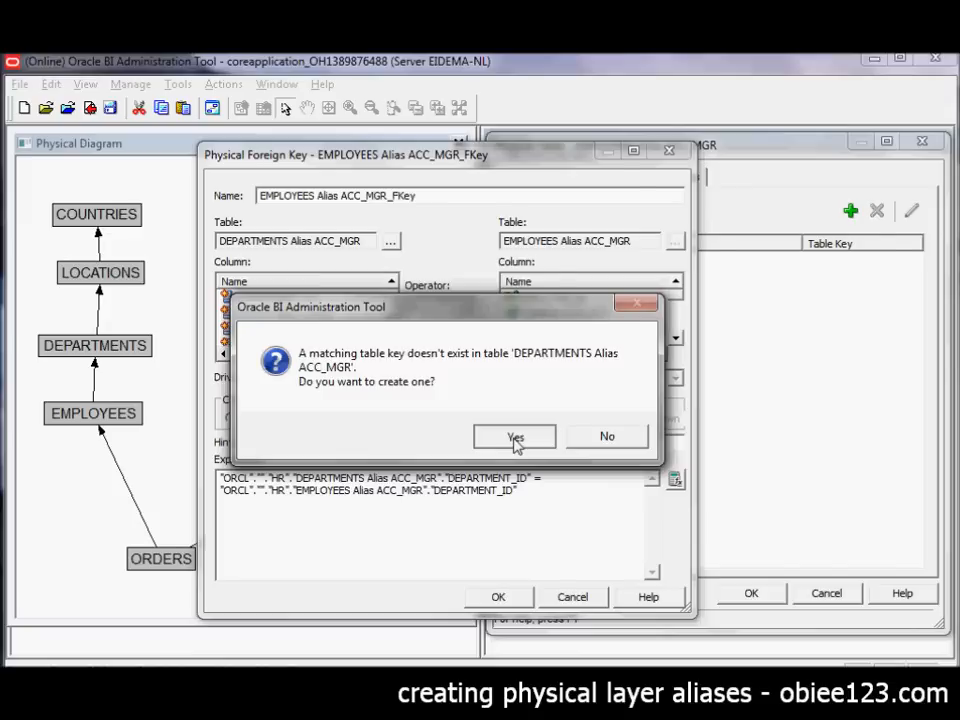
pyautogui.click(514, 436)
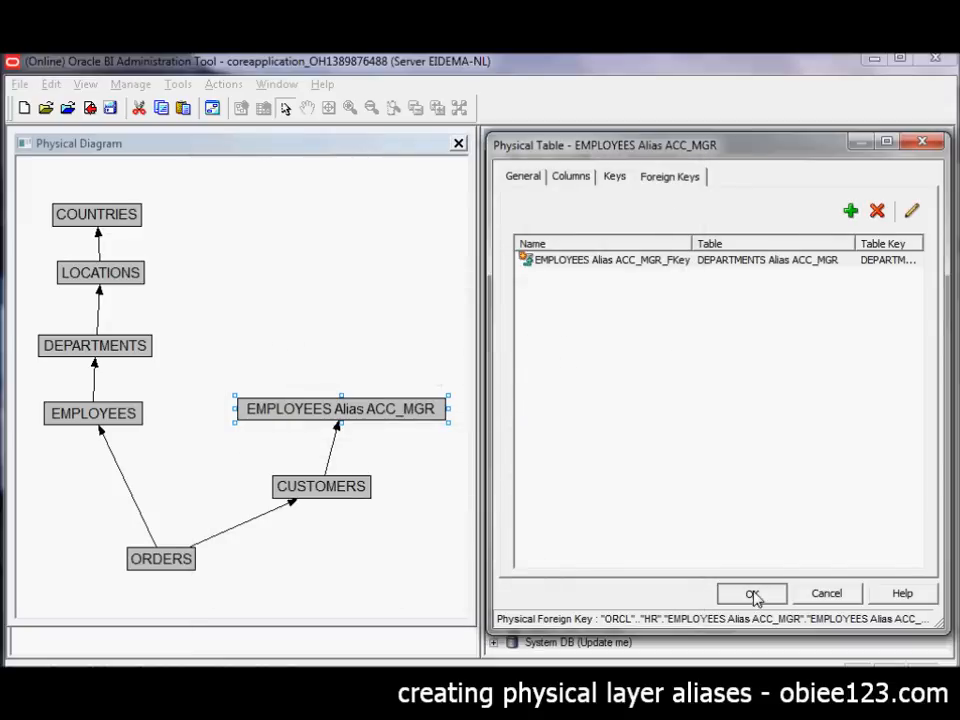
pyautogui.click(752, 592)
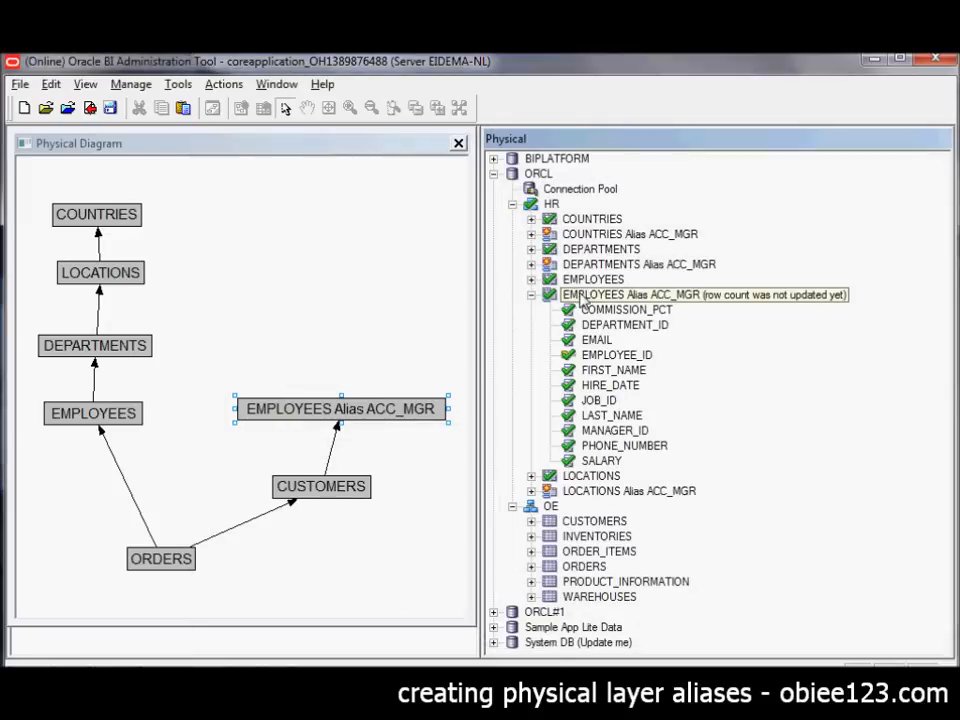
# - Add DEPARTMENTS Alias ACC_MGR alone to the diagram and place it above EMPLOYEES Alias ACC_MGR
pyautogui.click(700, 294)
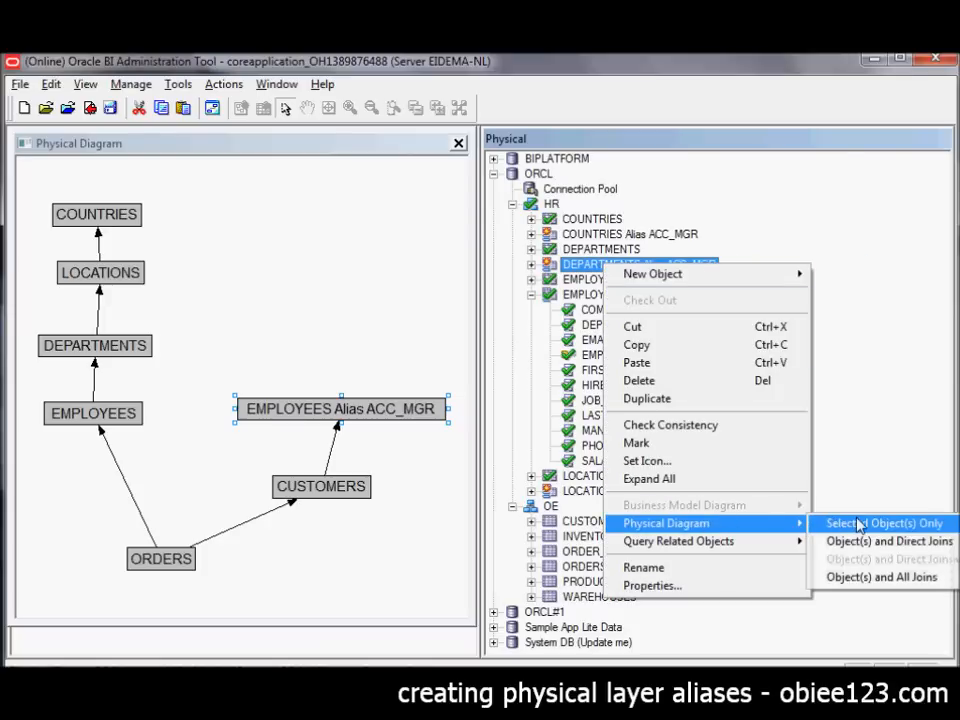
pyautogui.click(884, 524)
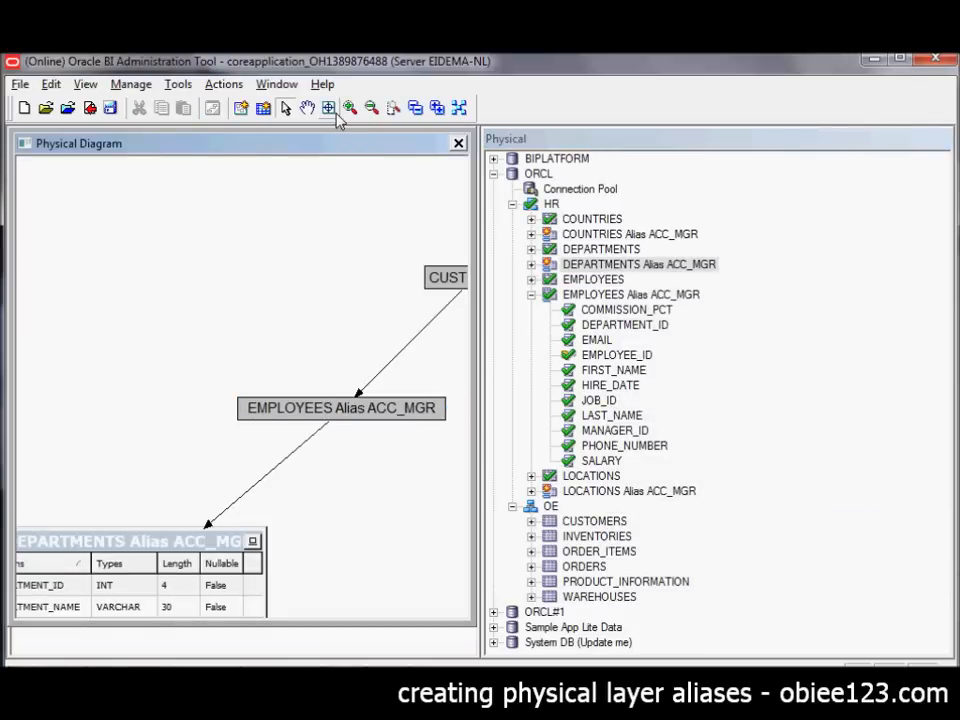
pyautogui.moveTo(340, 408); pyautogui.dragTo(296, 436)
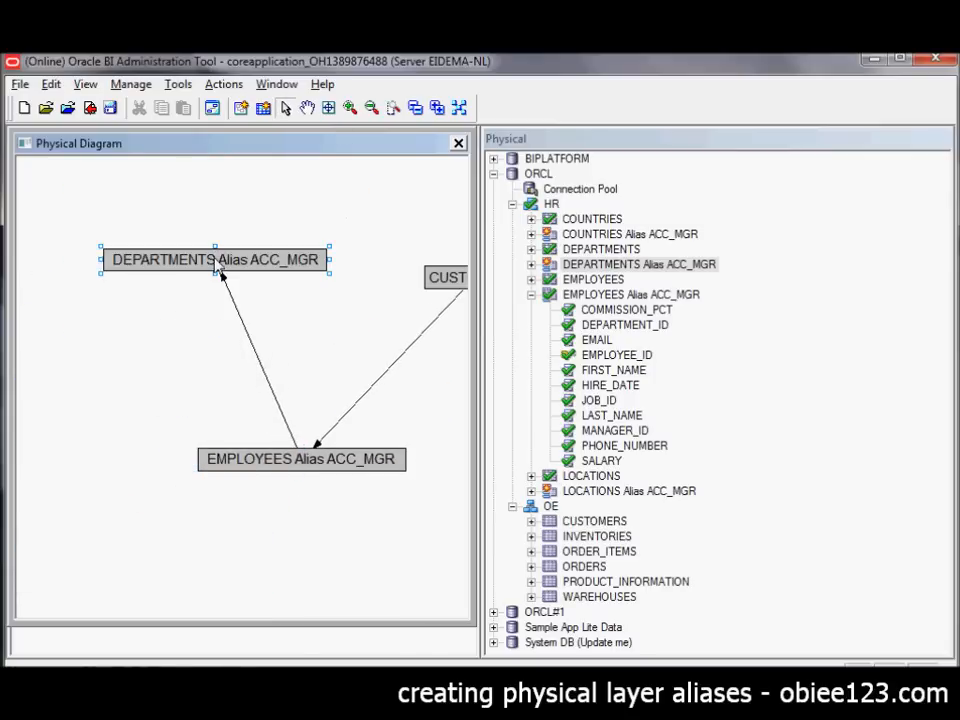
pyautogui.moveTo(214, 260); pyautogui.dragTo(210, 348)
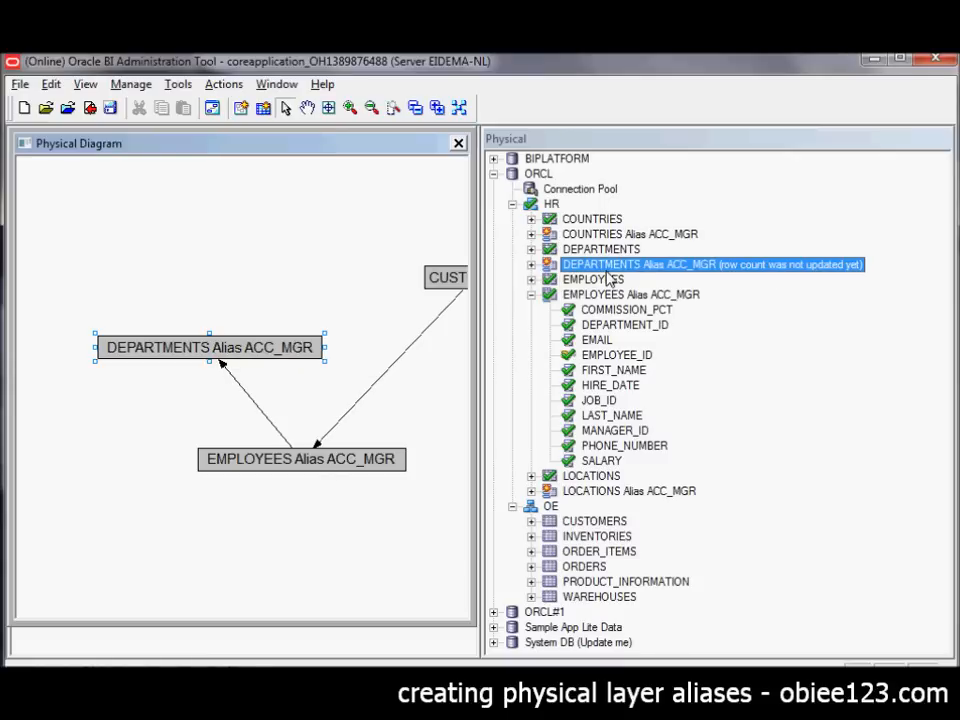
# - Add the LOCATIONS and COUNTRIES ACC_MGR aliases and arrange all aliases in a compact column
pyautogui.rightClick(628, 492)
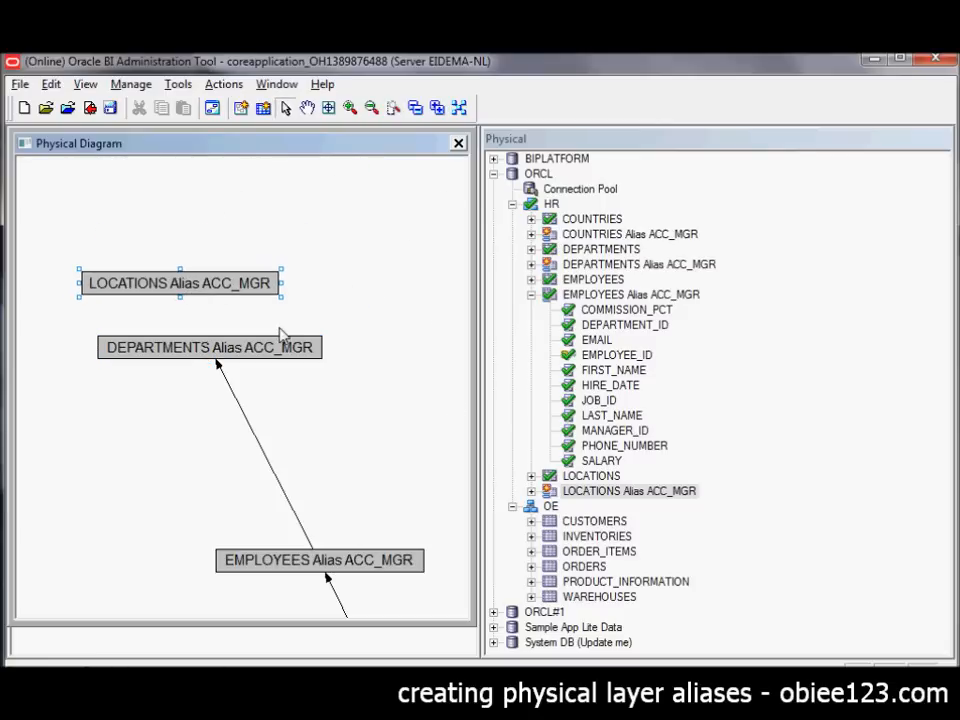
pyautogui.click(628, 234)
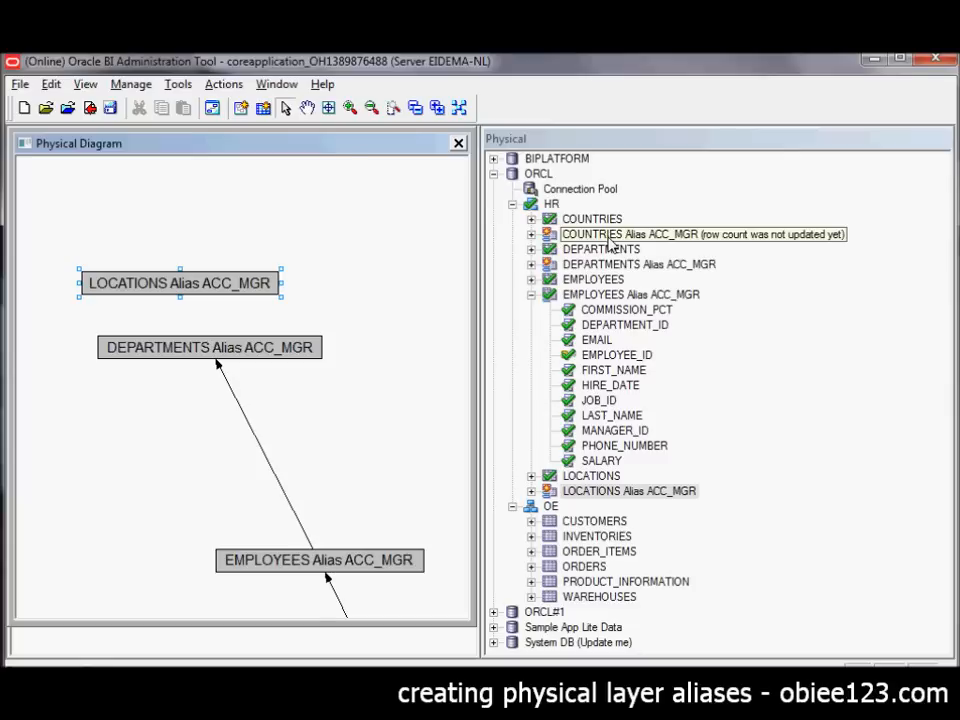
pyautogui.rightClick(630, 234)
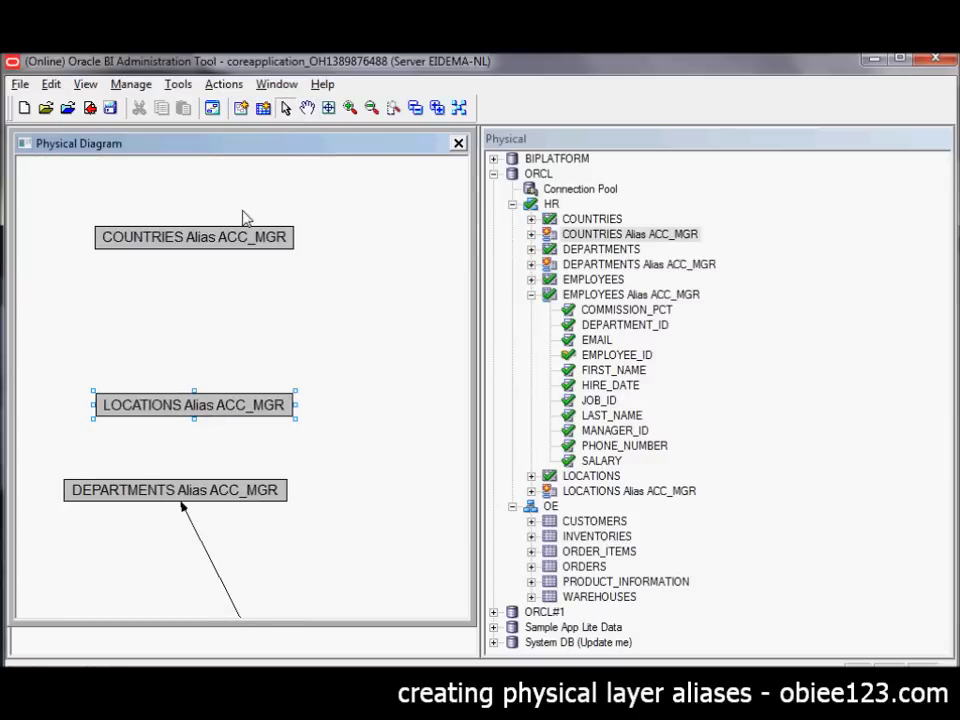
pyautogui.moveTo(192, 236); pyautogui.dragTo(168, 332)
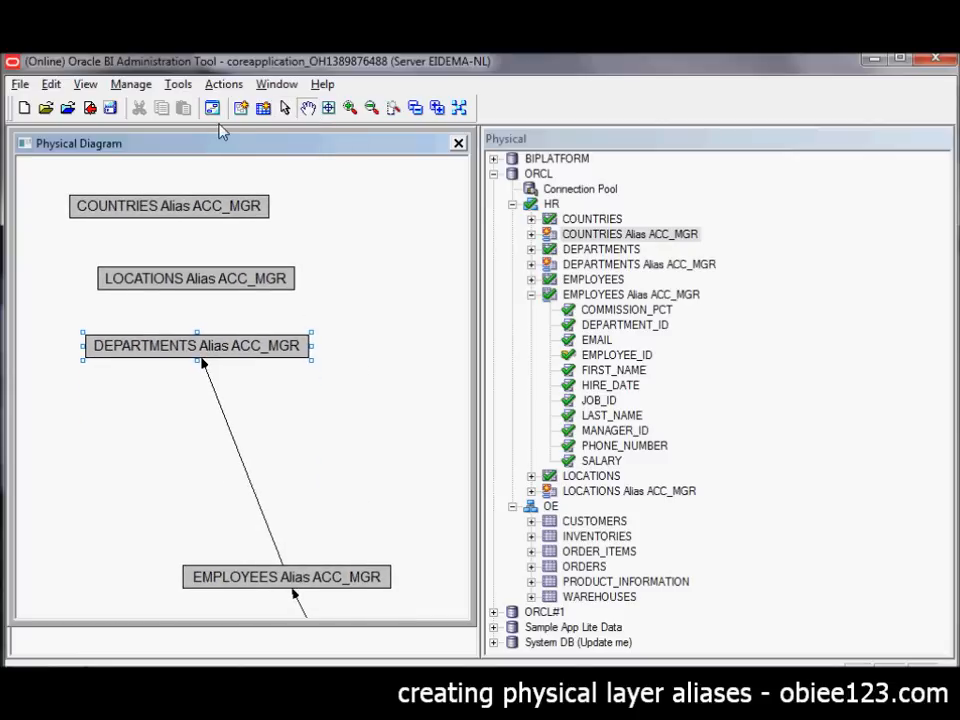
pyautogui.moveTo(250, 136)
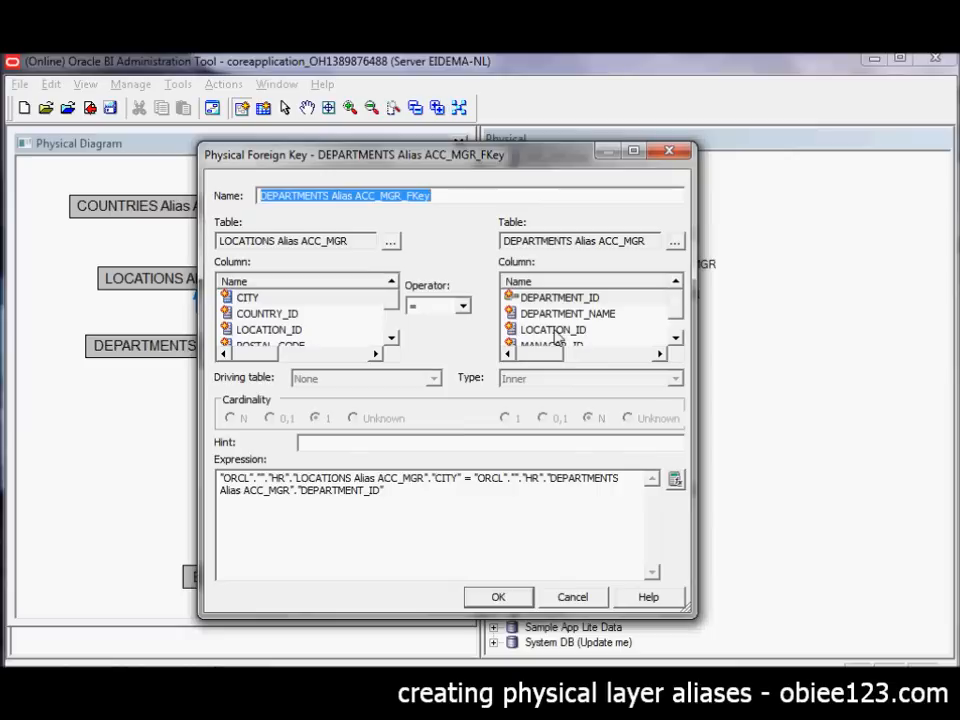
# - Create DEPARTMENTS→LOCATIONS join on LOCATION_ID and LOCATIONS→COUNTRIES join on COUNTRY_ID for ACC_MGR aliases
pyautogui.click(552, 328)
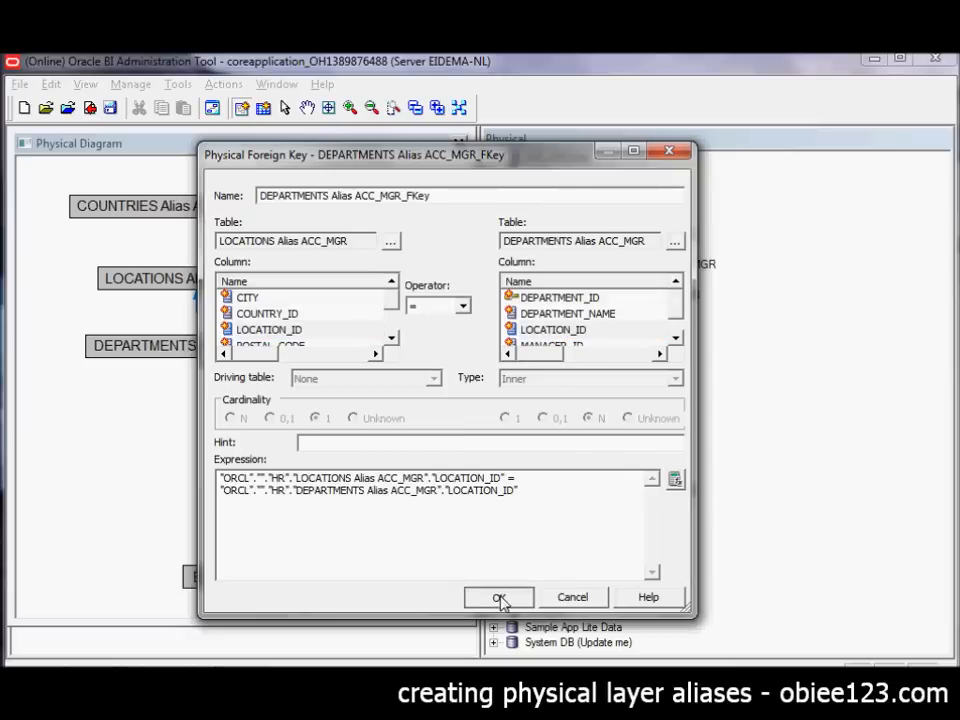
pyautogui.click(498, 596)
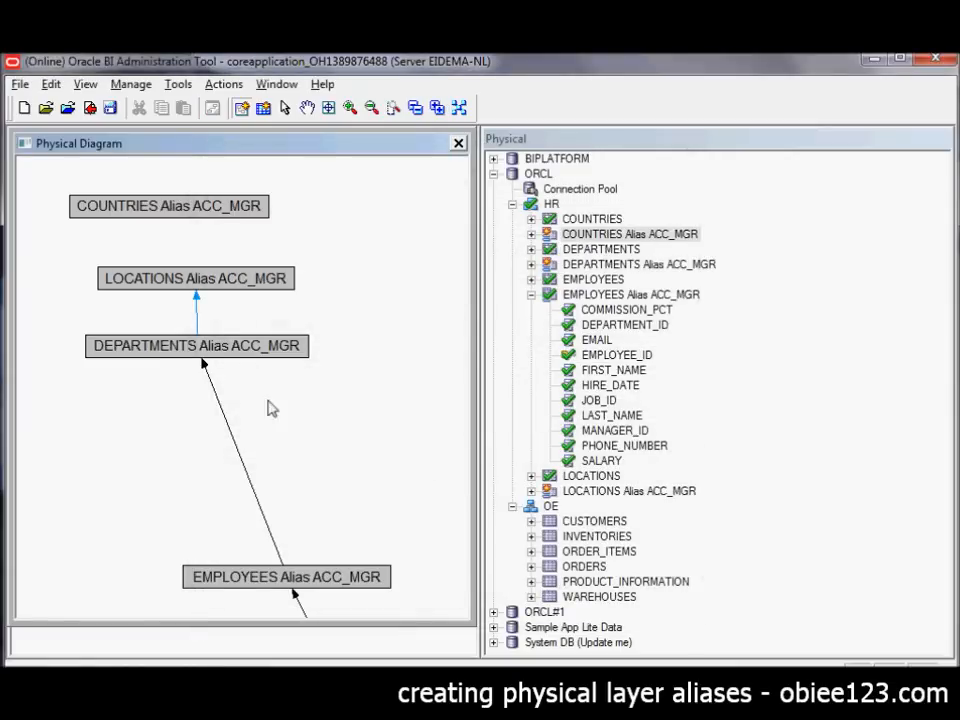
pyautogui.moveTo(196, 290)
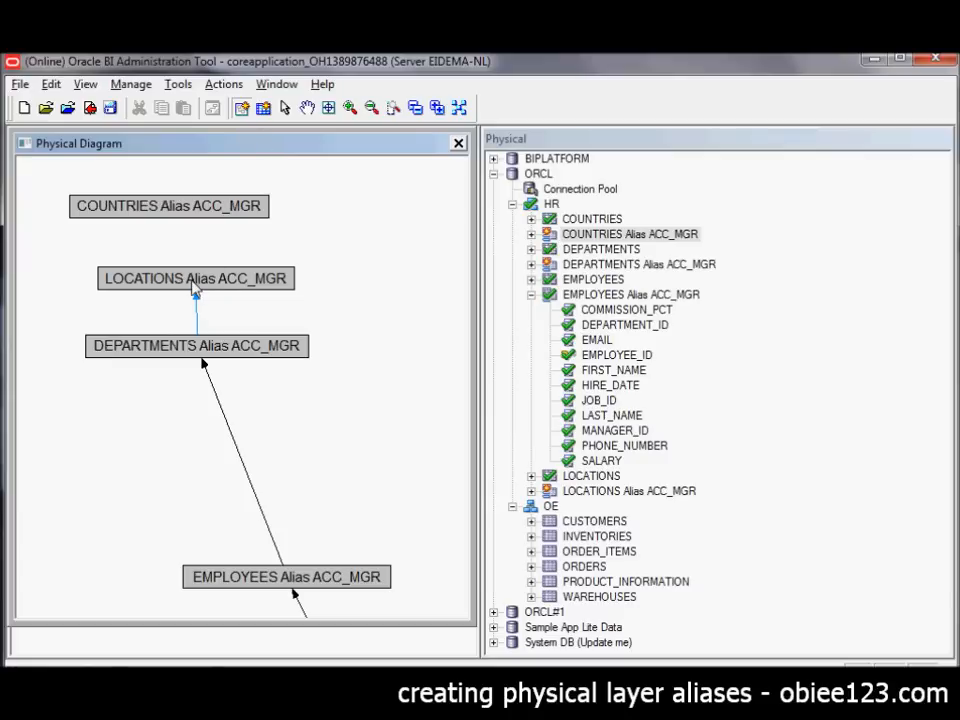
pyautogui.moveTo(172, 228)
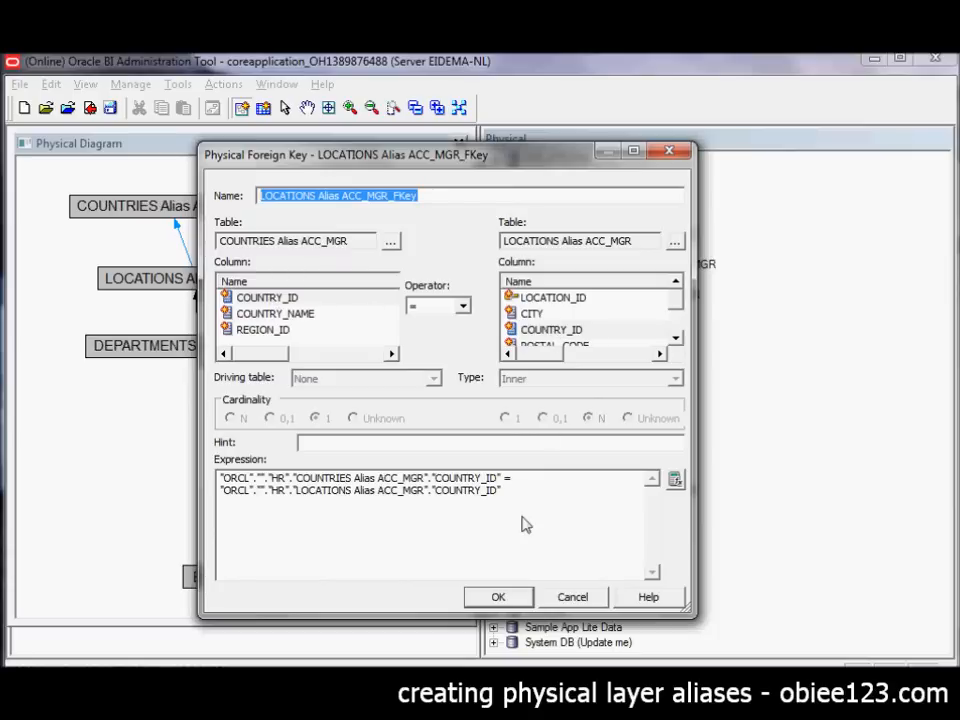
pyautogui.click(498, 596)
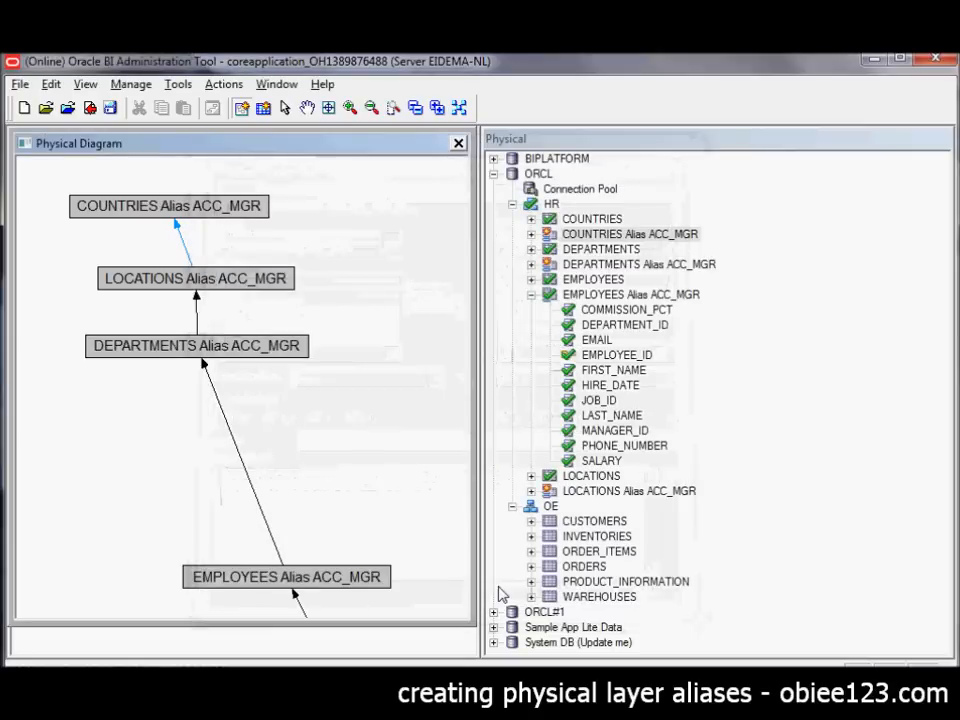
pyautogui.click(164, 208)
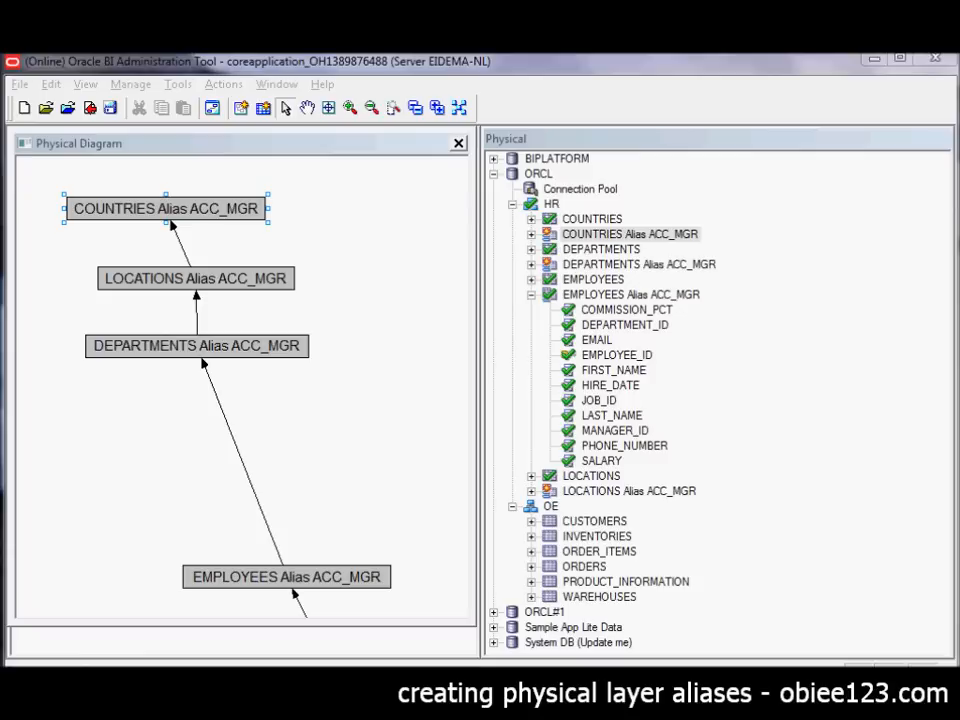
pyautogui.moveTo(464, 368)
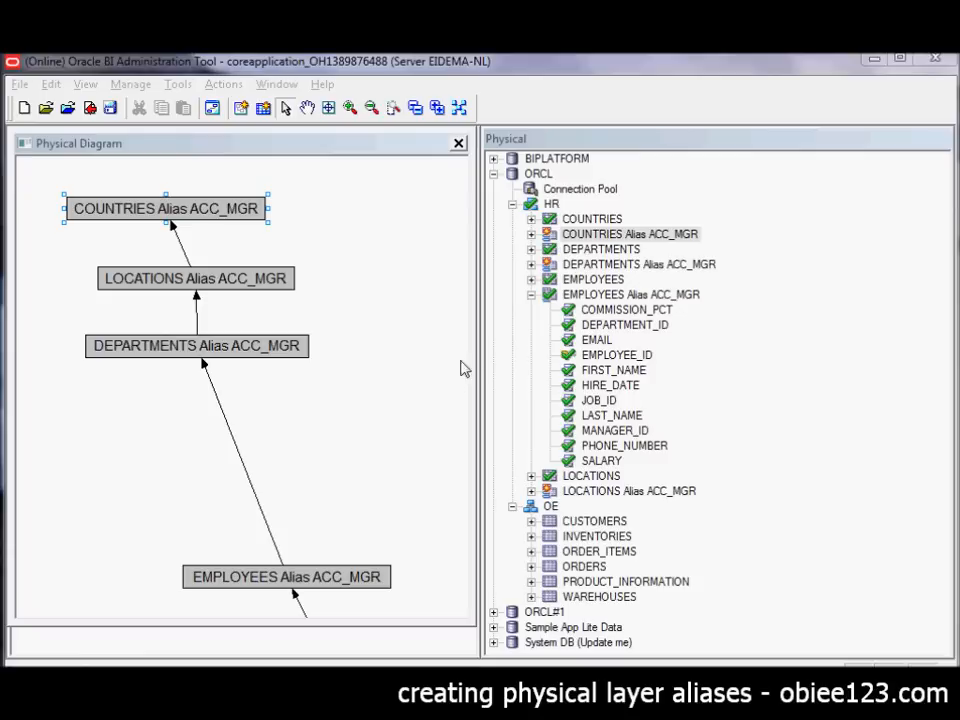
pyautogui.moveTo(404, 382)
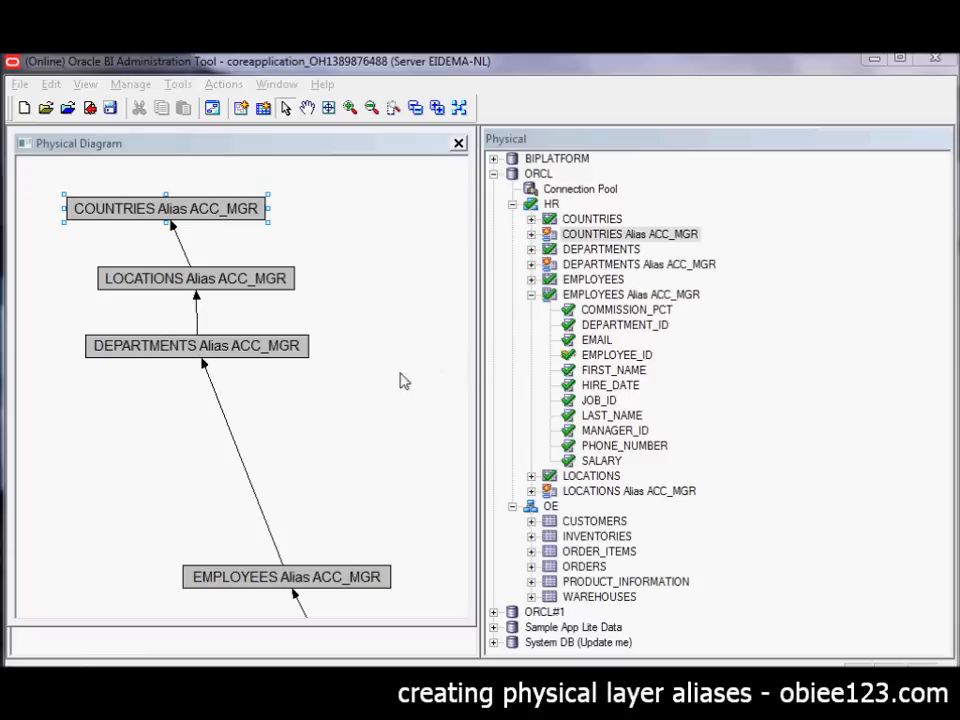
# - Inspect the LOCATIONS Alias ACC_MGR properties and close them without changes
pyautogui.click(196, 278)
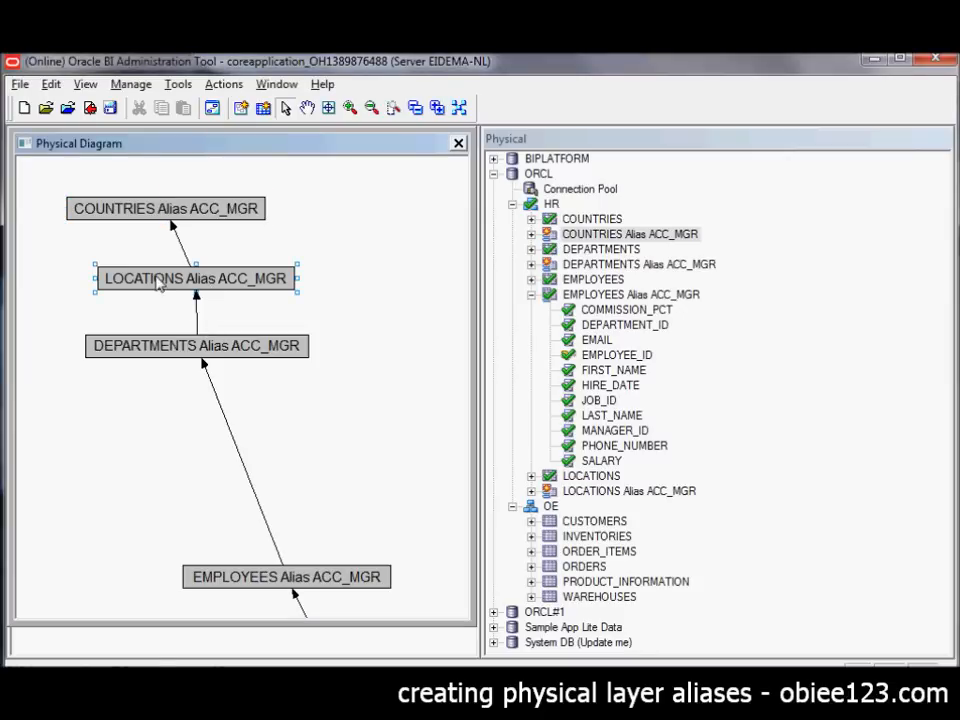
pyautogui.doubleClick(196, 278)
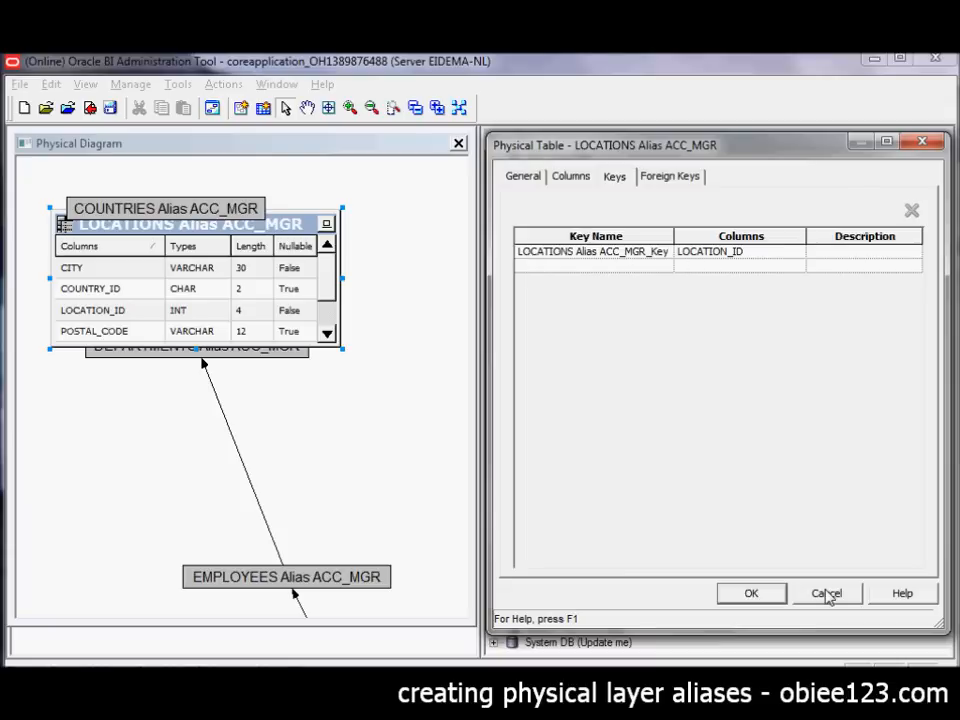
pyautogui.click(826, 592)
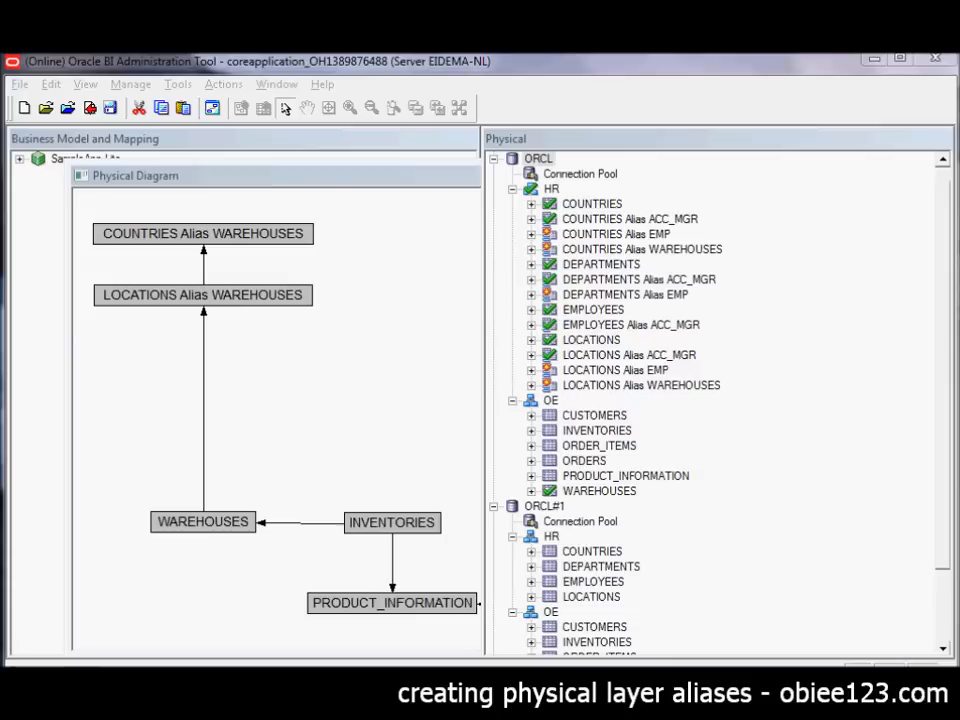
pyautogui.moveTo(616, 238)
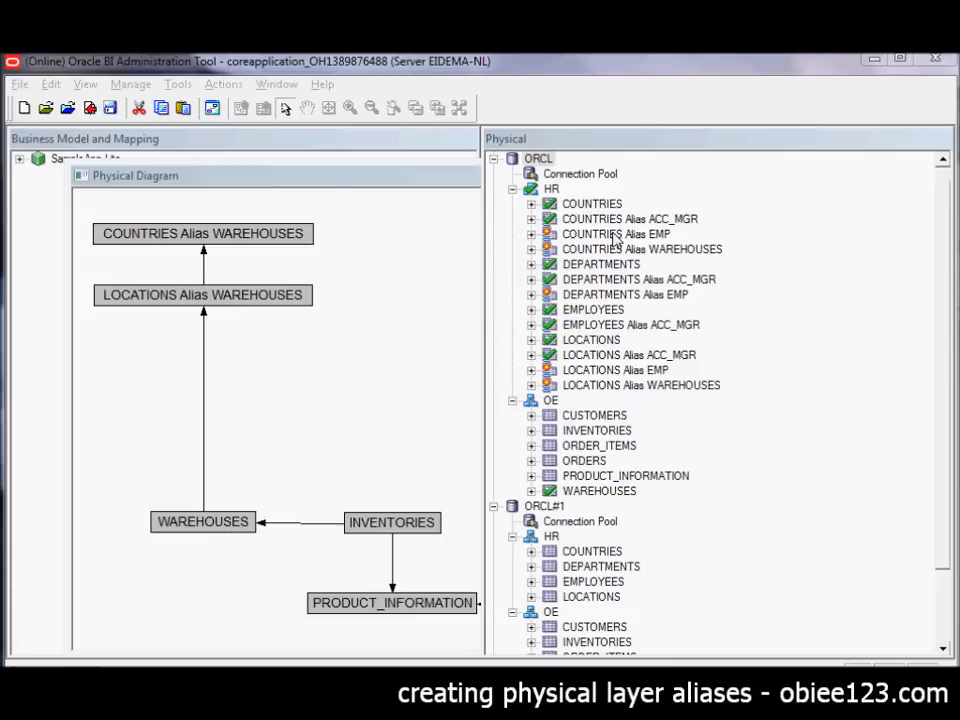
# - Select the EMP and WAREHOUSES alias tables in the Physical layer for diagramming
pyautogui.click(616, 232)
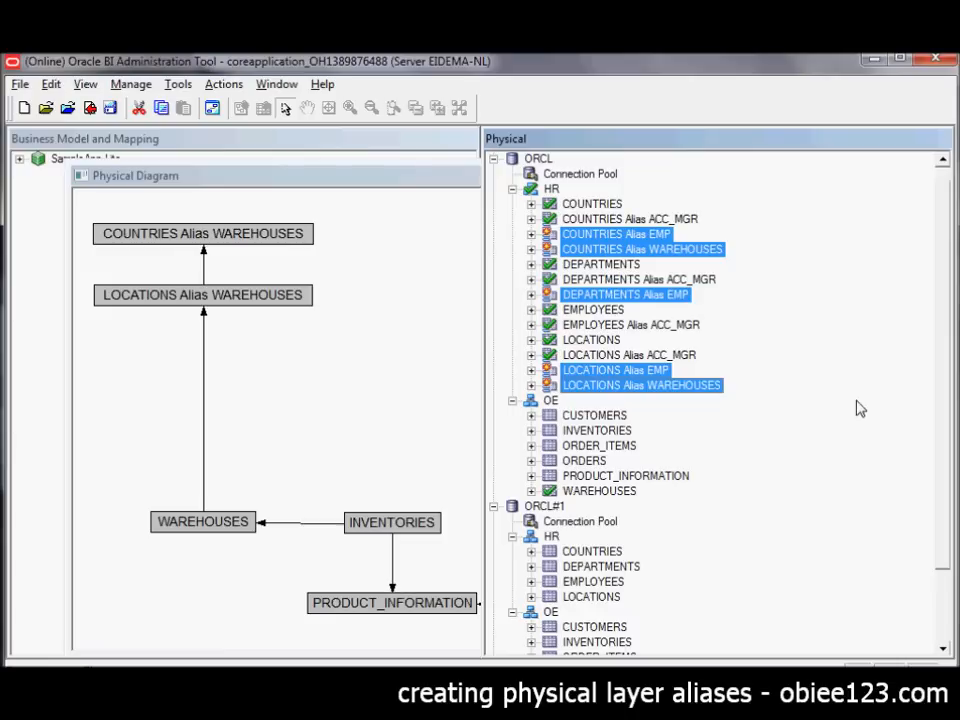
pyautogui.moveTo(872, 390)
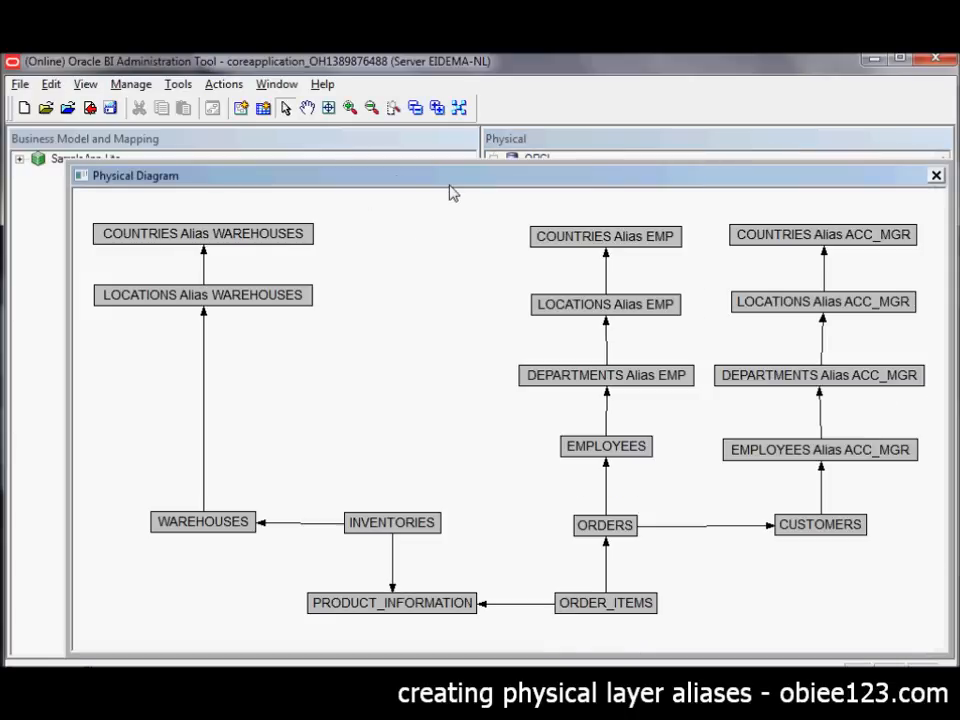
pyautogui.moveTo(602, 536)
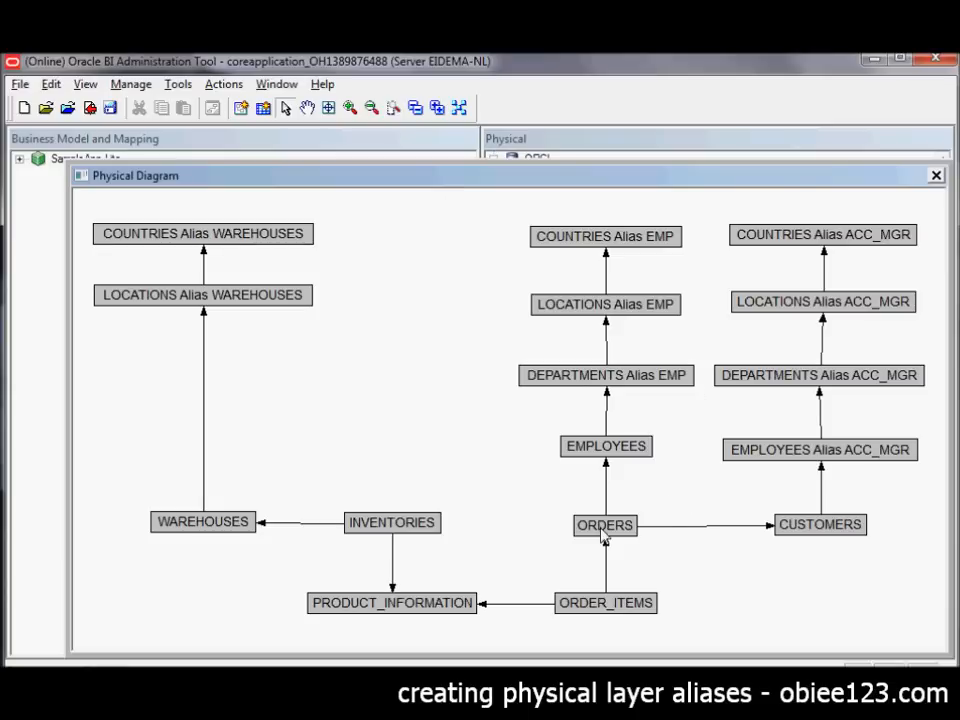
pyautogui.moveTo(624, 556)
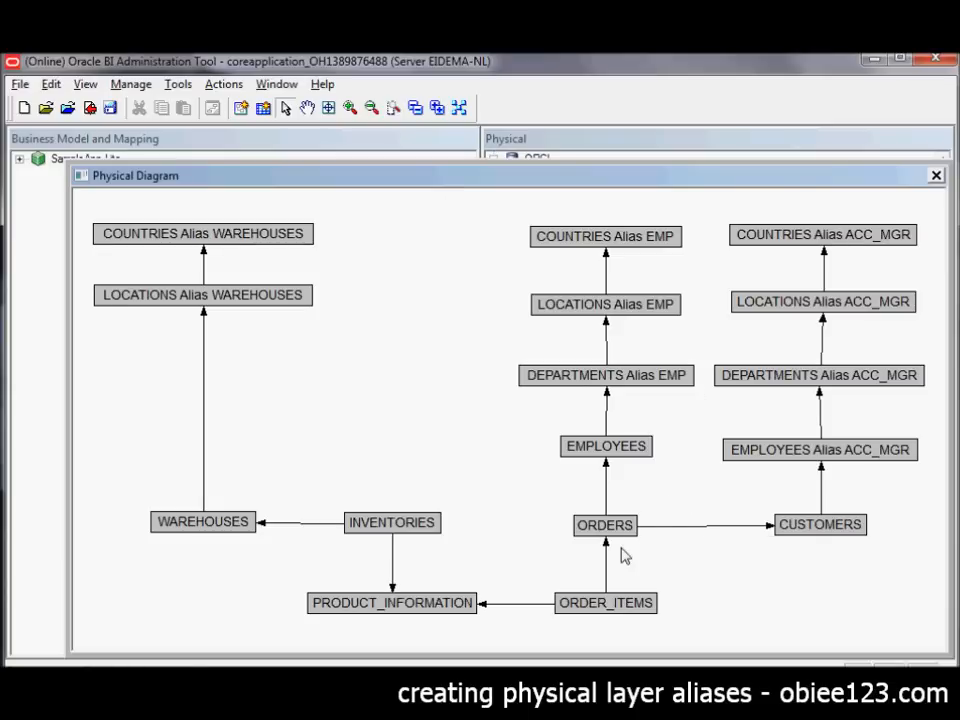
pyautogui.moveTo(604, 236)
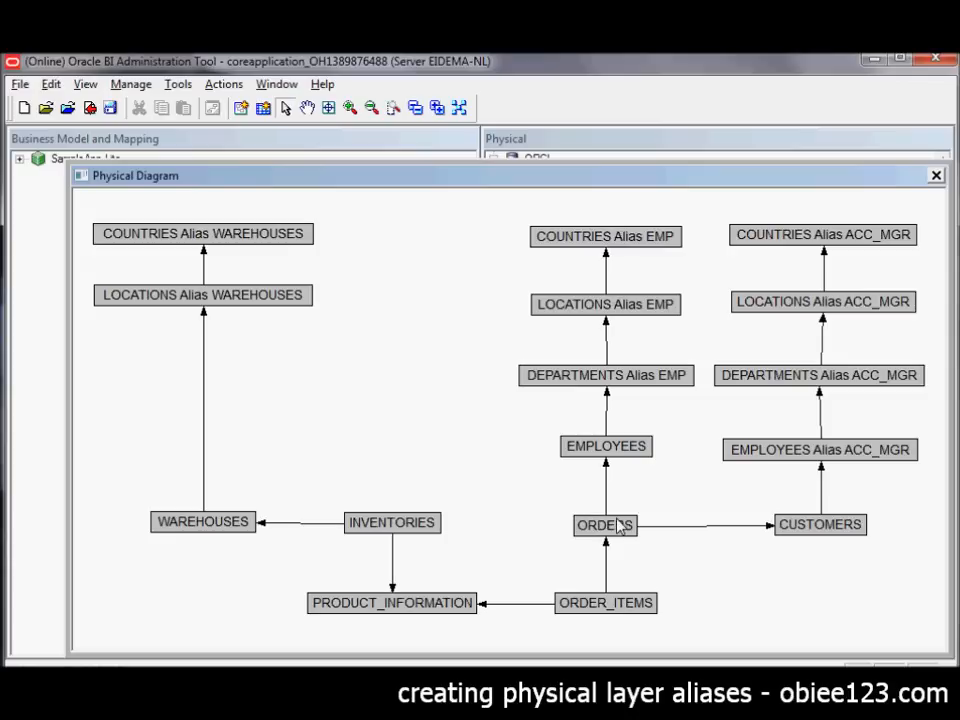
pyautogui.moveTo(472, 442)
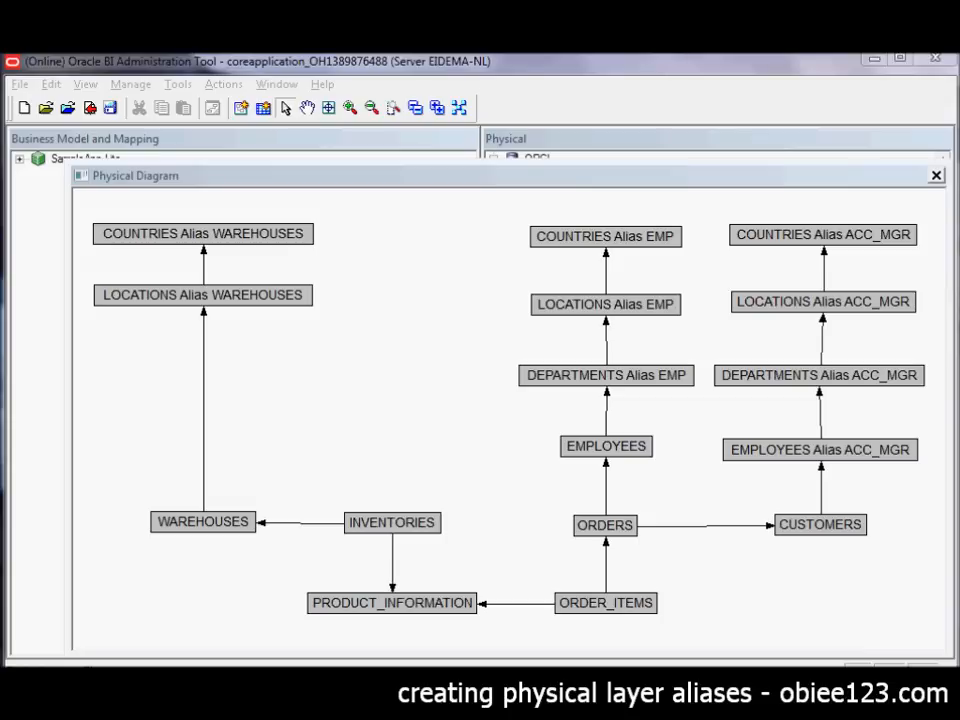
pyautogui.moveTo(196, 168)
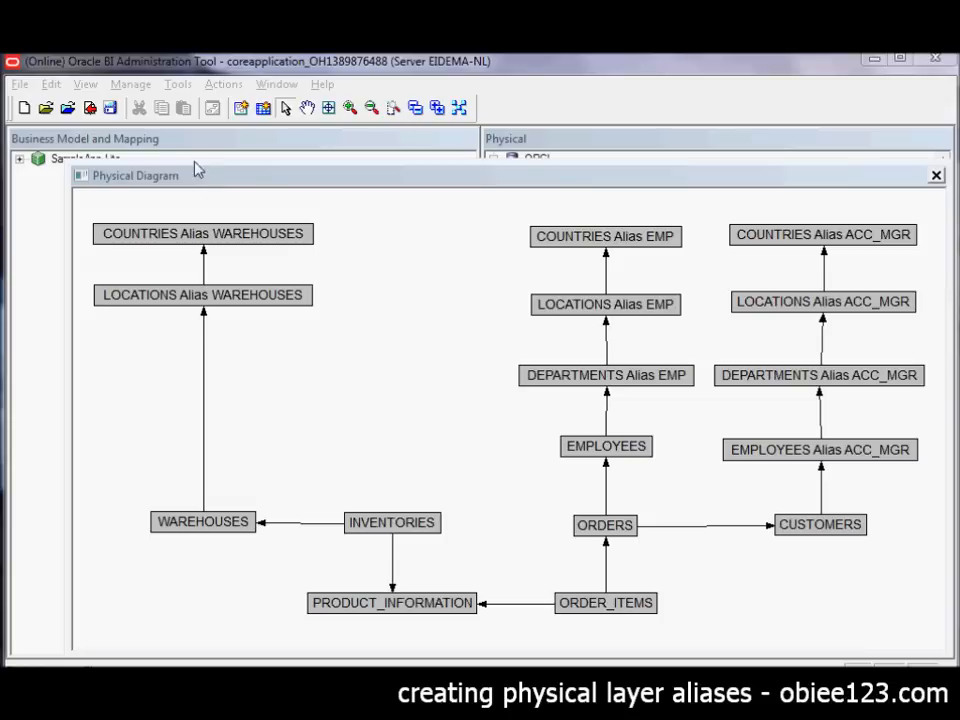